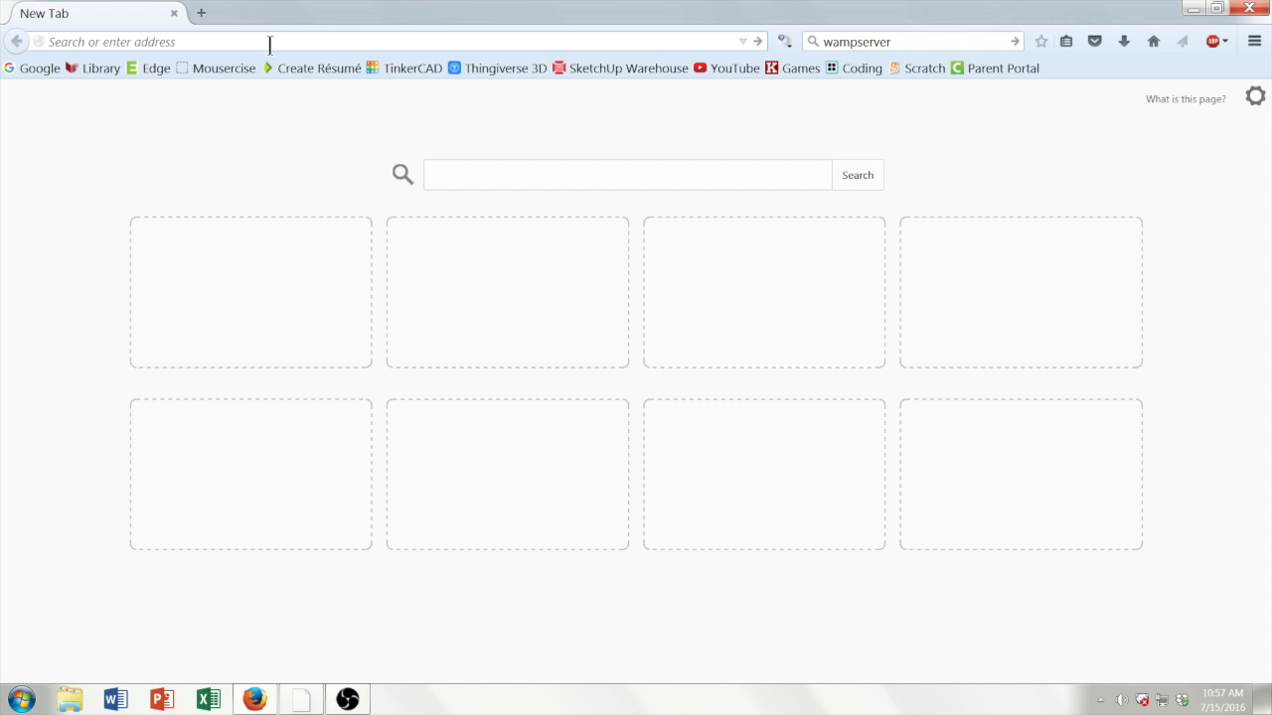
text(www)
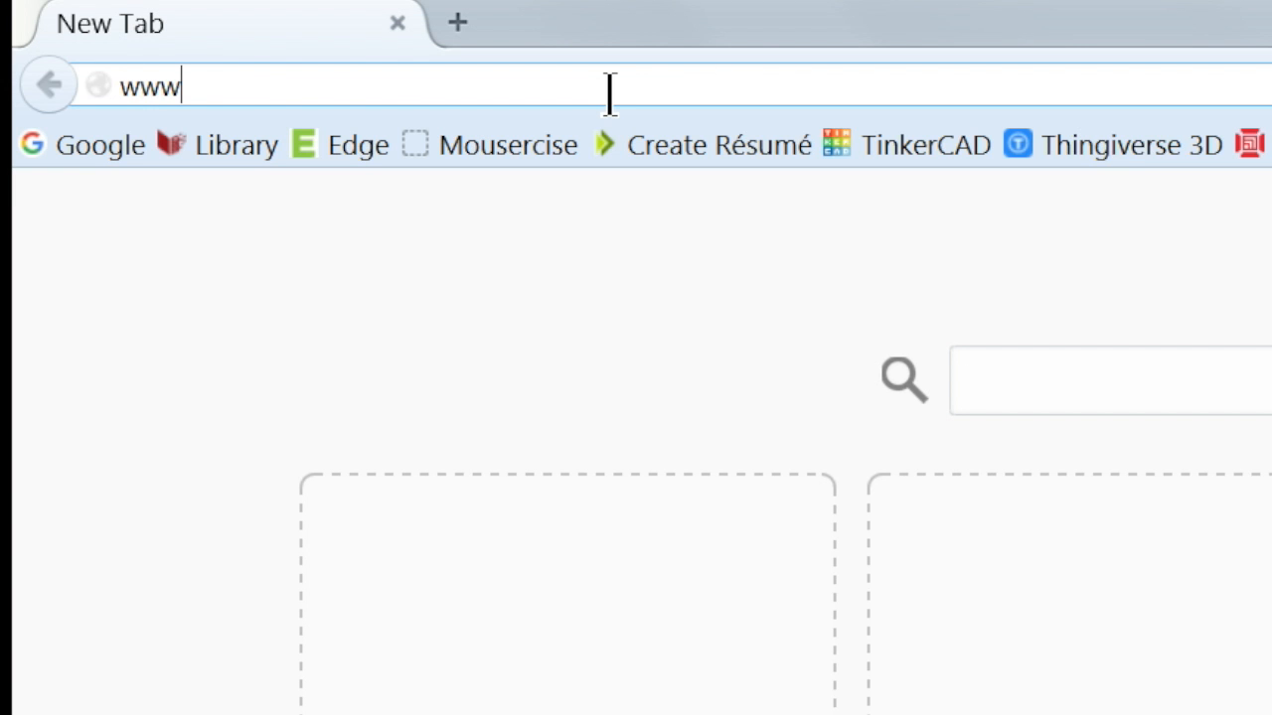
text(.wampserver.com)
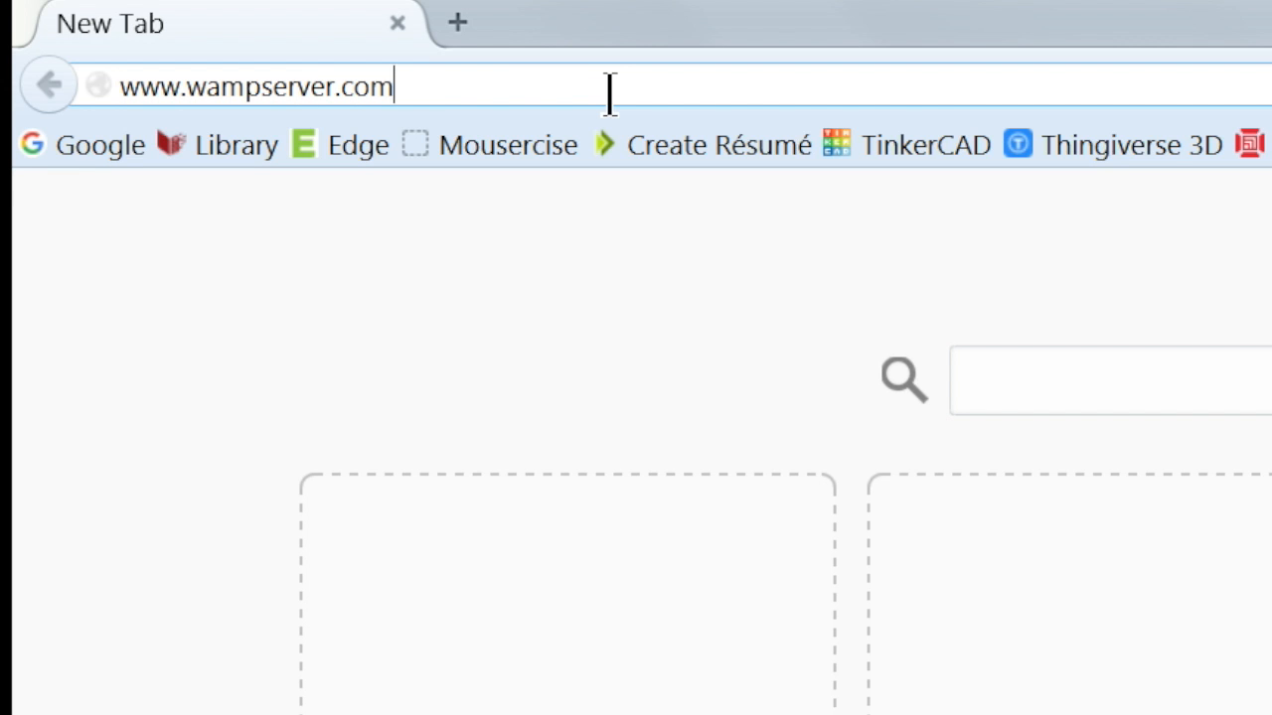
text(/en)
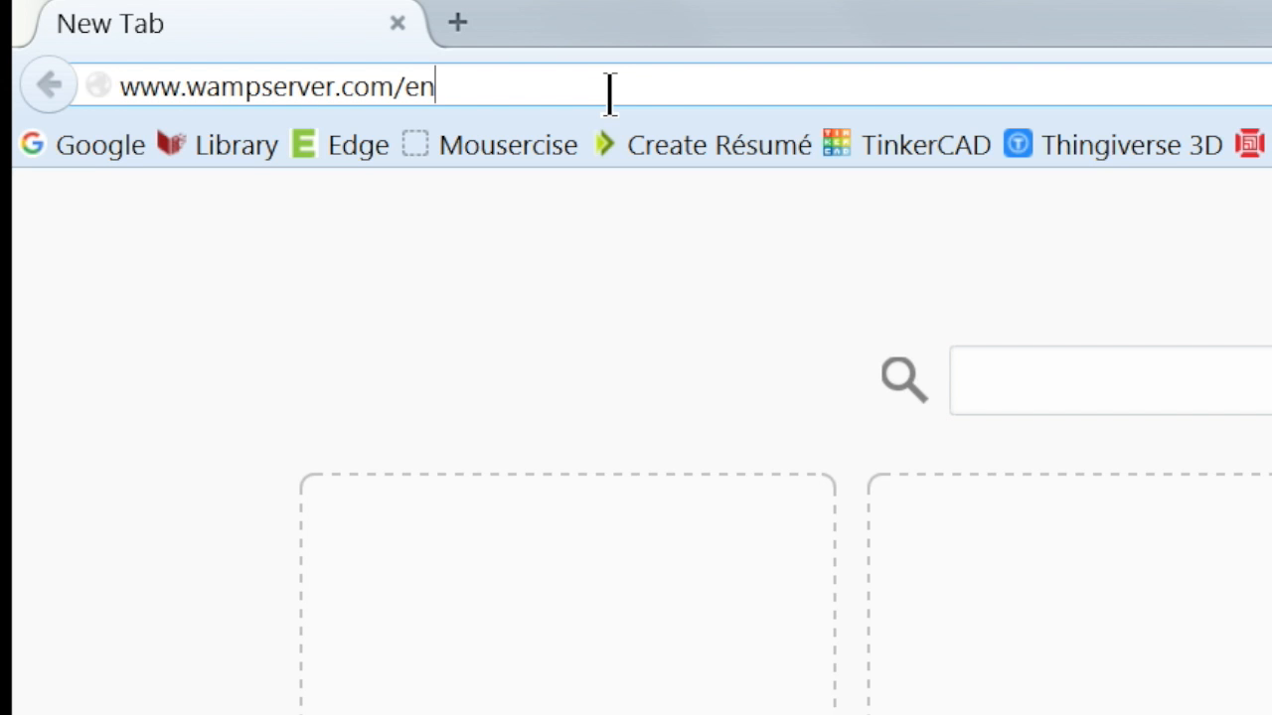
key(Enter)
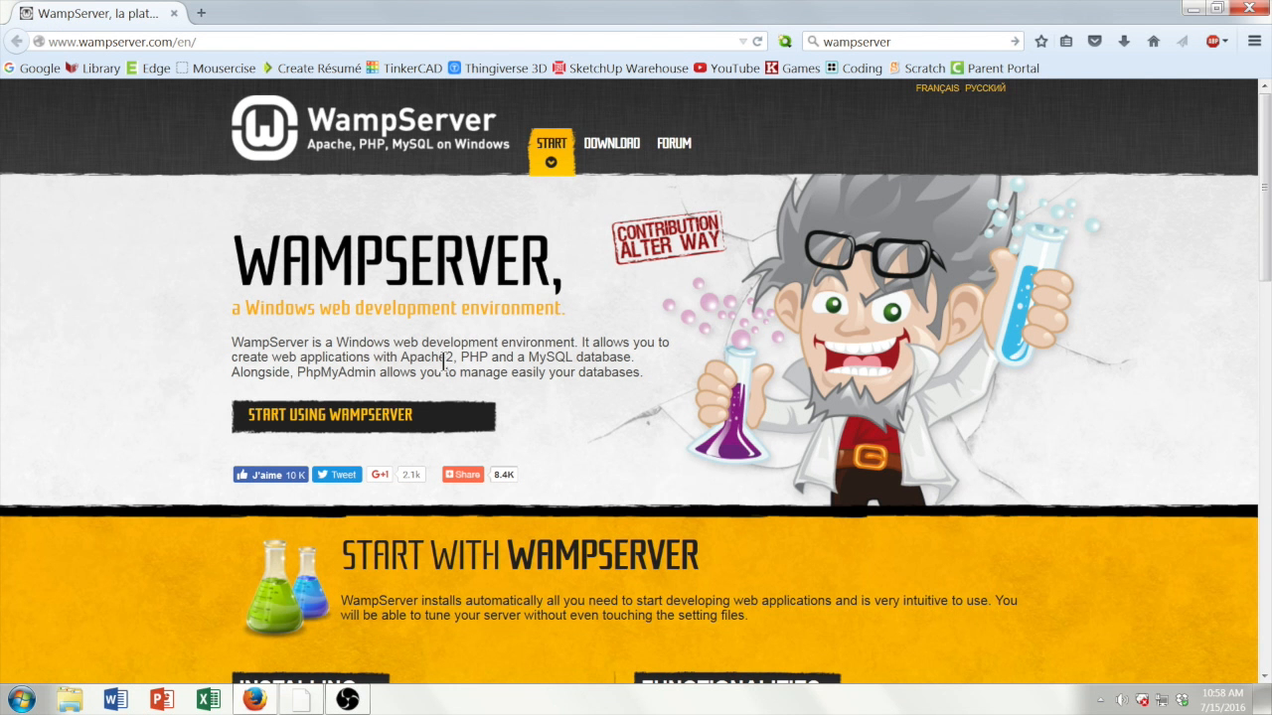
mouse_move(526, 410)
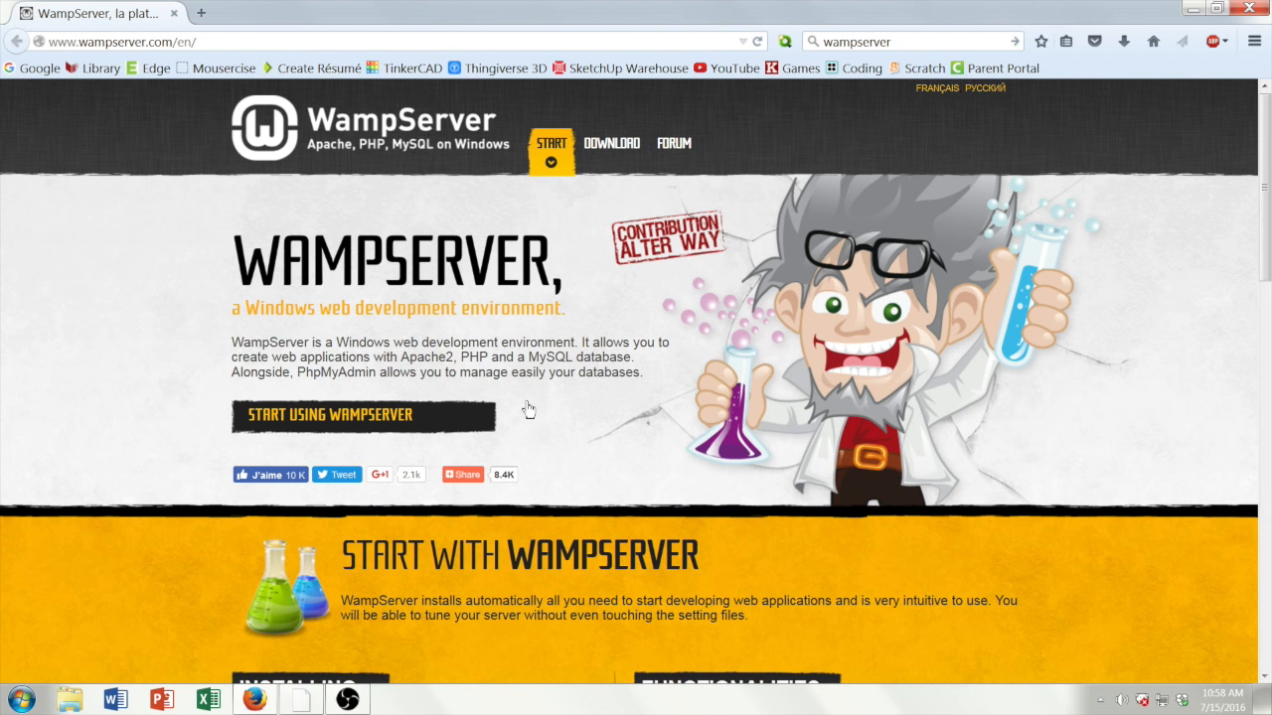
Download the WampServer 2.5 32-bit installer to the desktop.
scroll(down, 3)
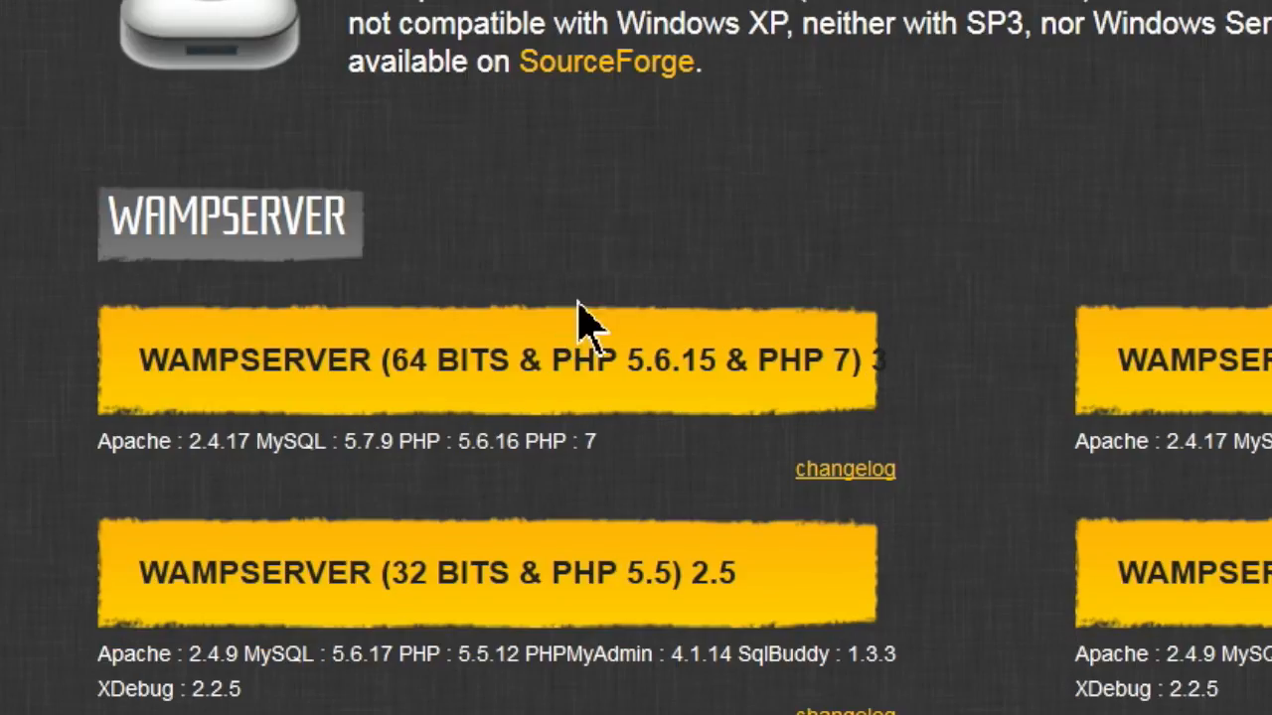
mouse_move(604, 288)
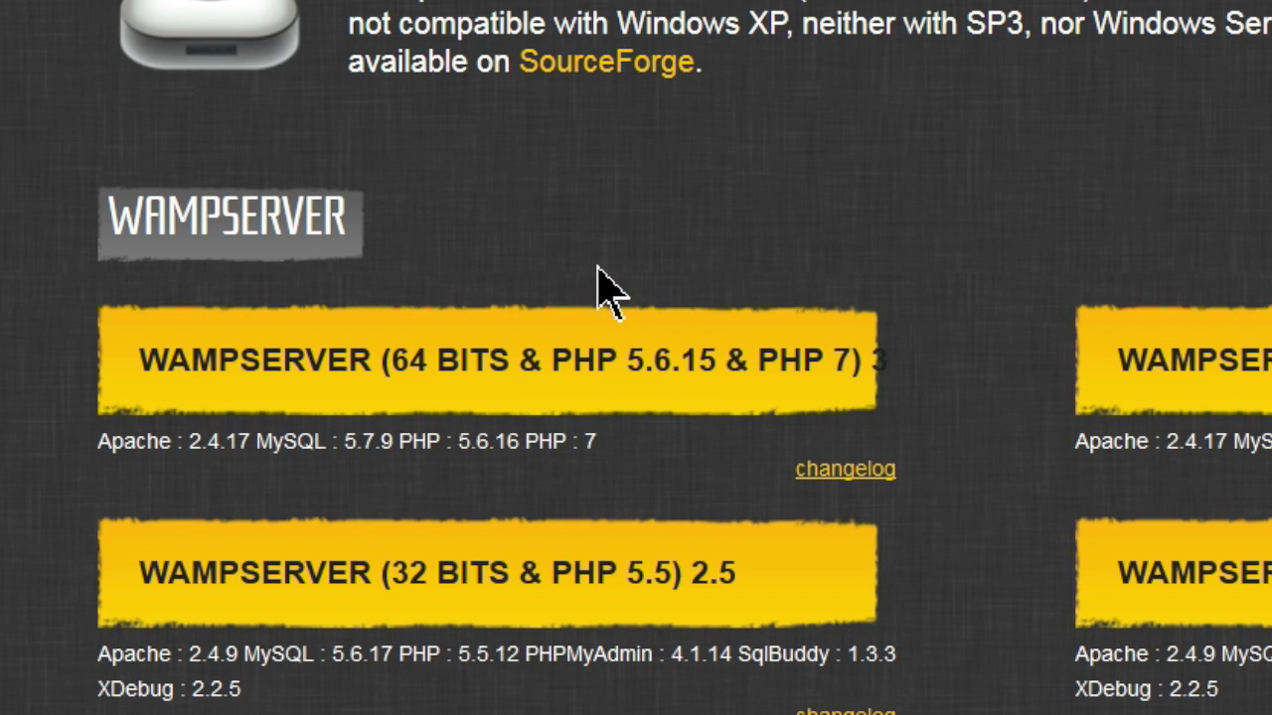
mouse_move(578, 303)
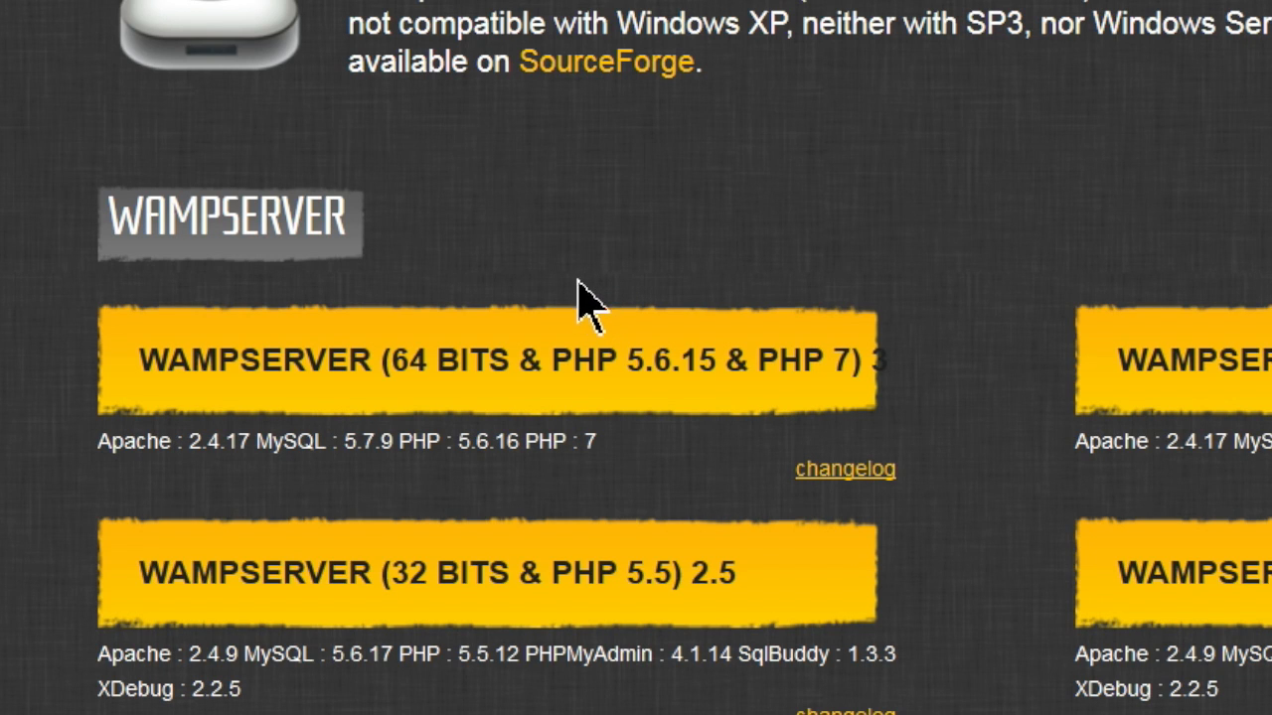
mouse_move(564, 324)
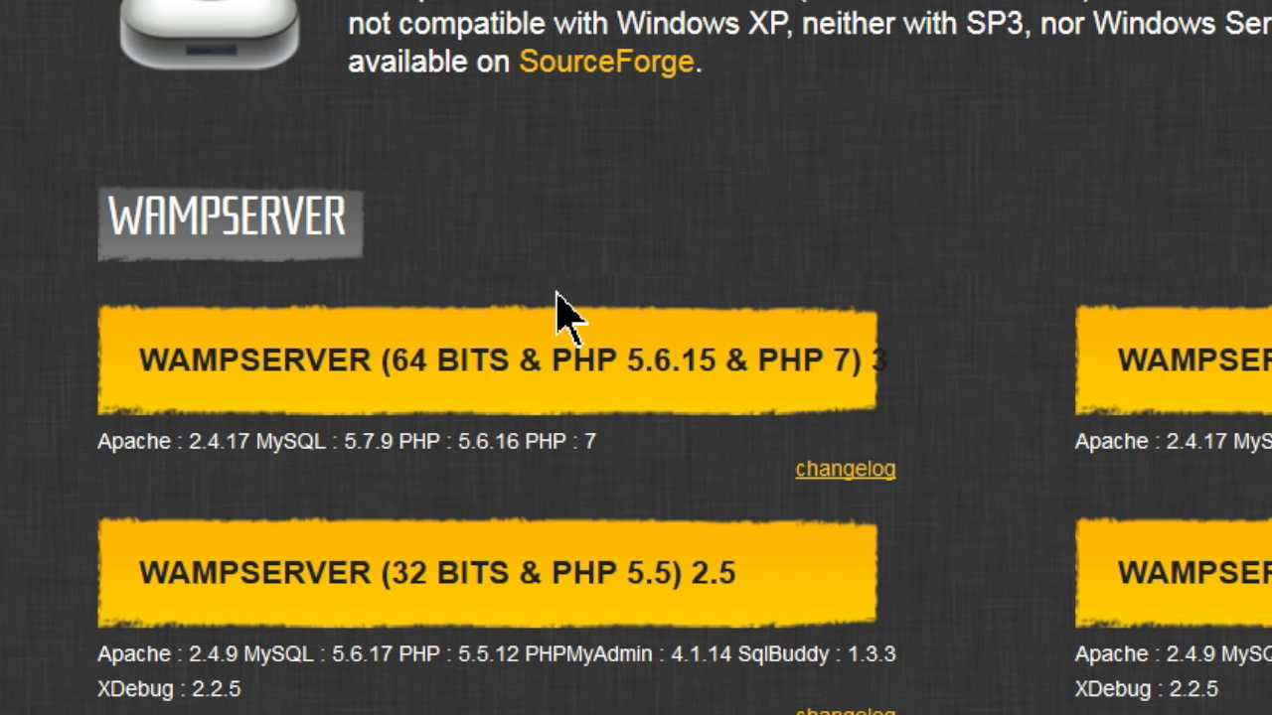
mouse_move(522, 330)
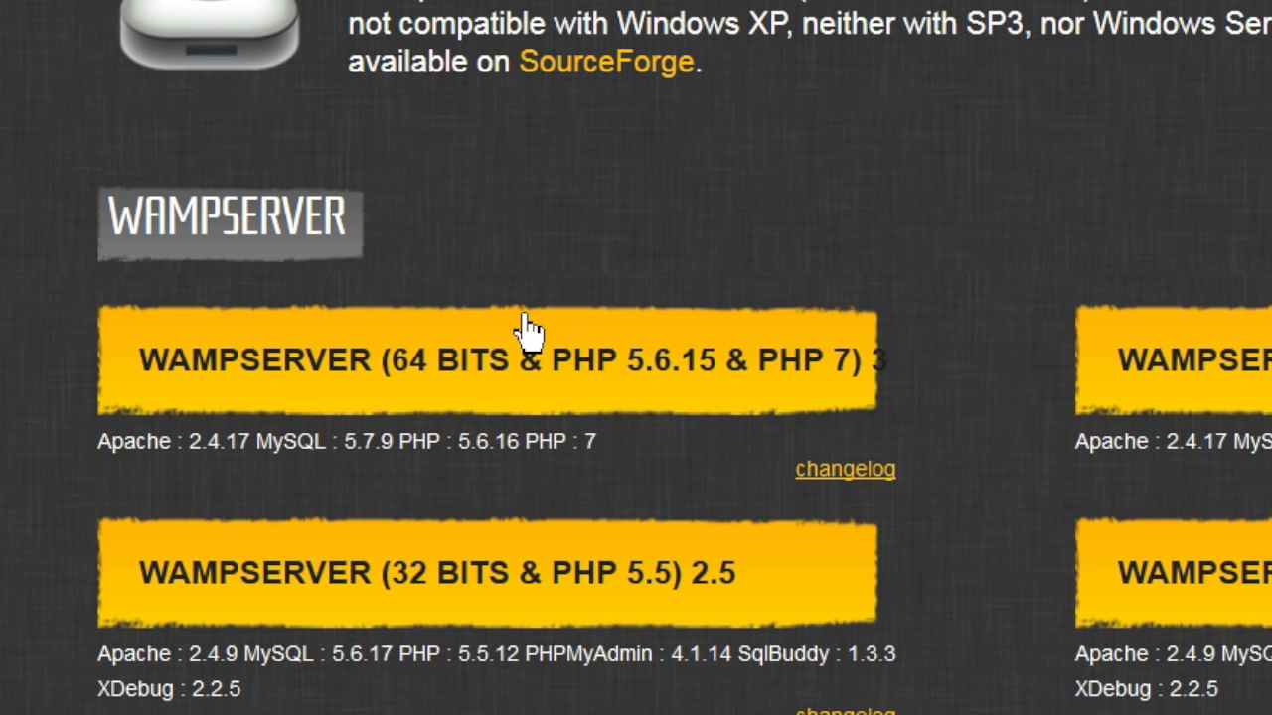
mouse_move(417, 423)
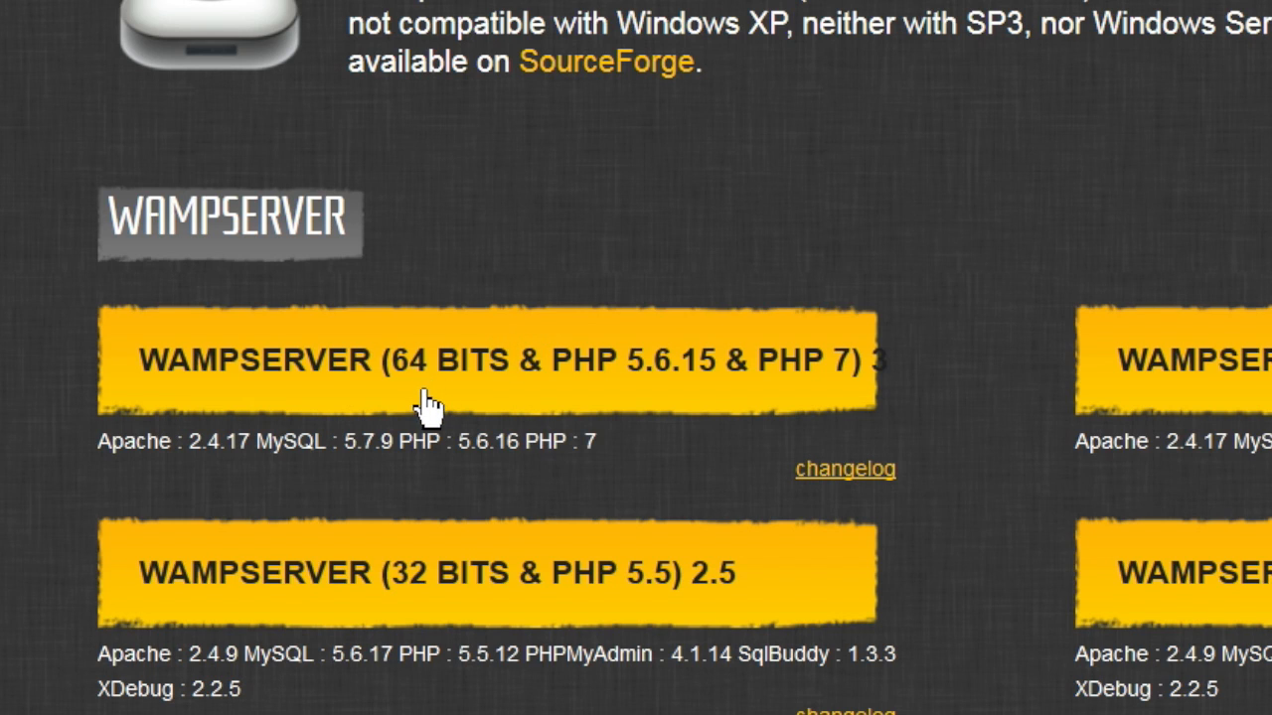
mouse_move(473, 418)
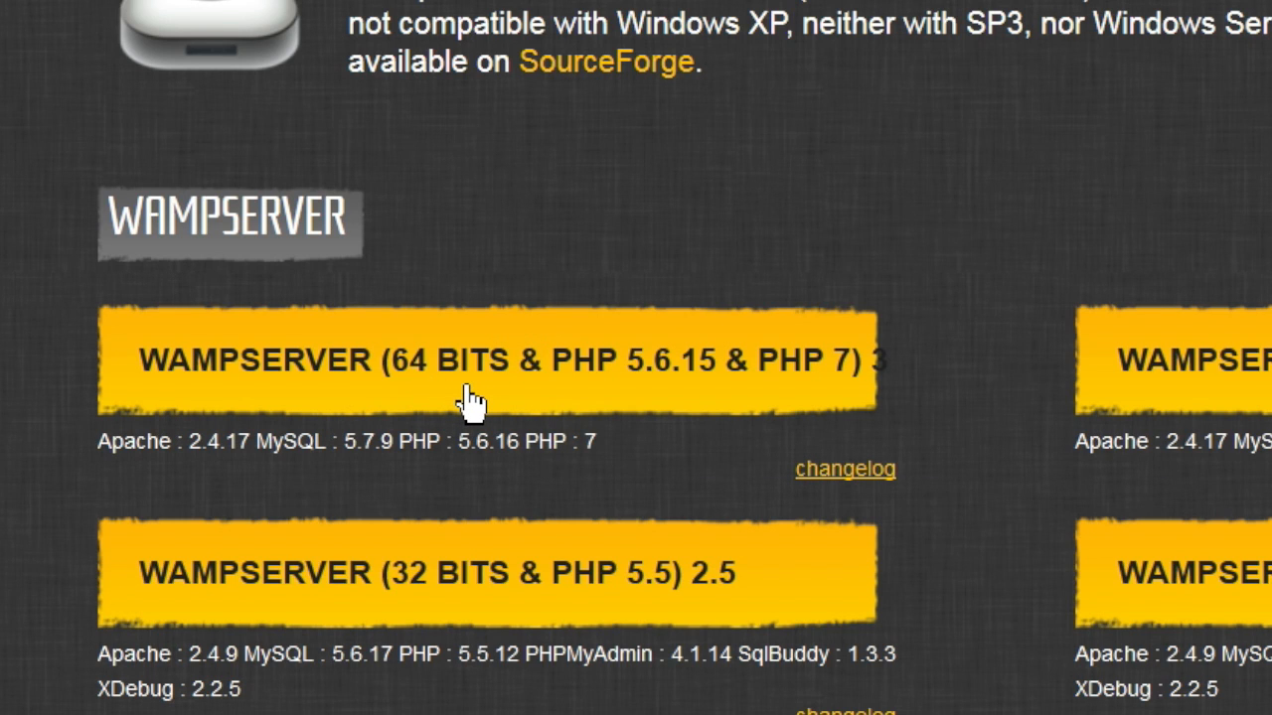
click(472, 362)
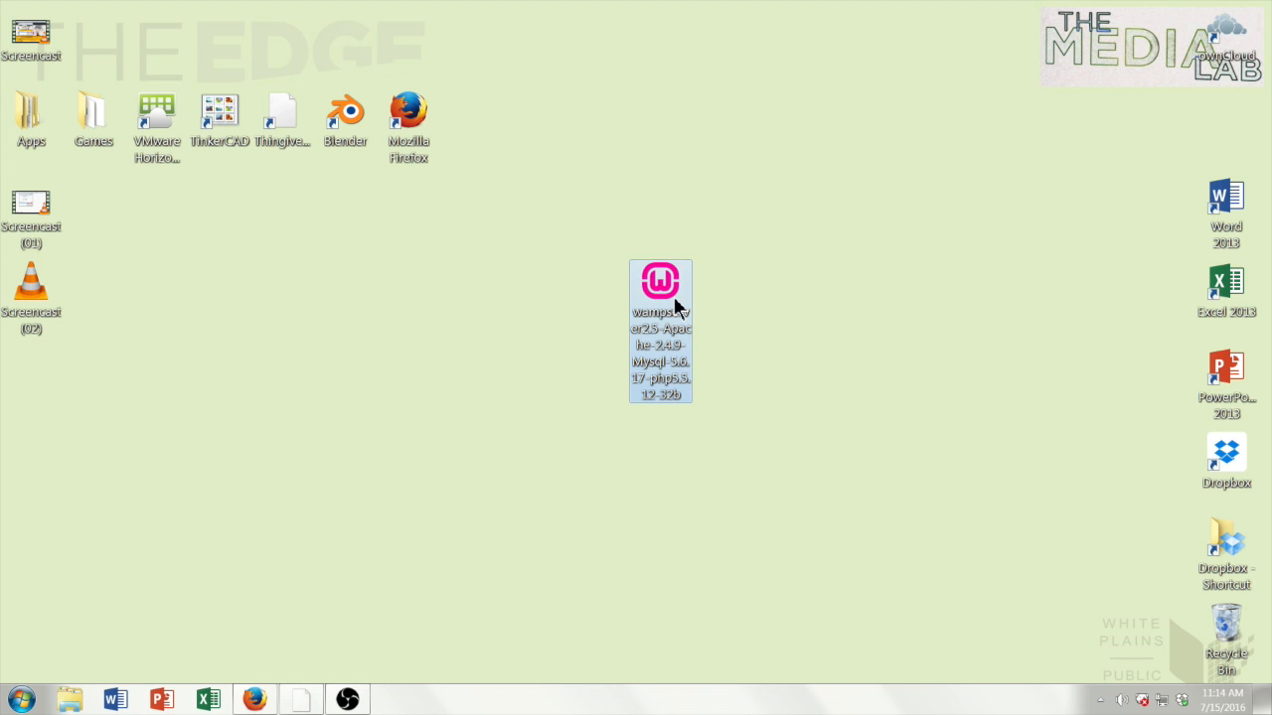
mouse_move(673, 333)
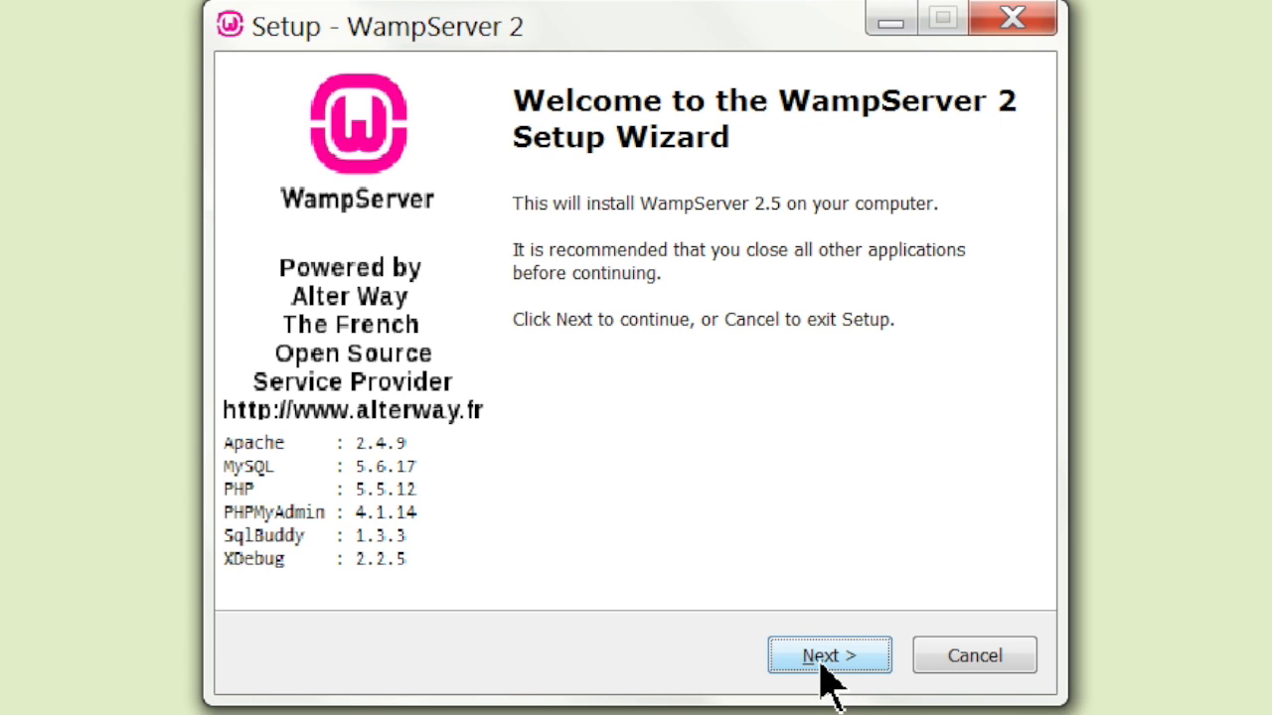
Get past the setup welcome page and accept c:\wamp as the install destination.
click(823, 656)
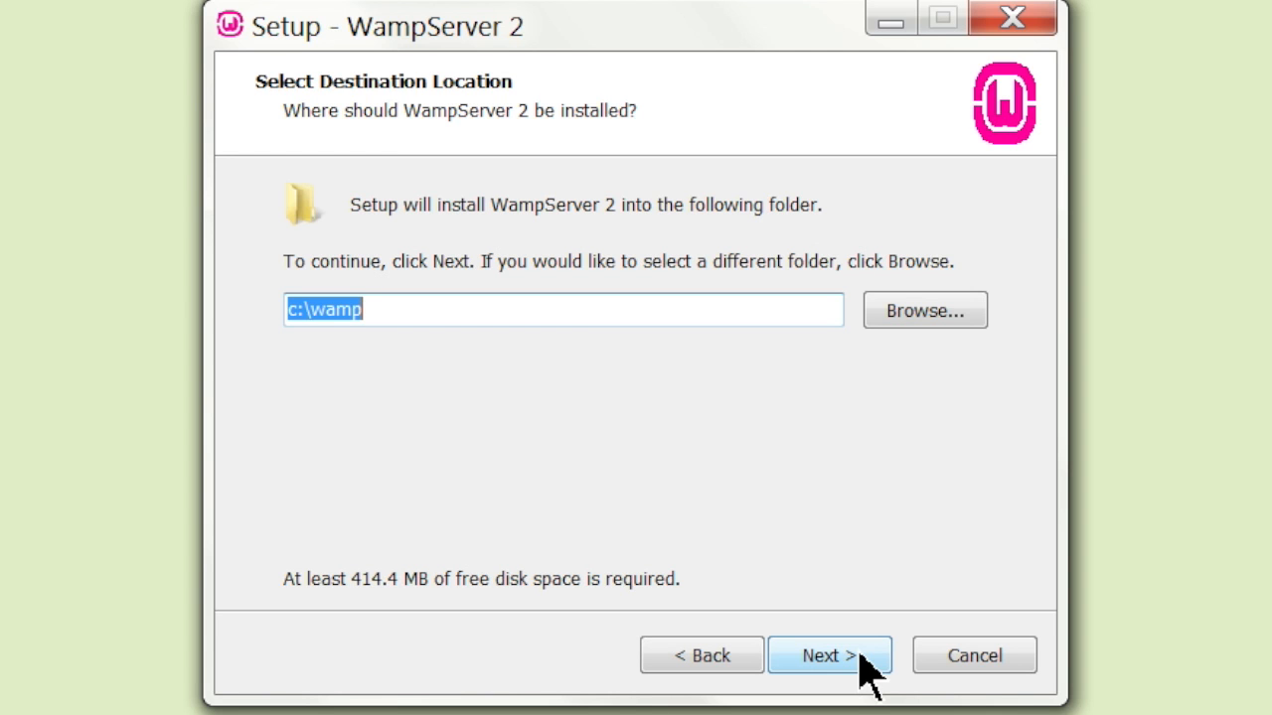
click(827, 655)
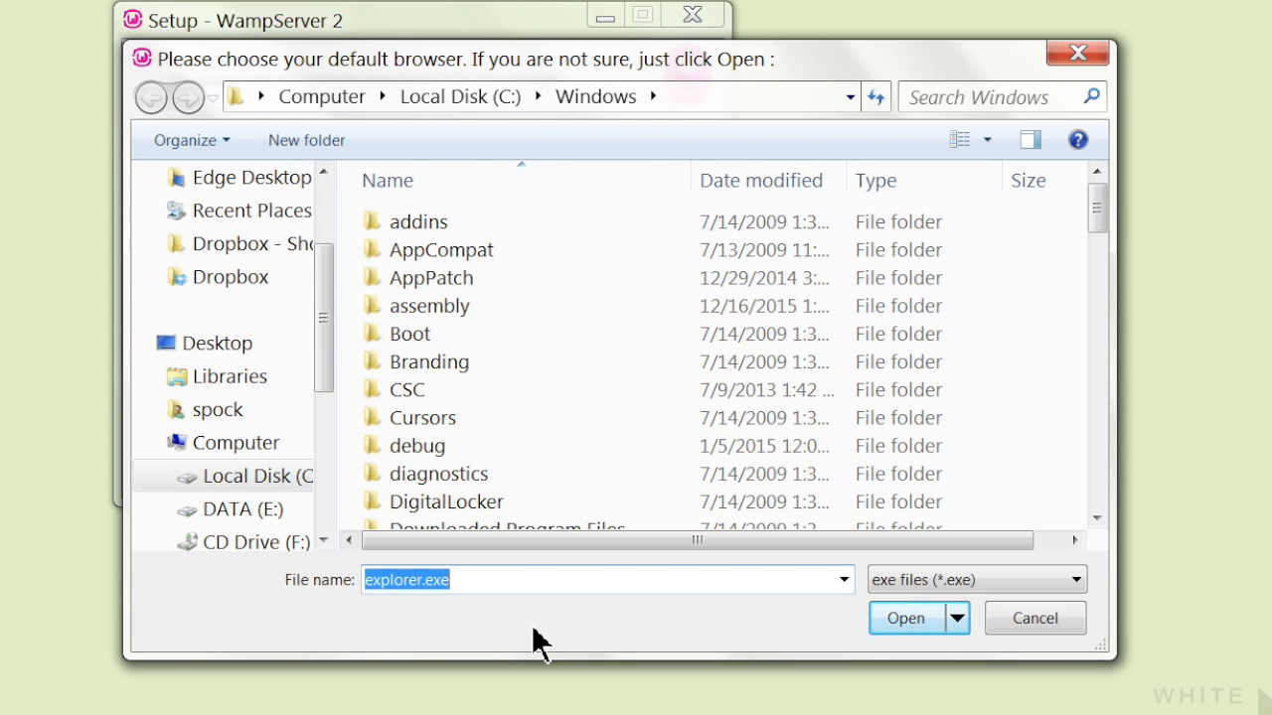
Choose chrome.exe from C:\Program Files (x86)\Google\Chrome\Application as the default browser.
click(162, 96)
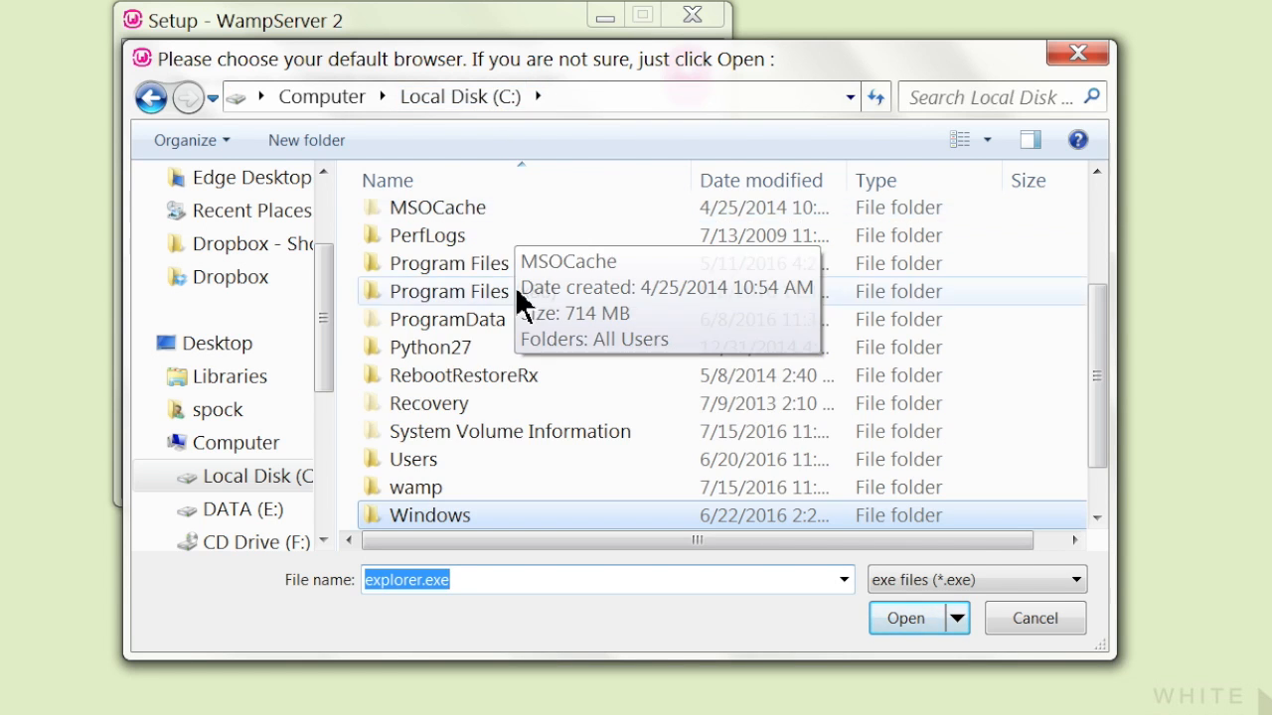
double_click(447, 291)
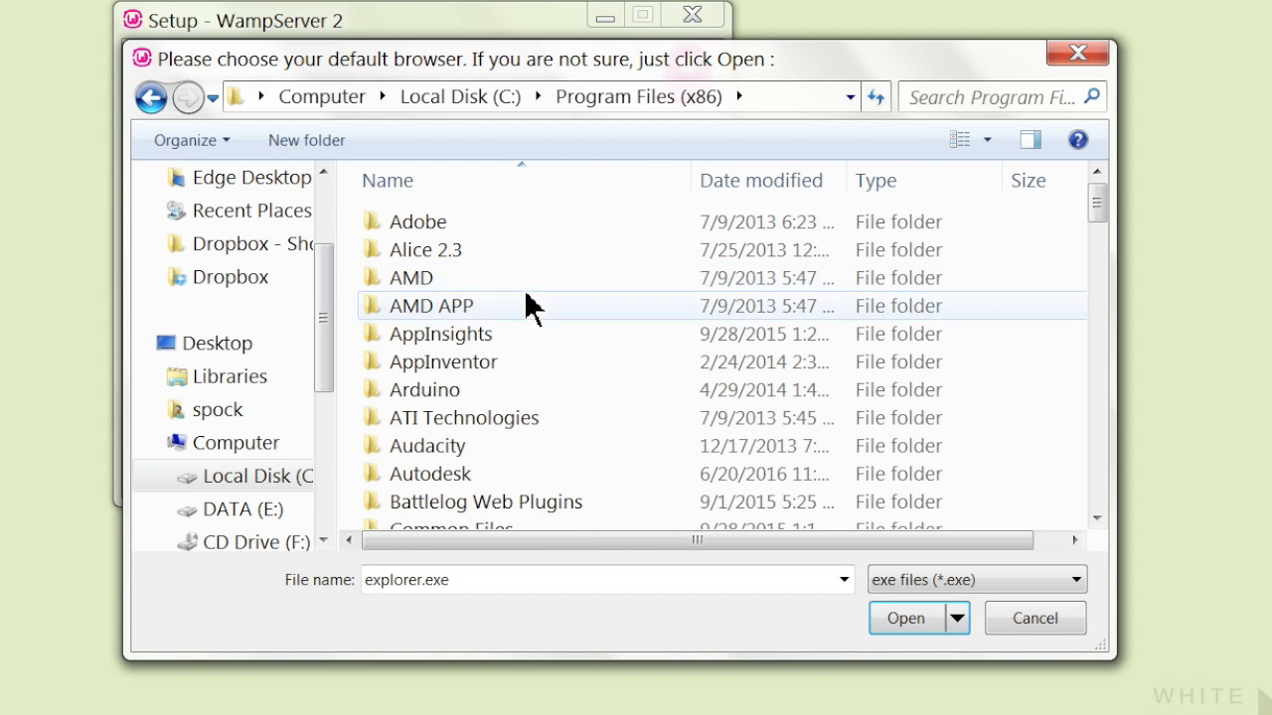
scroll(down, 3)
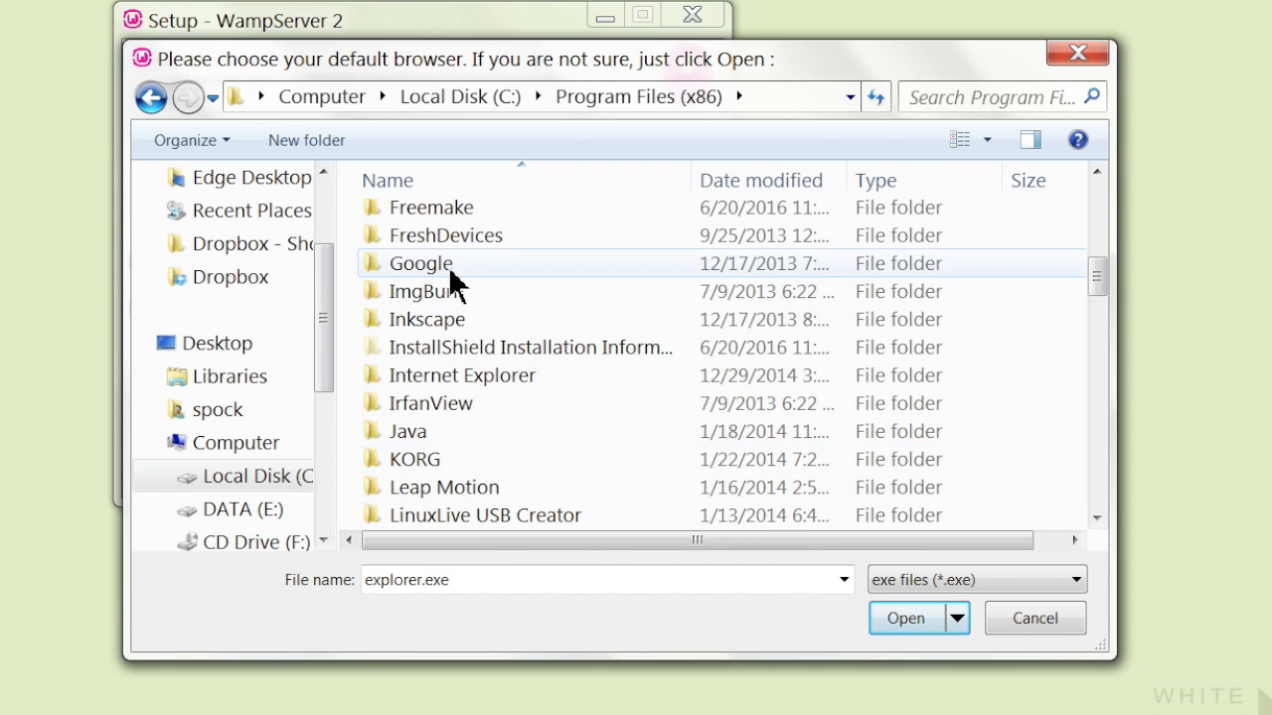
double_click(417, 263)
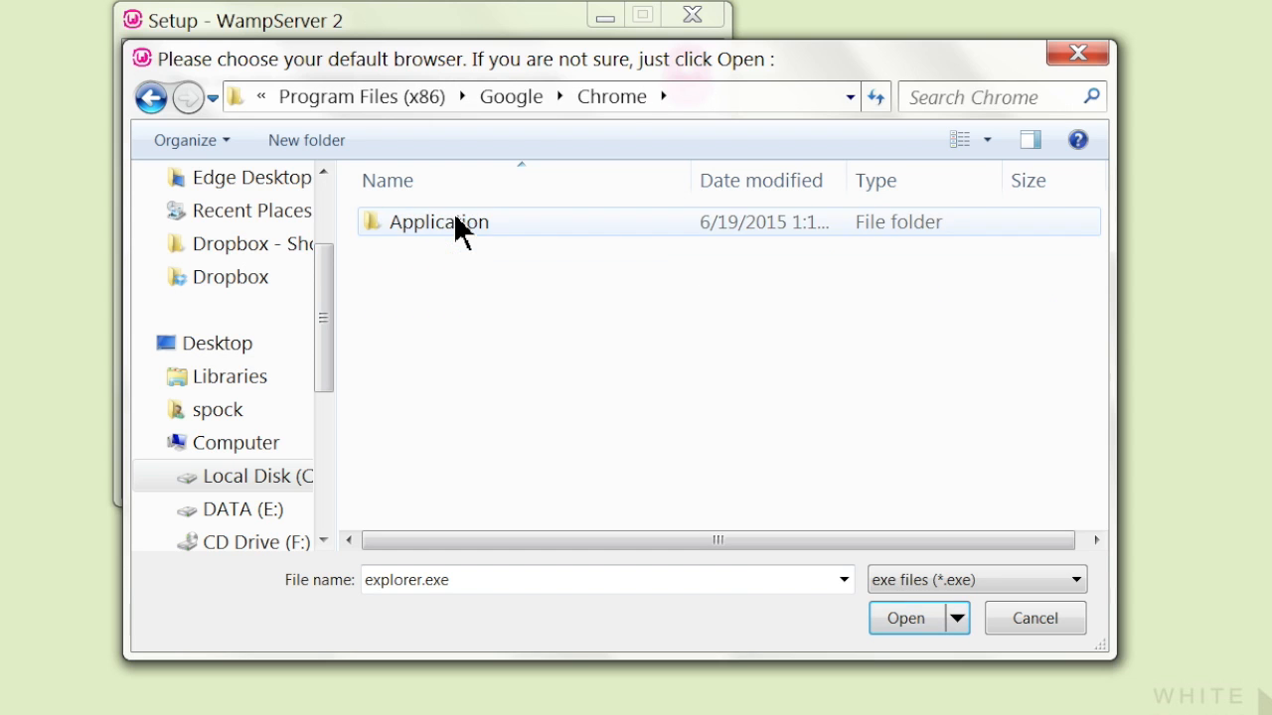
double_click(438, 221)
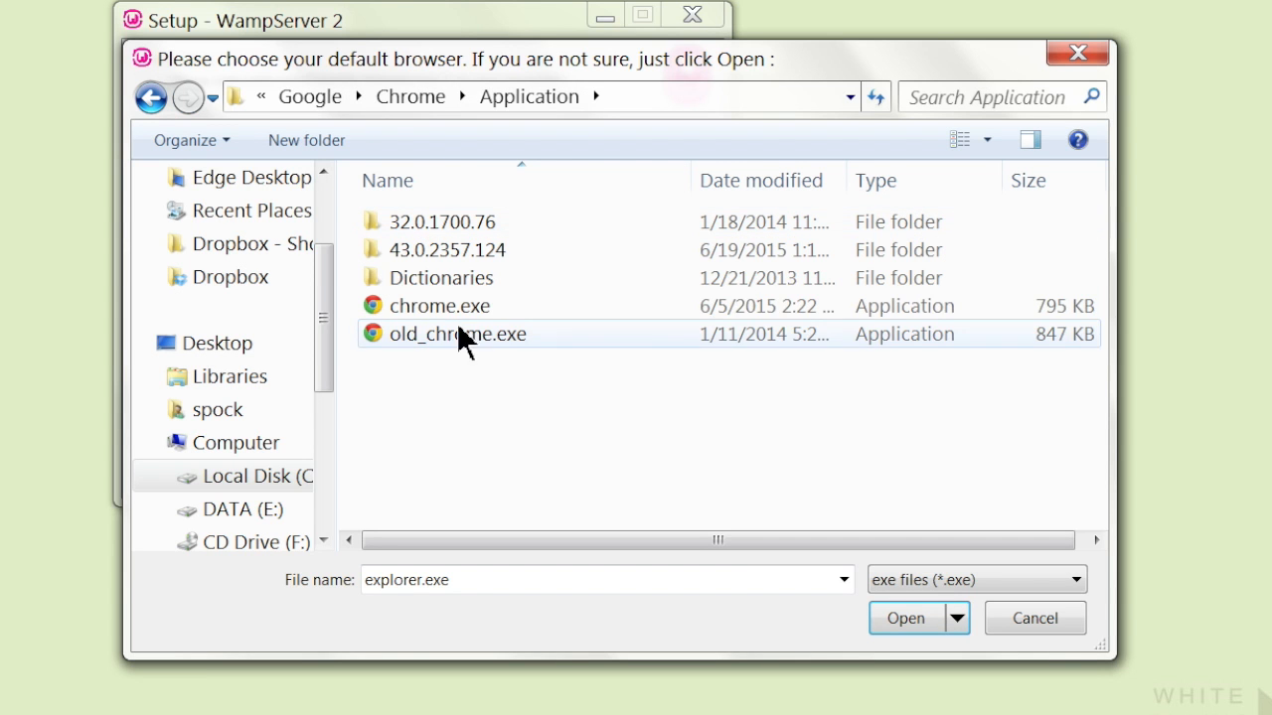
click(439, 305)
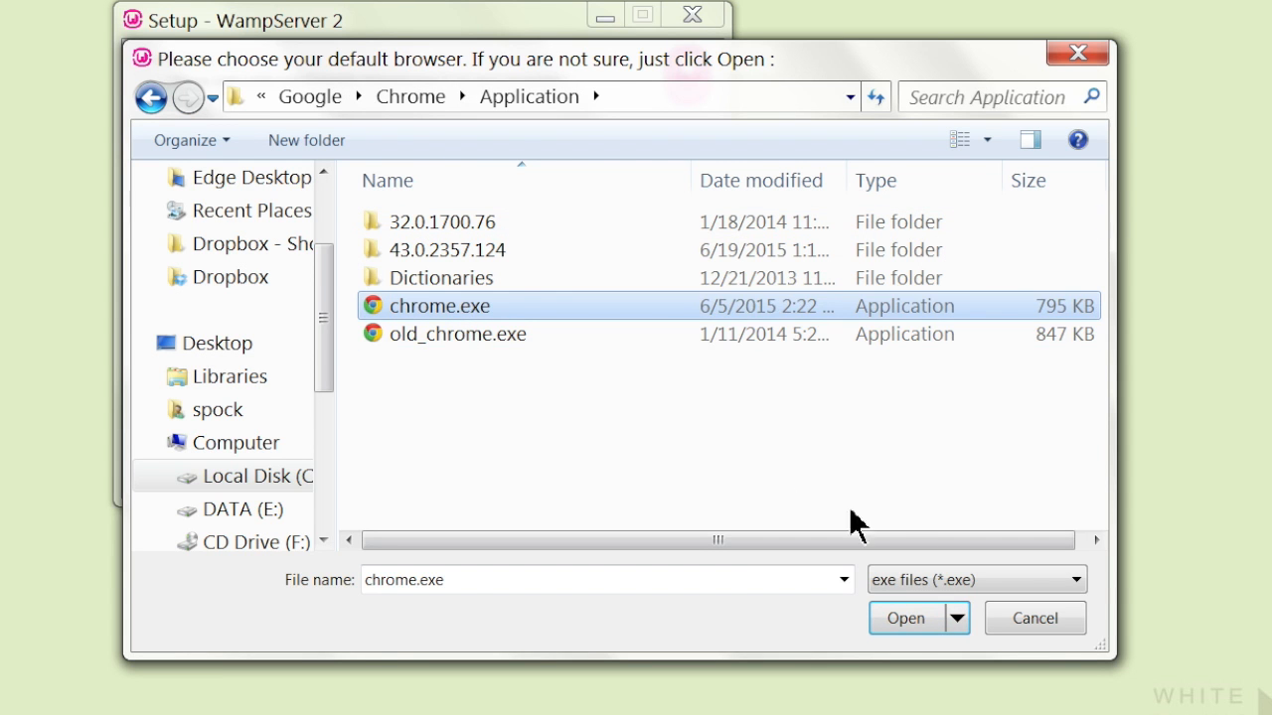
click(907, 618)
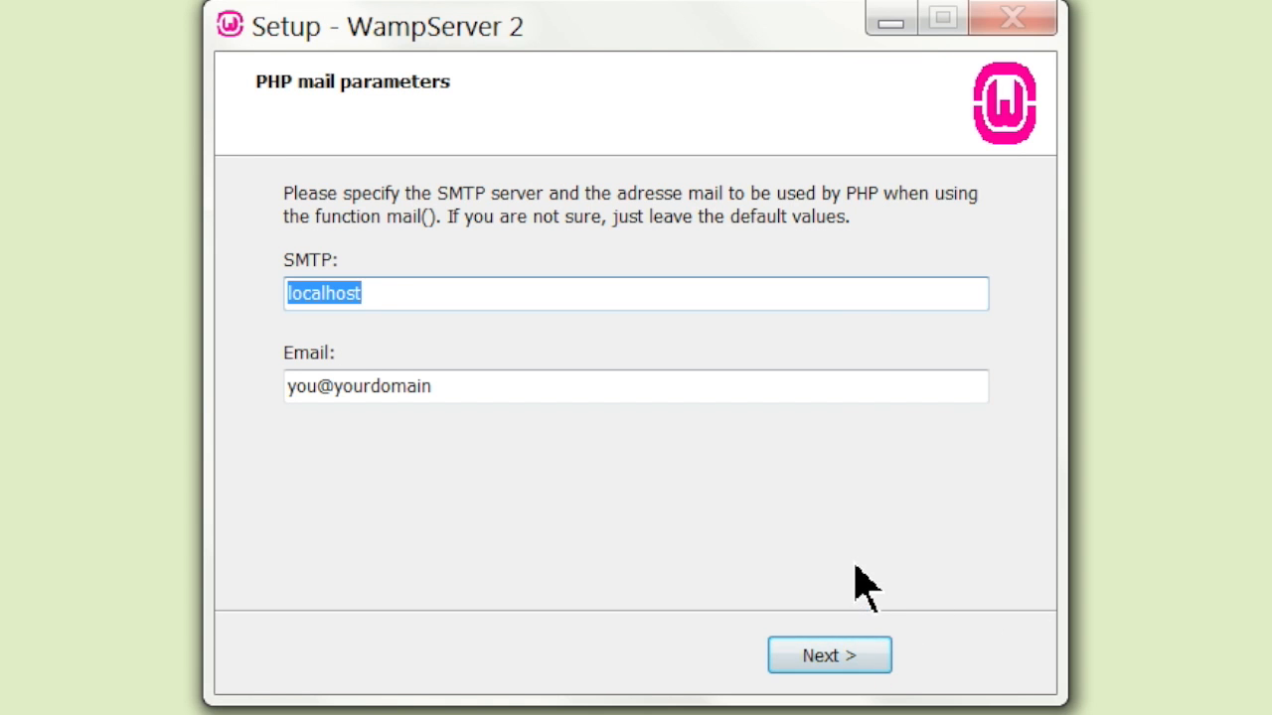
Accept the default PHP mail parameters and finish setup with WampServer launching.
click(826, 655)
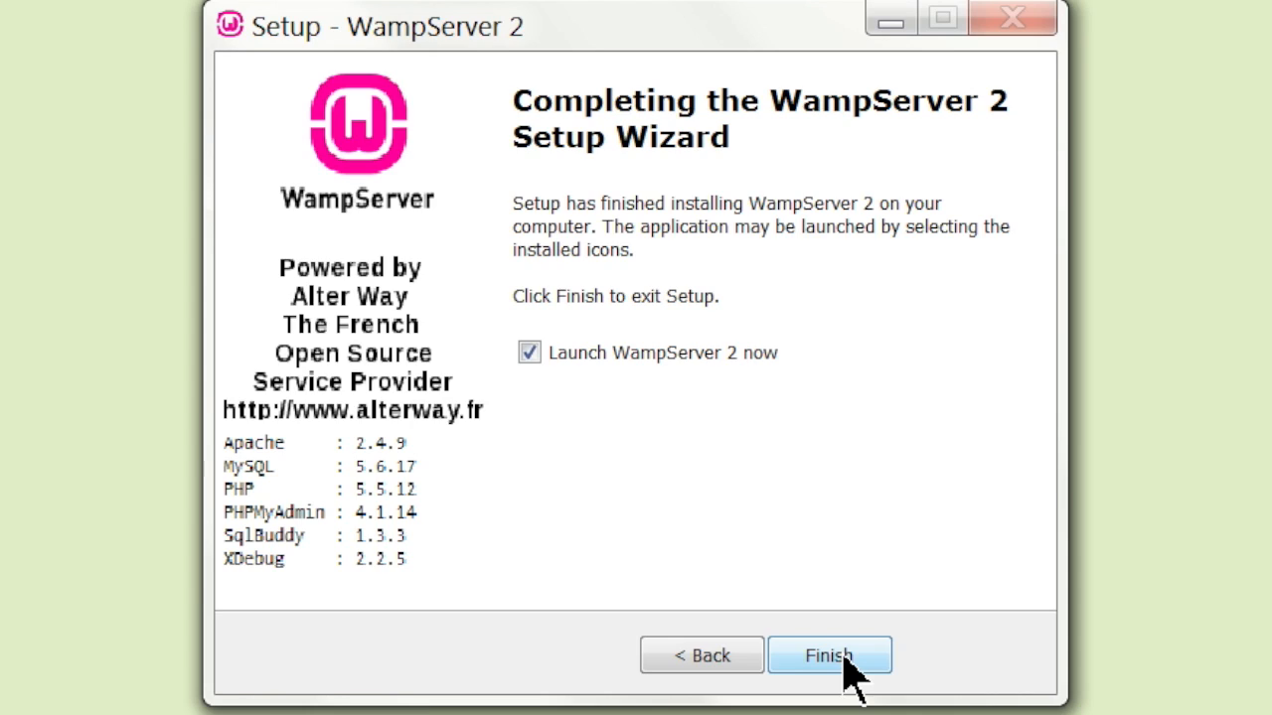
click(837, 656)
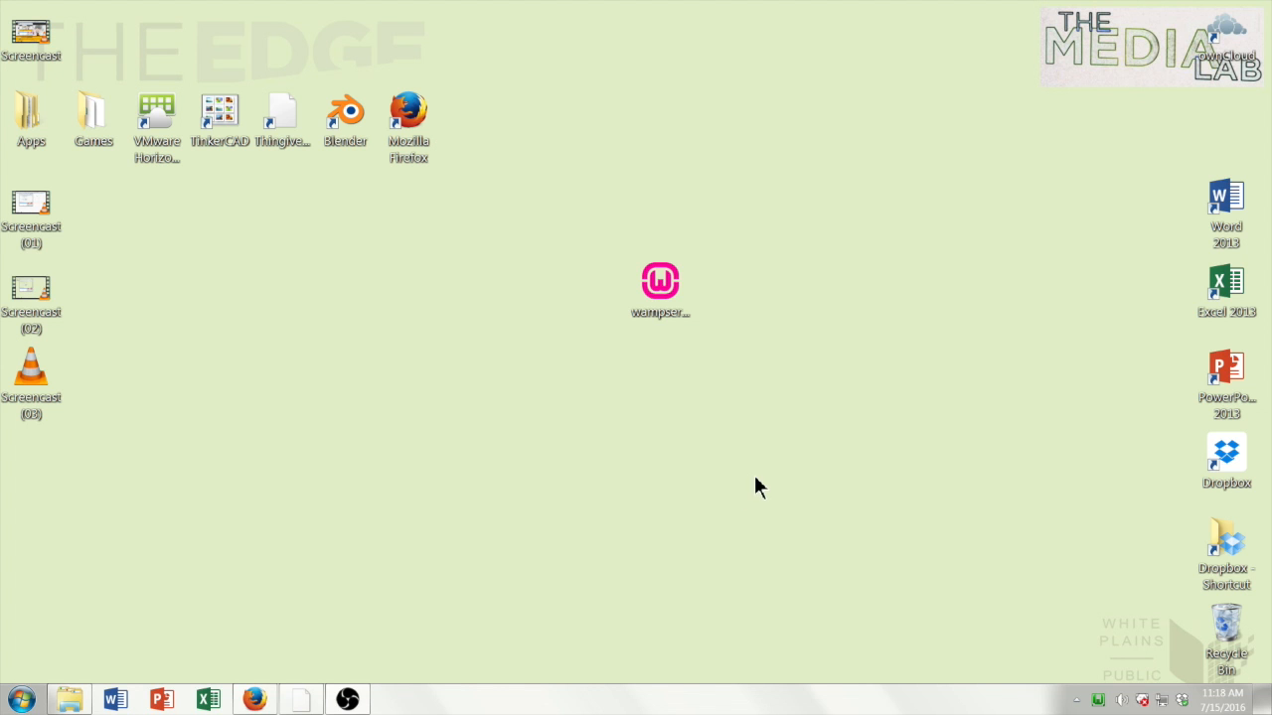
mouse_move(1168, 701)
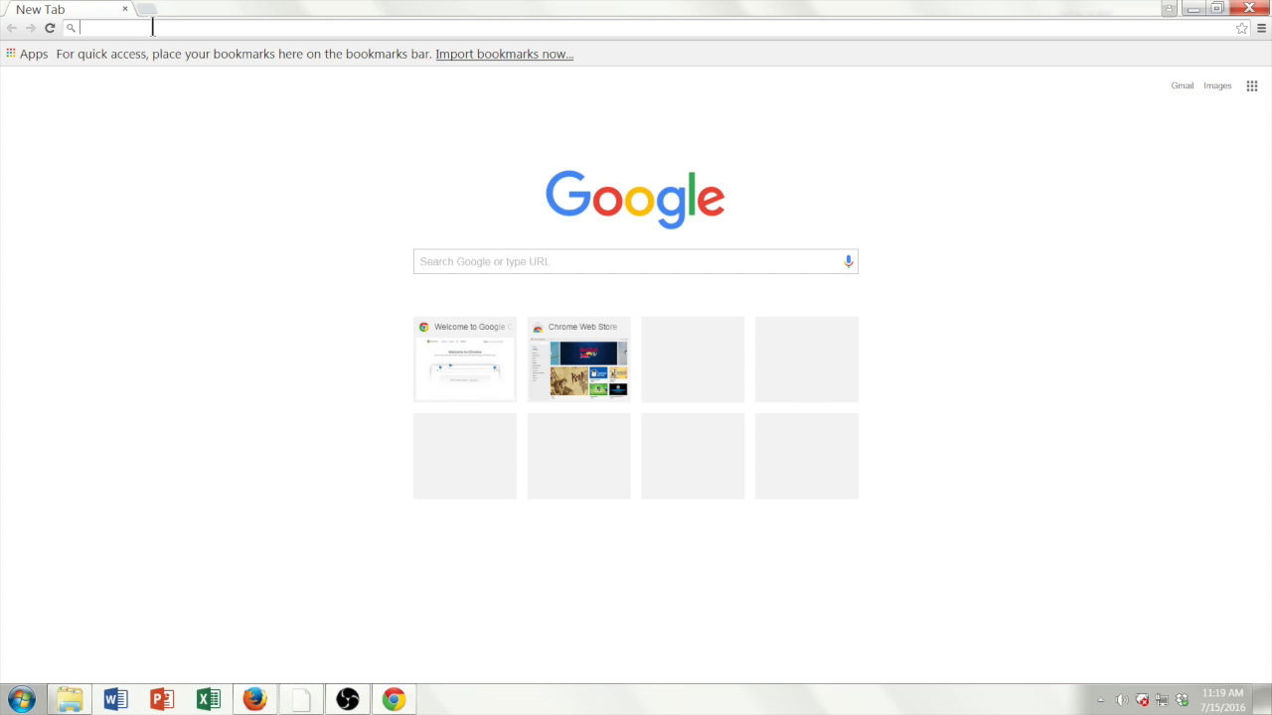
text(http://loca)
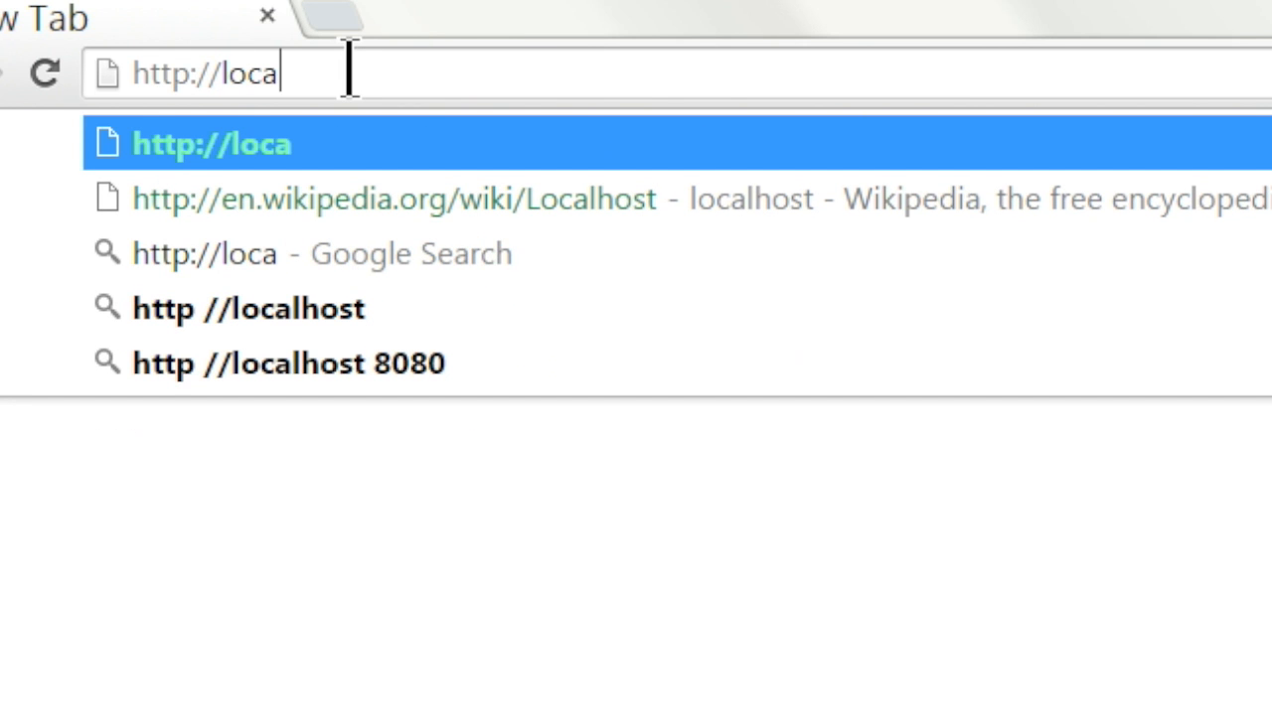
text(lhost)
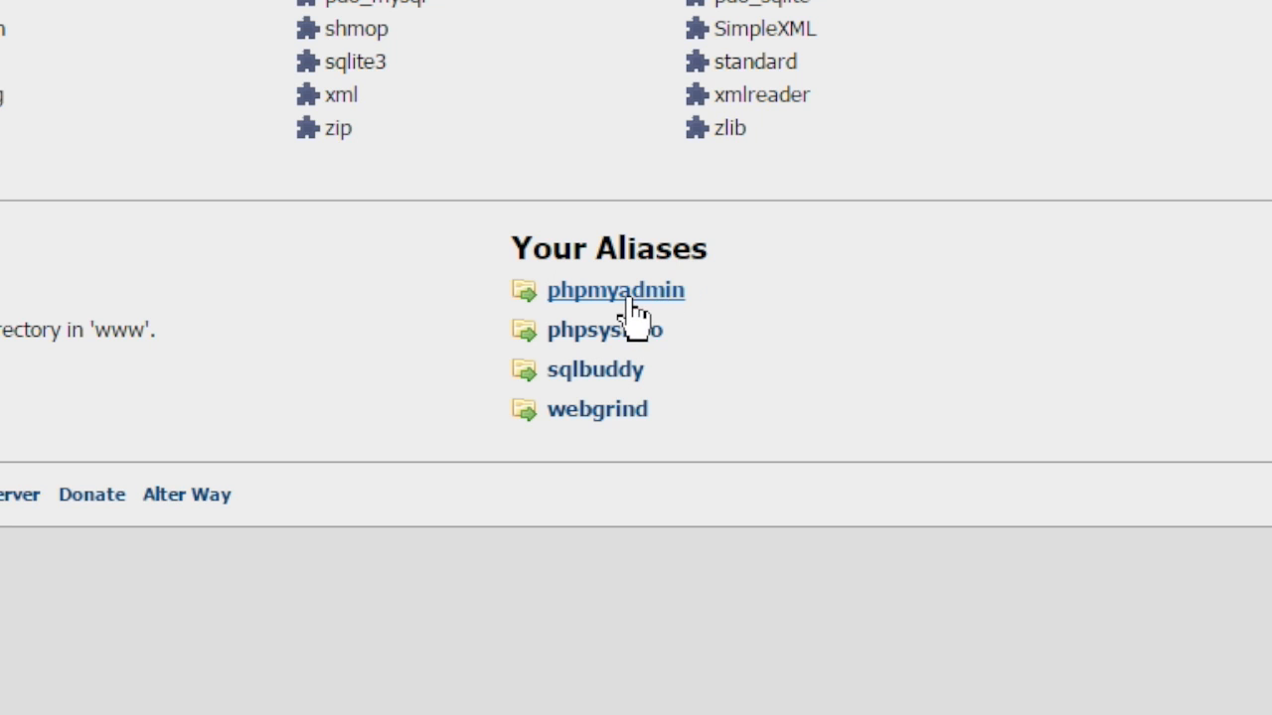
click(617, 290)
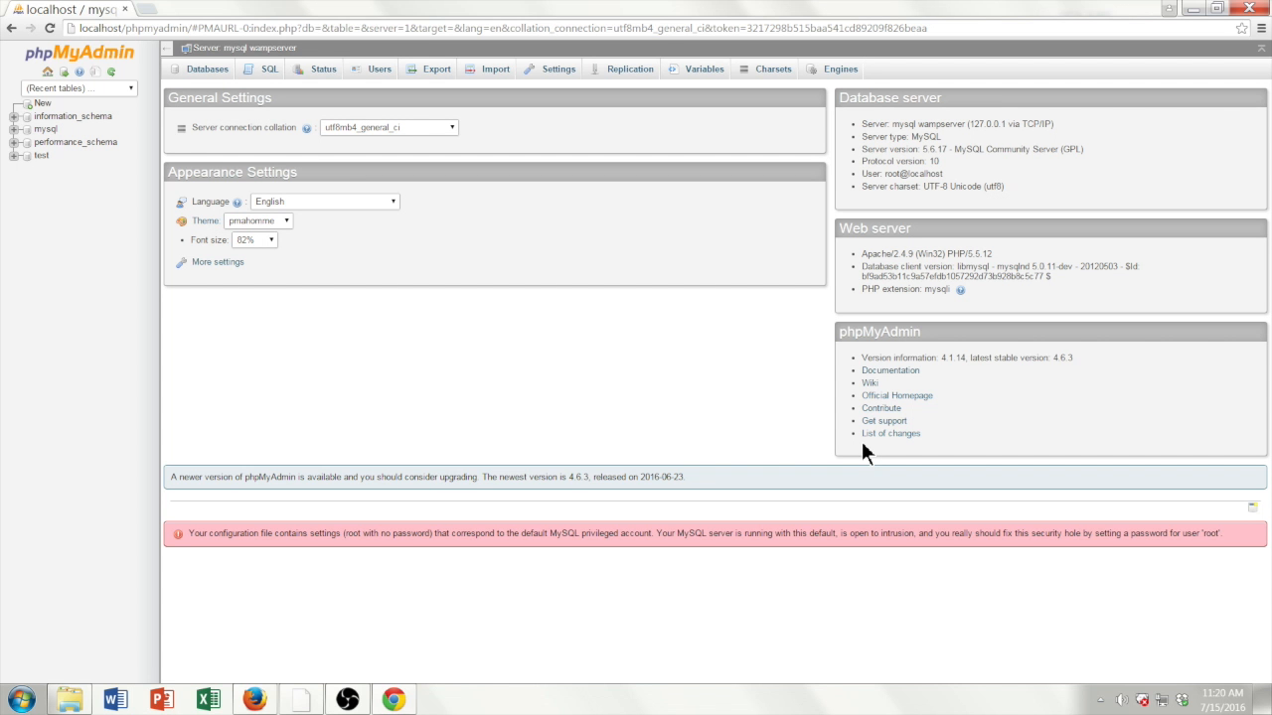
mouse_move(863, 454)
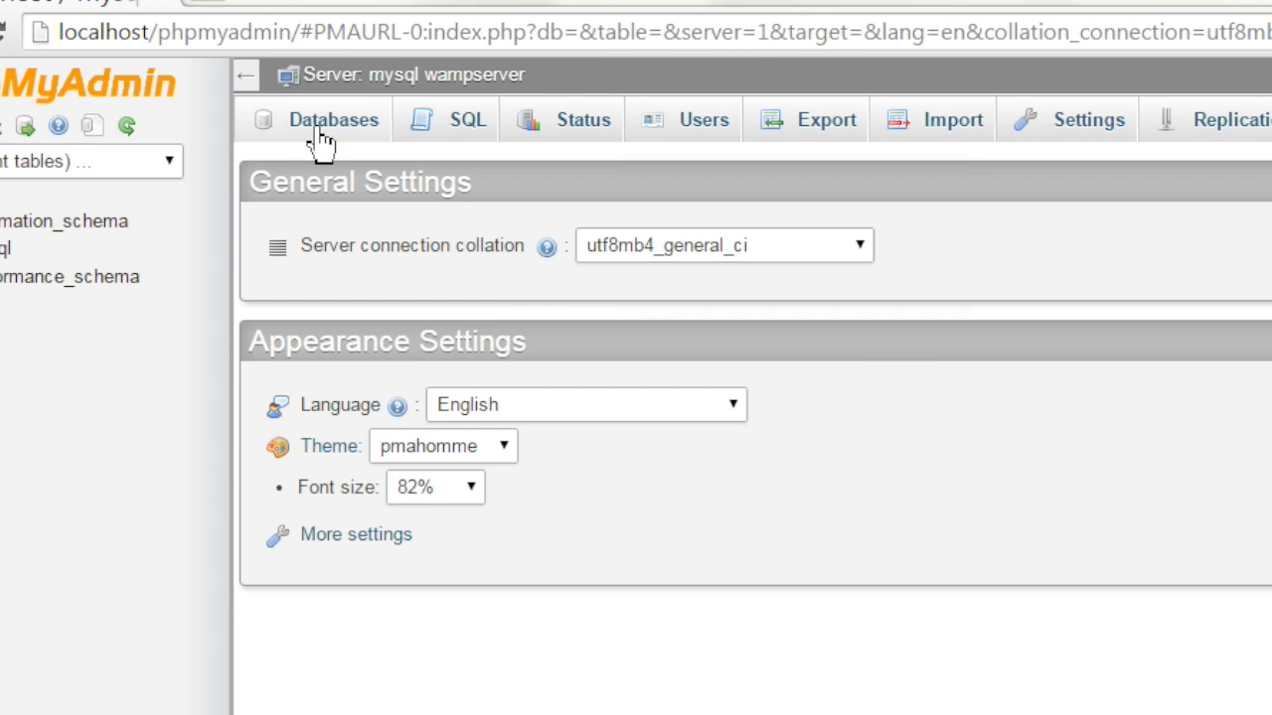
Create a database named testdatabase under Databases and open it.
click(333, 119)
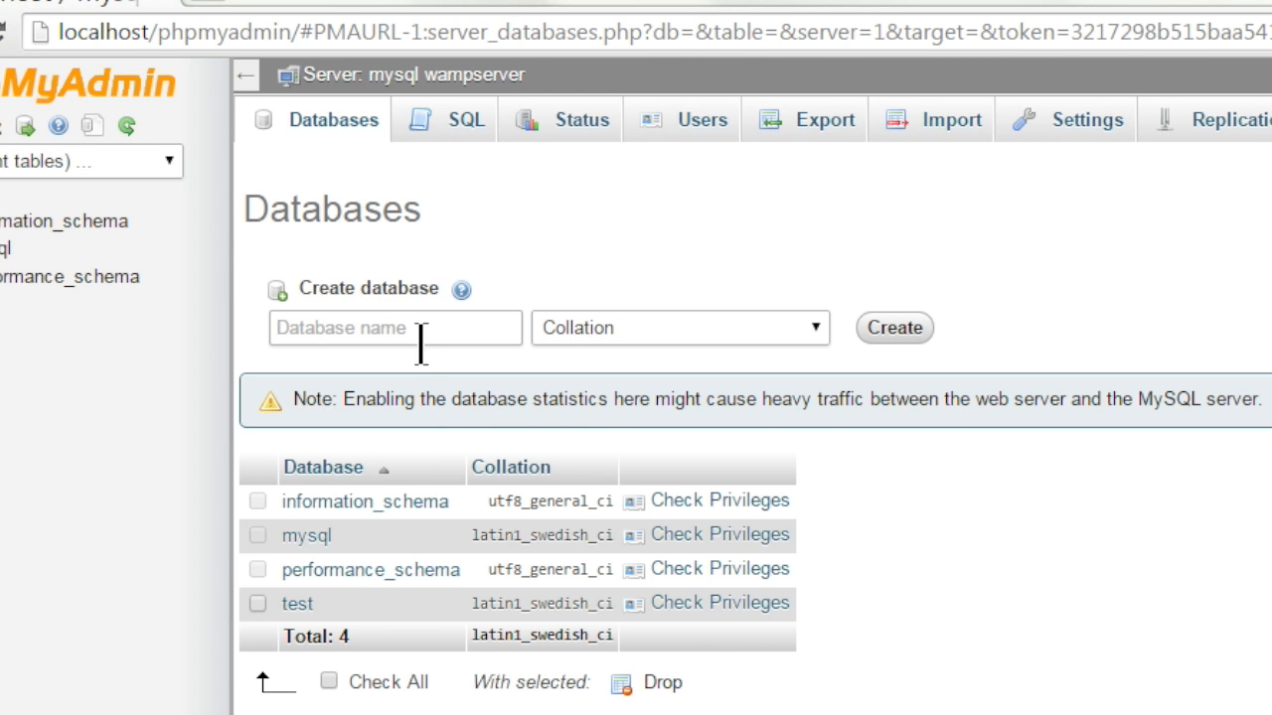
click(395, 327)
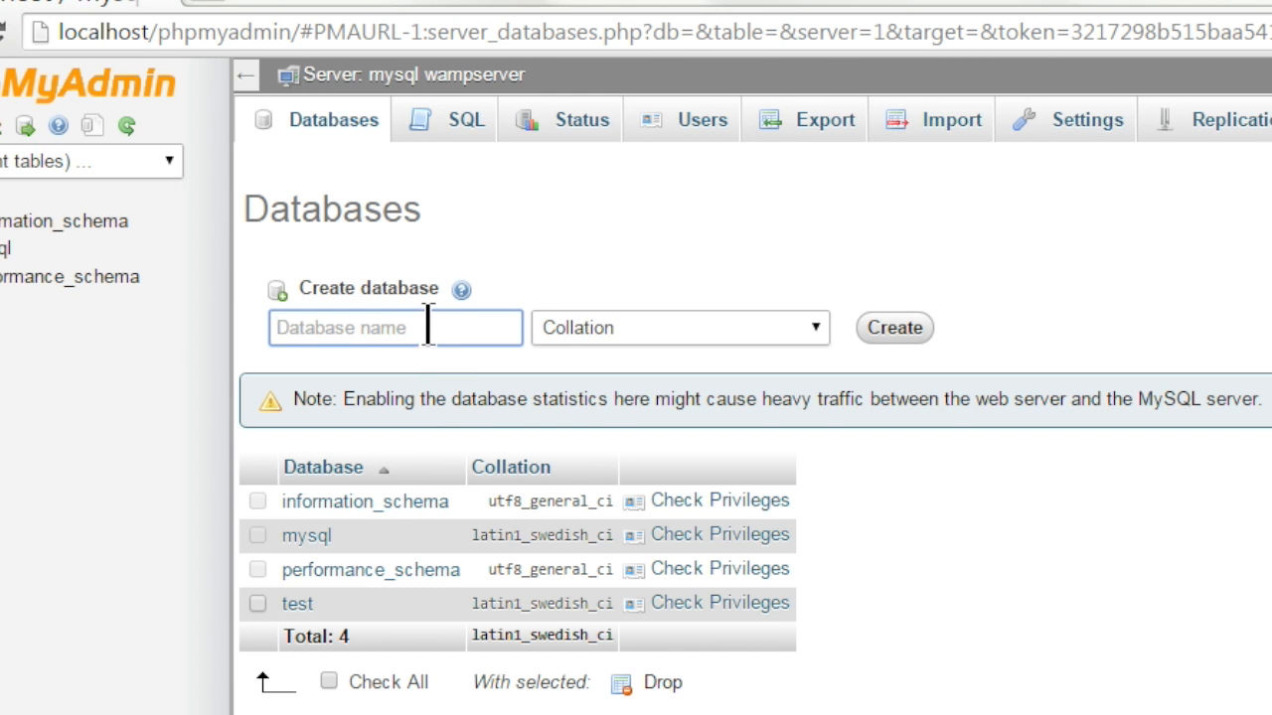
text(testdatabase)
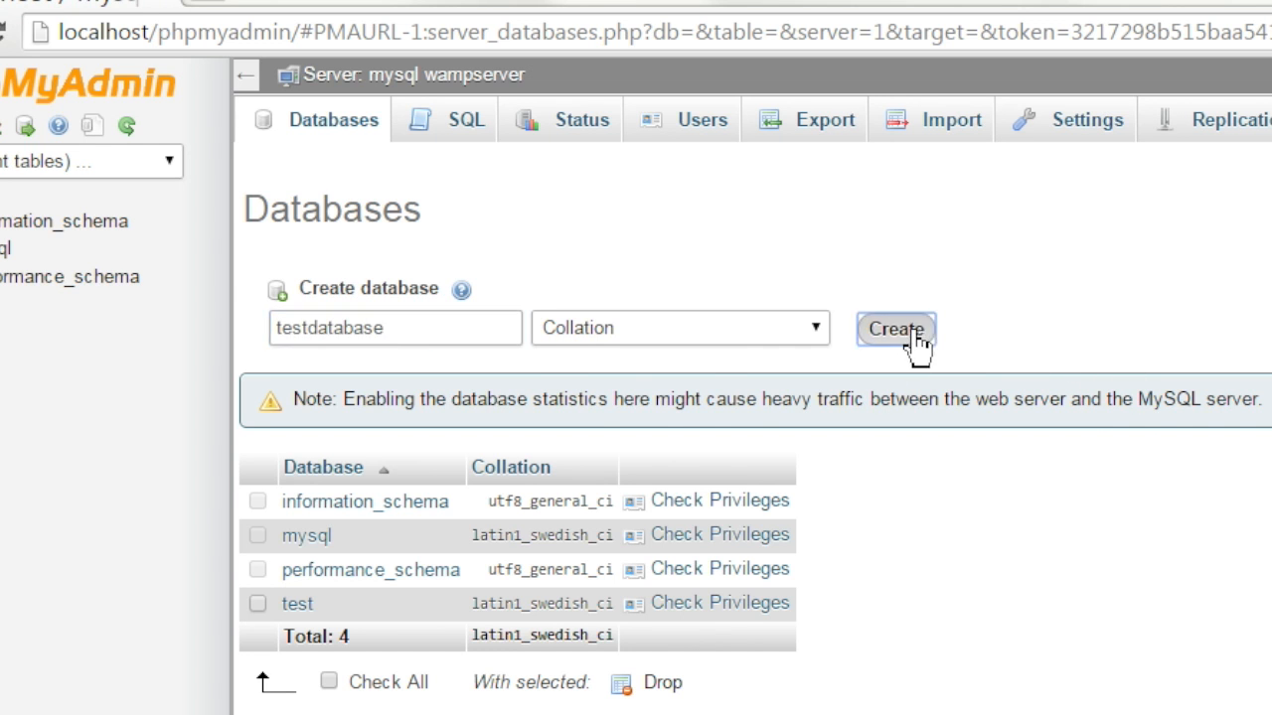
click(893, 329)
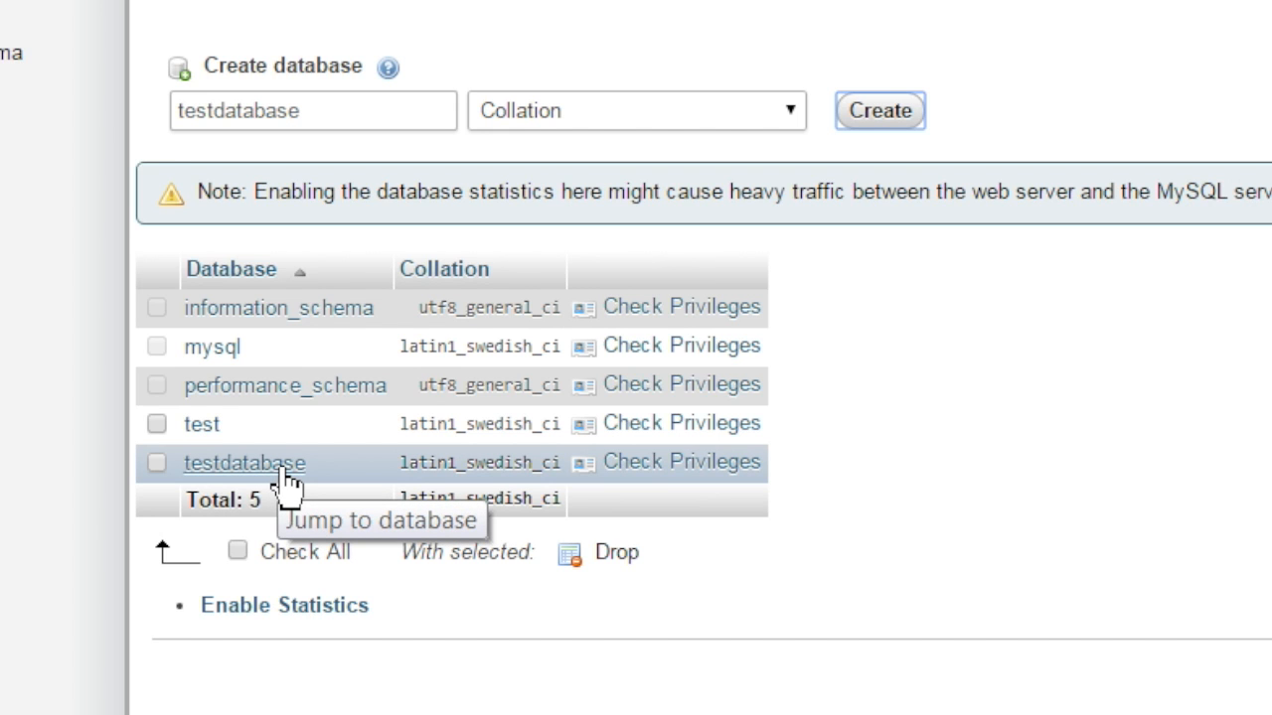
click(244, 463)
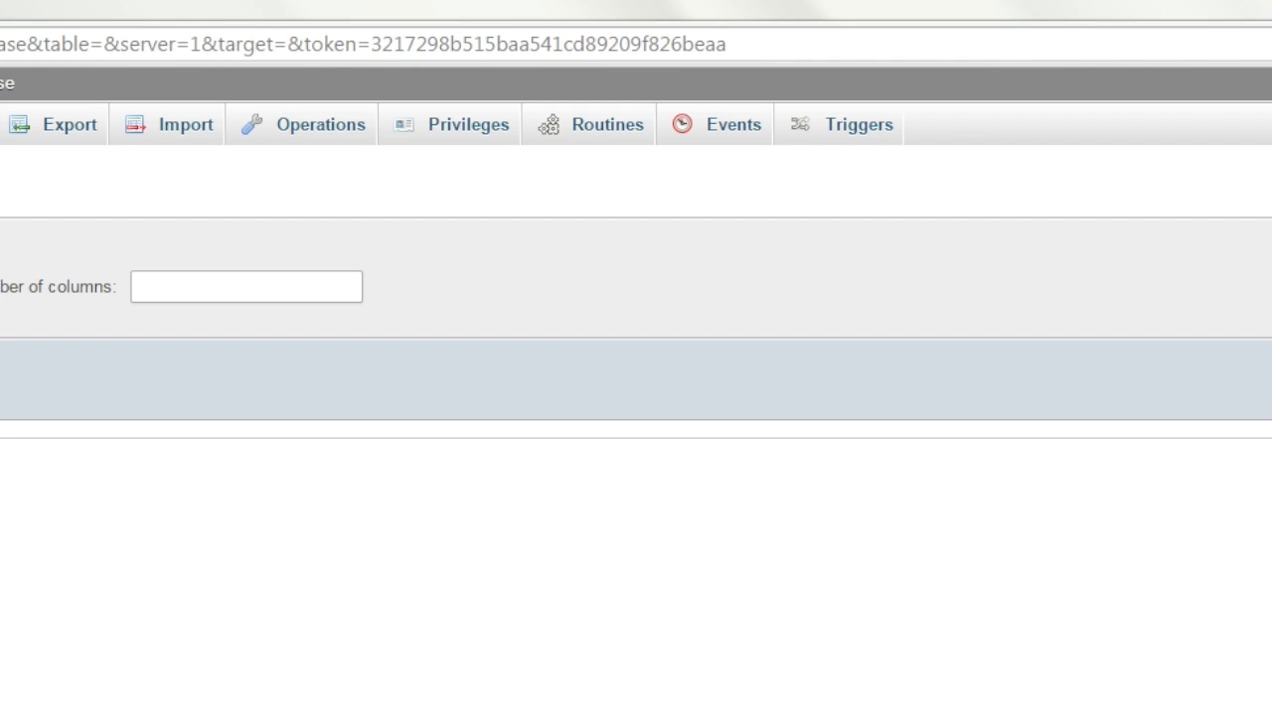
Add user austinolney on host localhost with a password and all privileges on testdatabase.
click(467, 124)
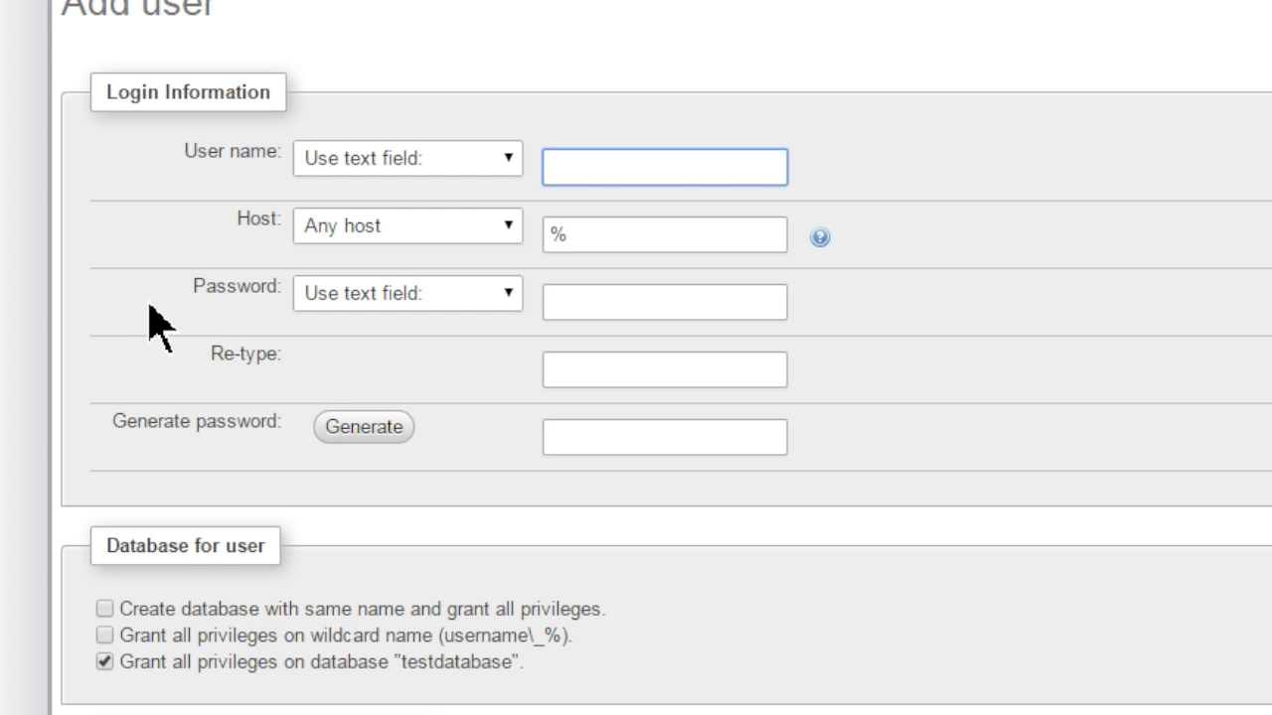
text(a)
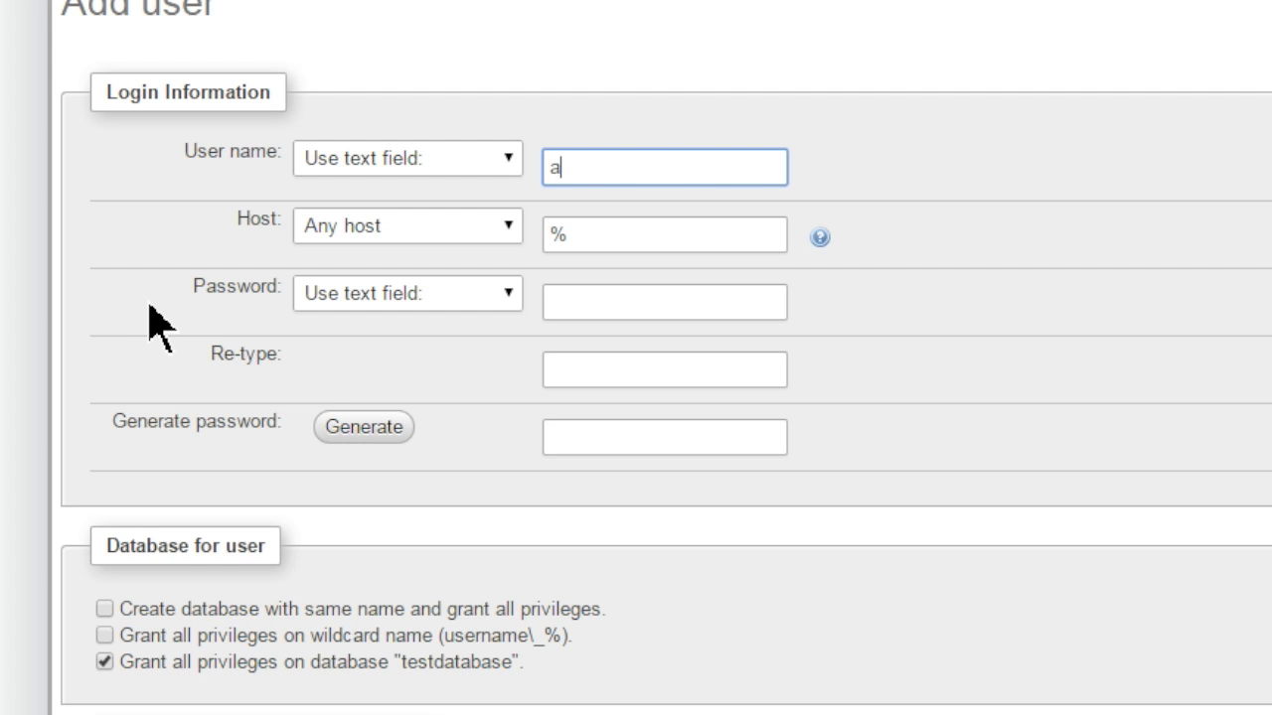
text(ustinolney)
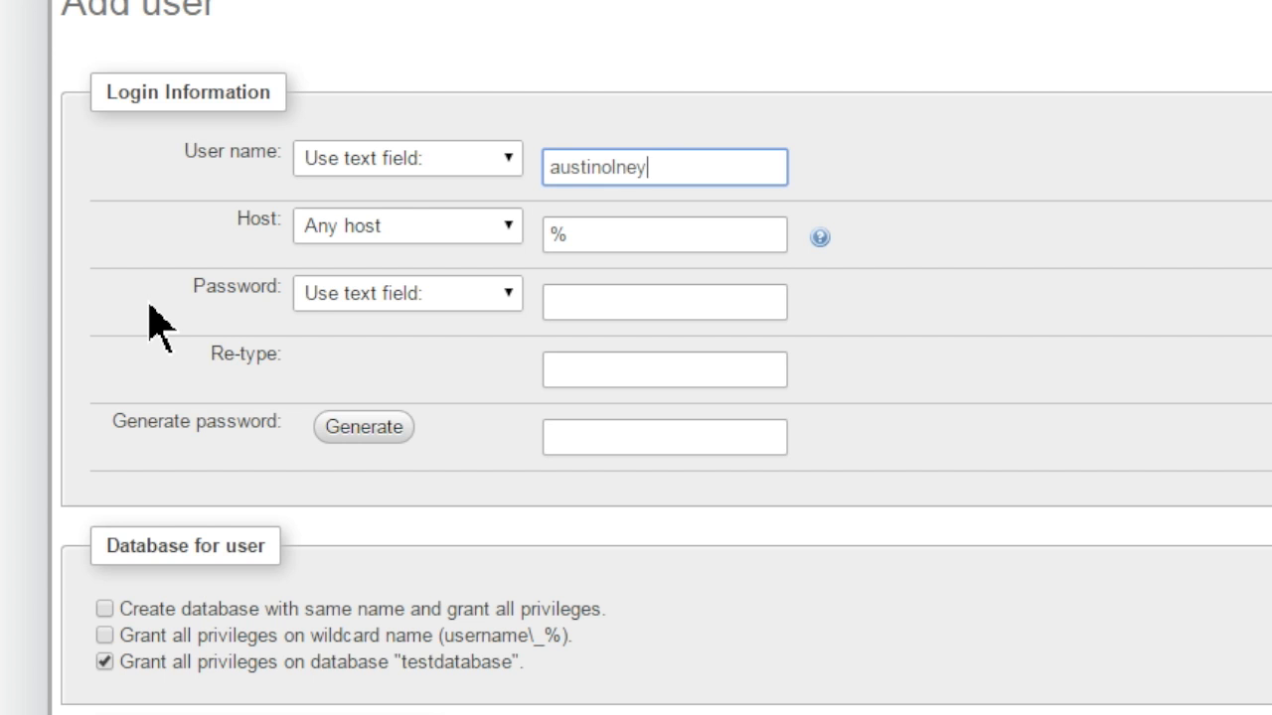
click(406, 225)
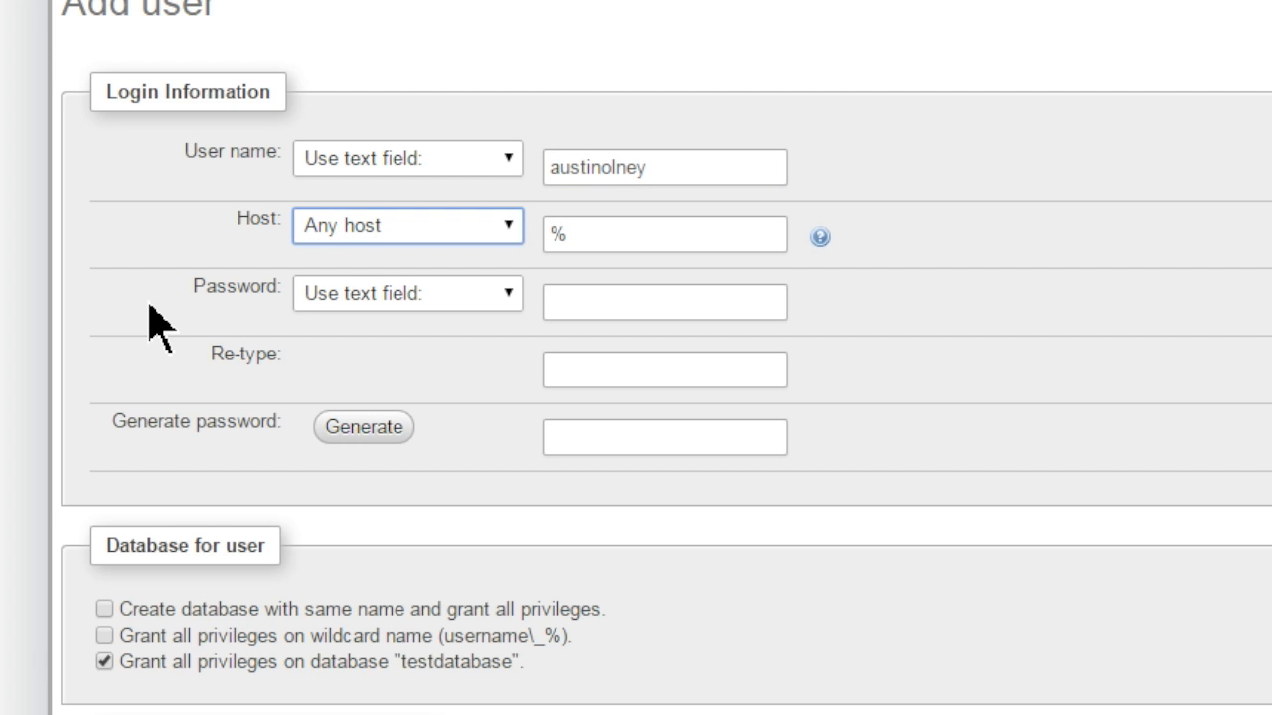
click(407, 227)
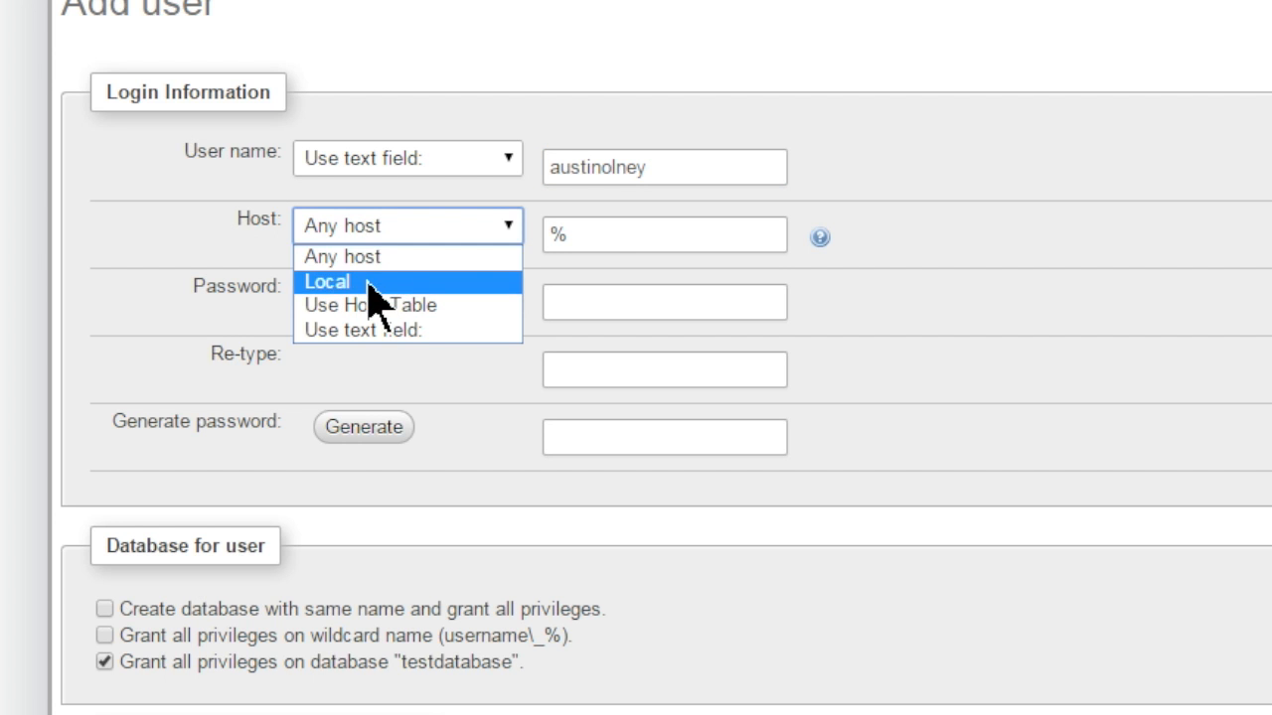
click(327, 281)
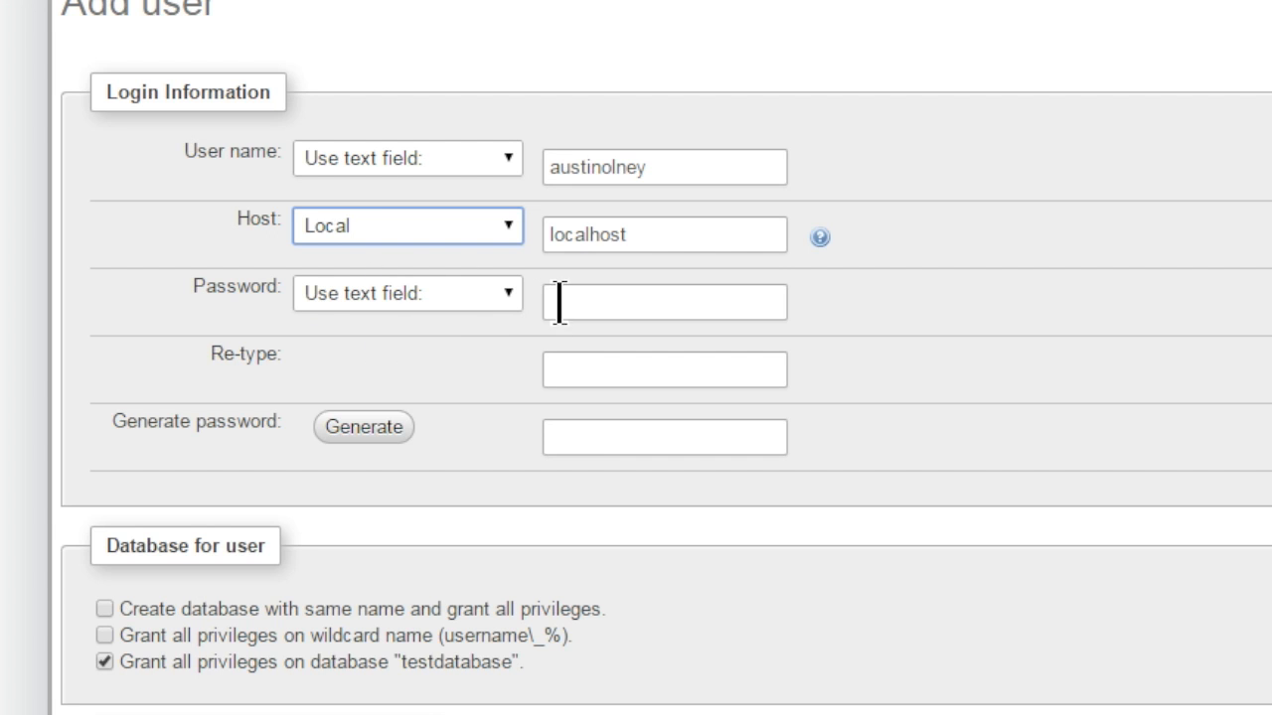
click(663, 302)
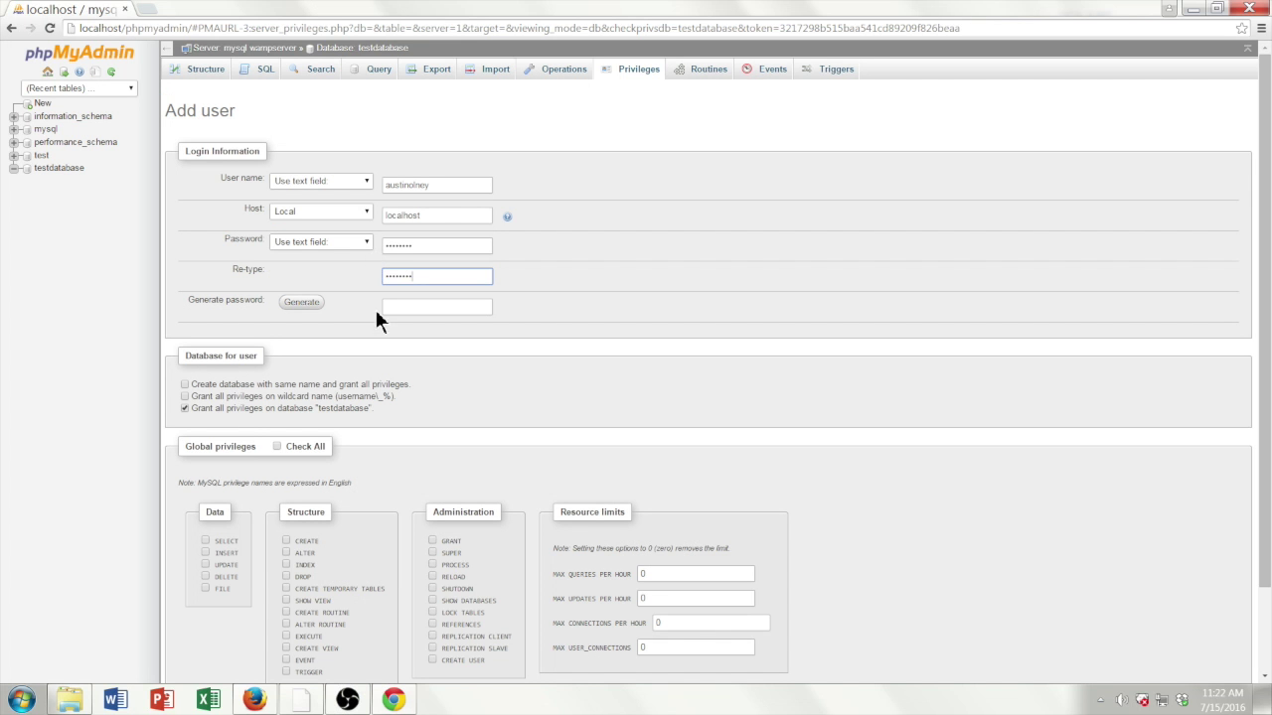
scroll(down, 3)
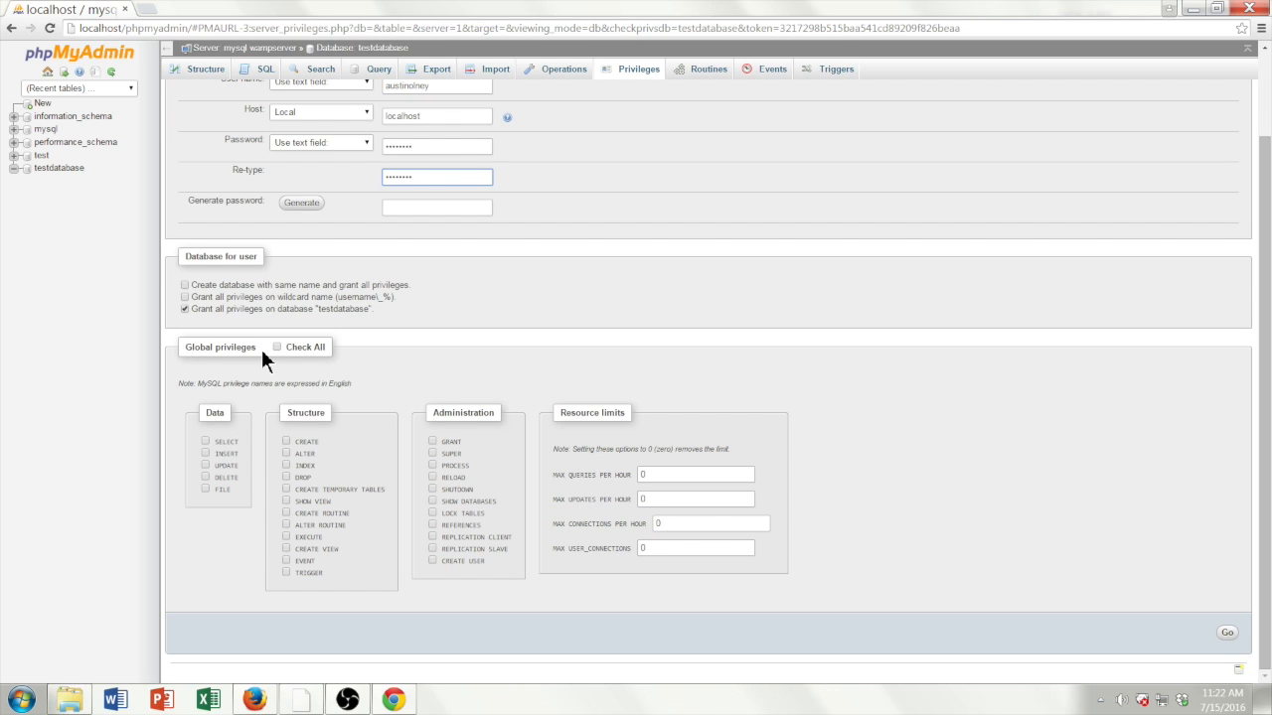
mouse_move(1227, 632)
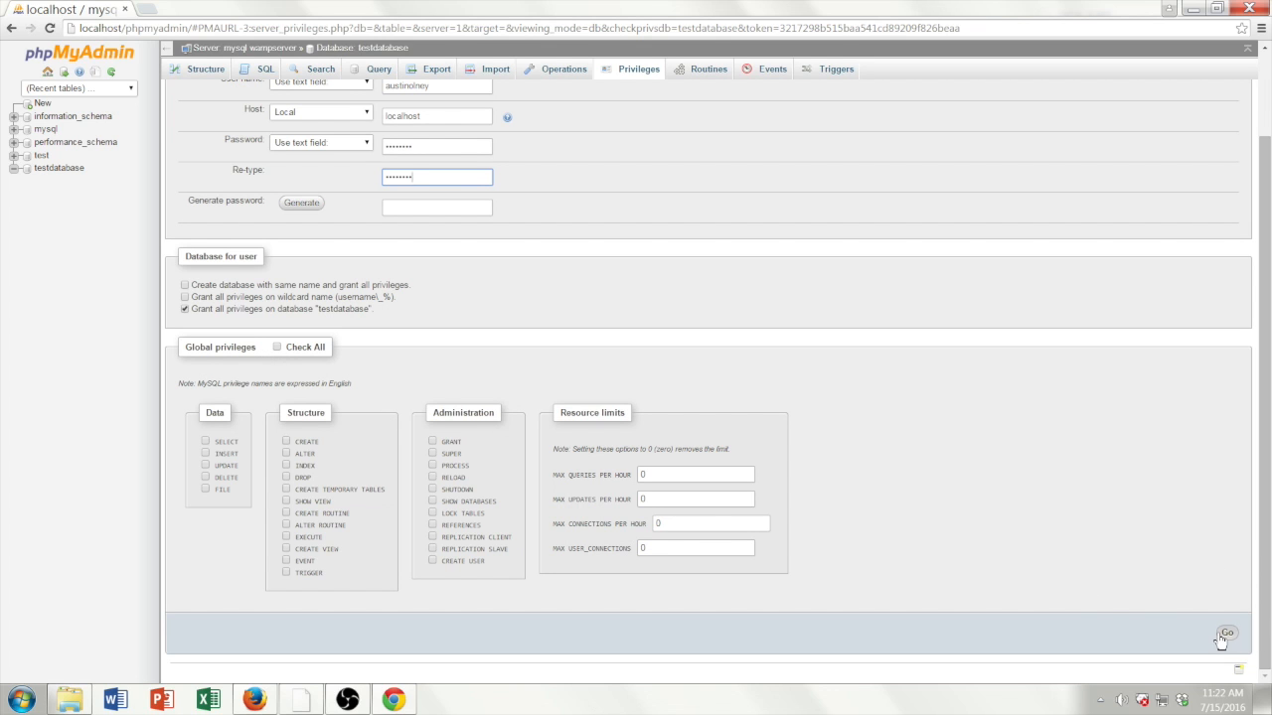
click(1226, 633)
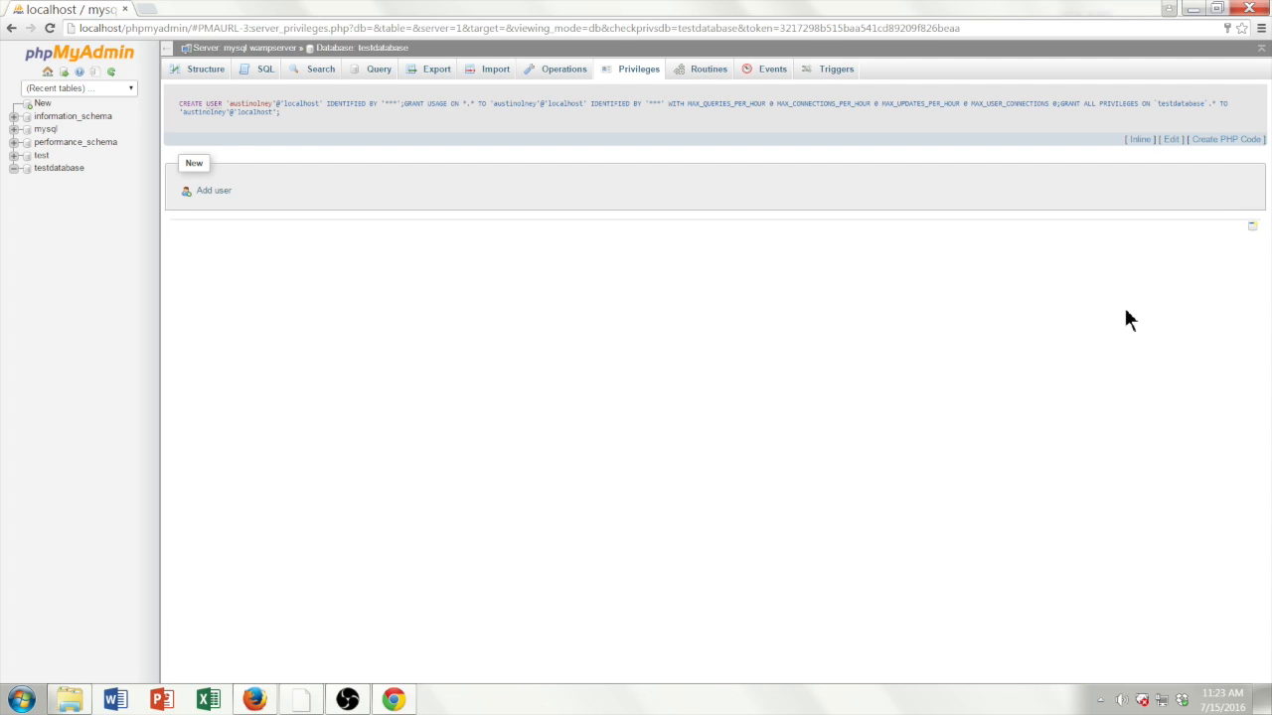
mouse_move(554, 463)
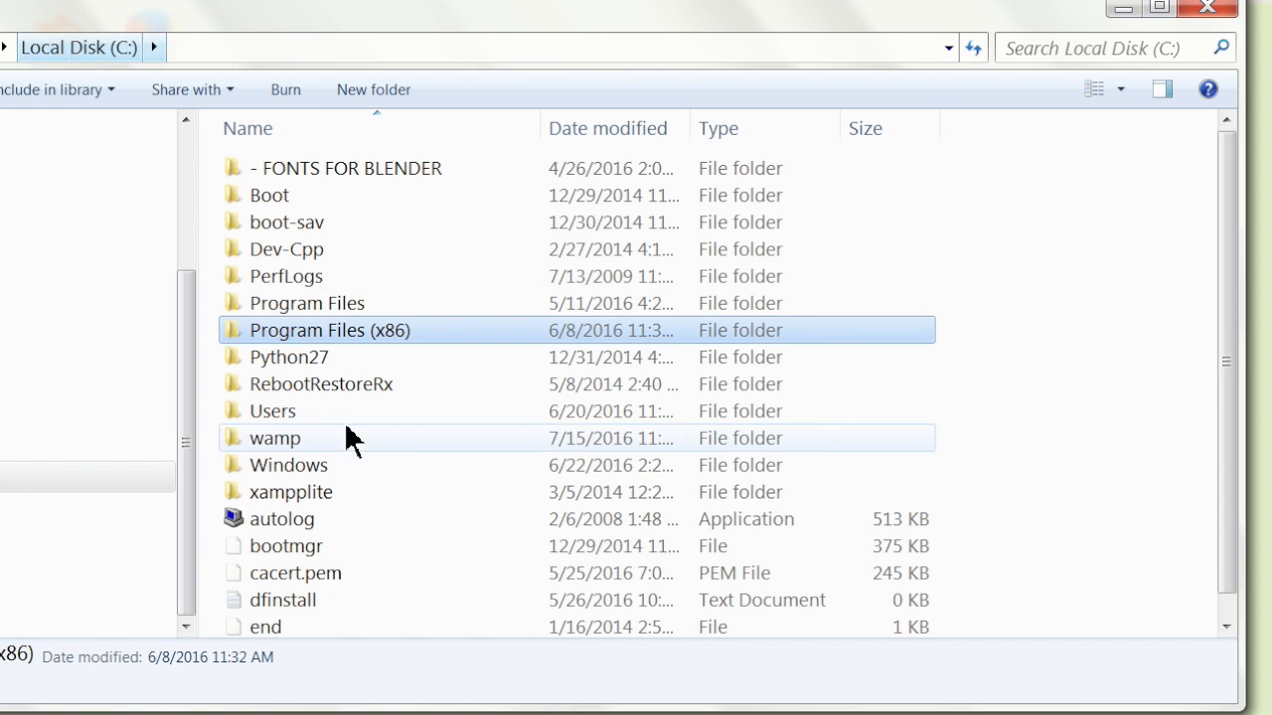
Create an Austins_Cool_Website folder in C:\wamp\www and open it.
double_click(274, 438)
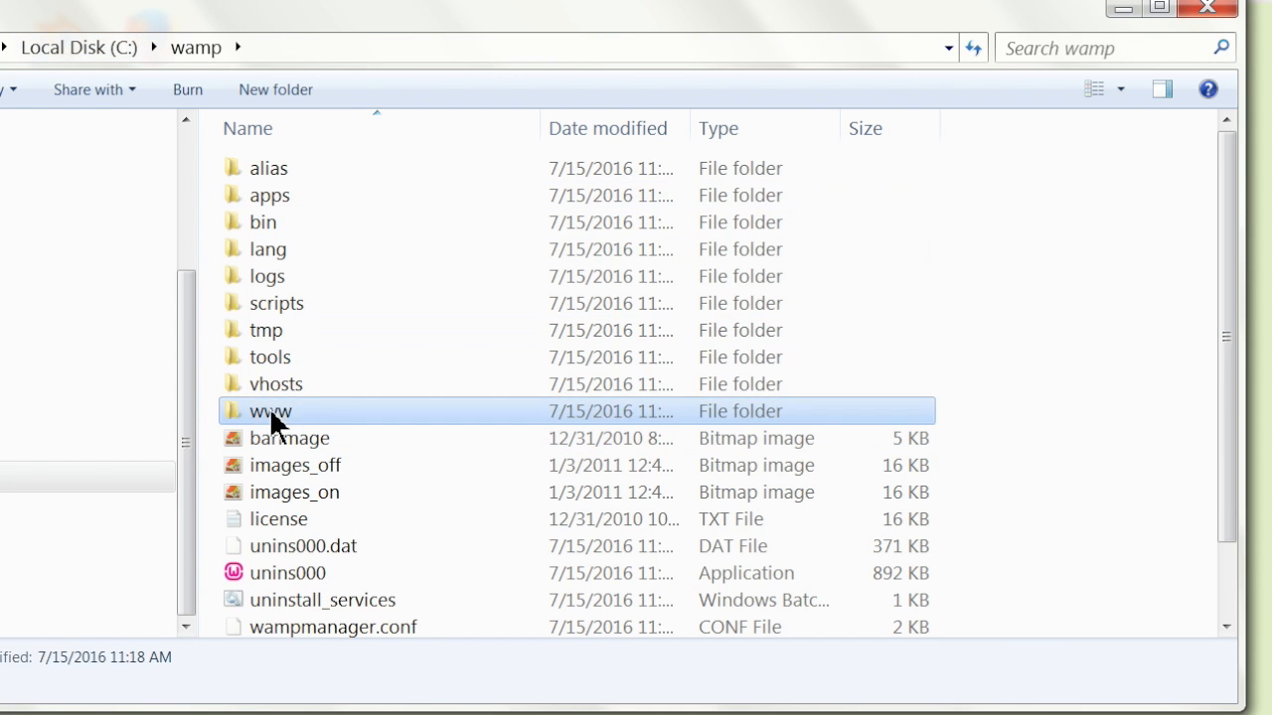
double_click(271, 410)
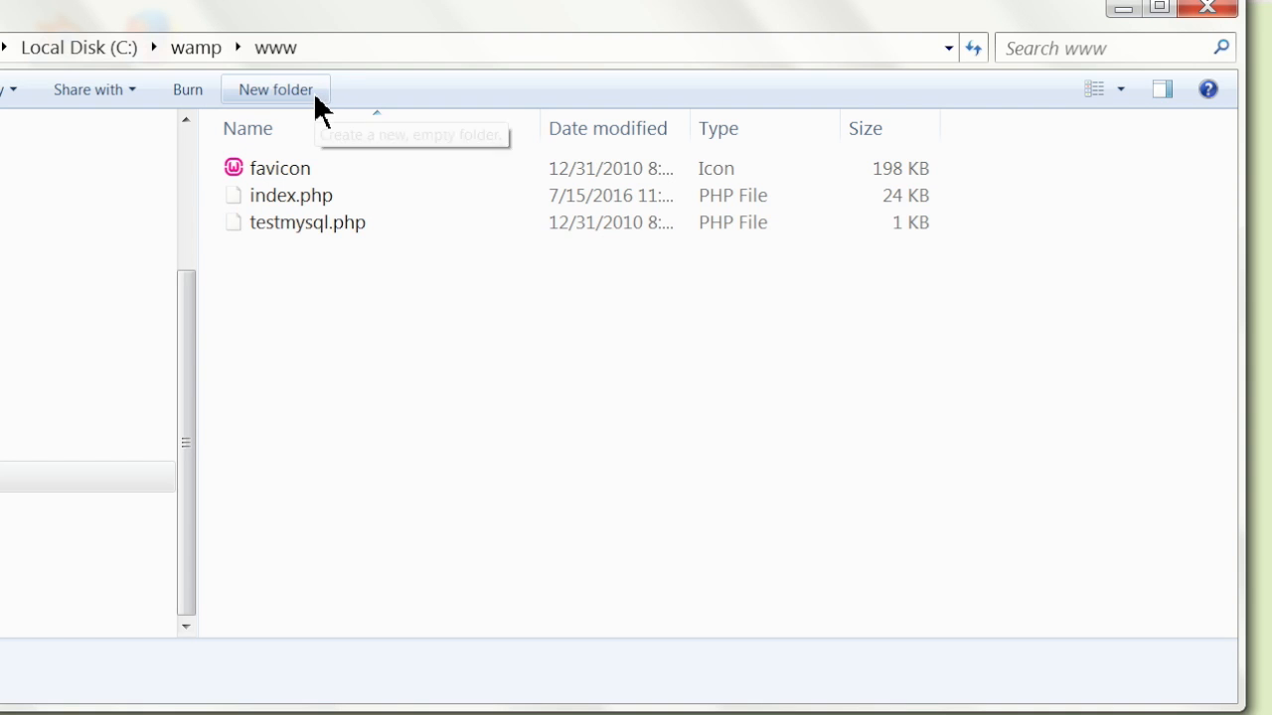
click(276, 88)
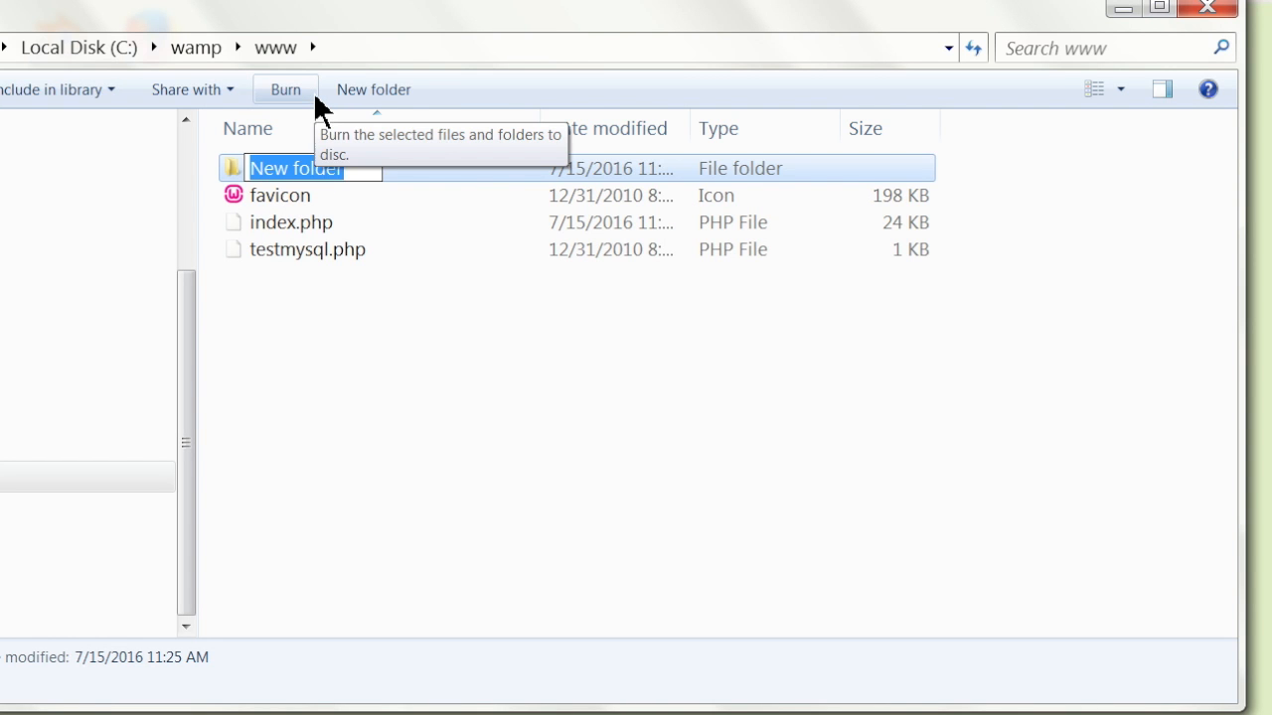
text(Austins)
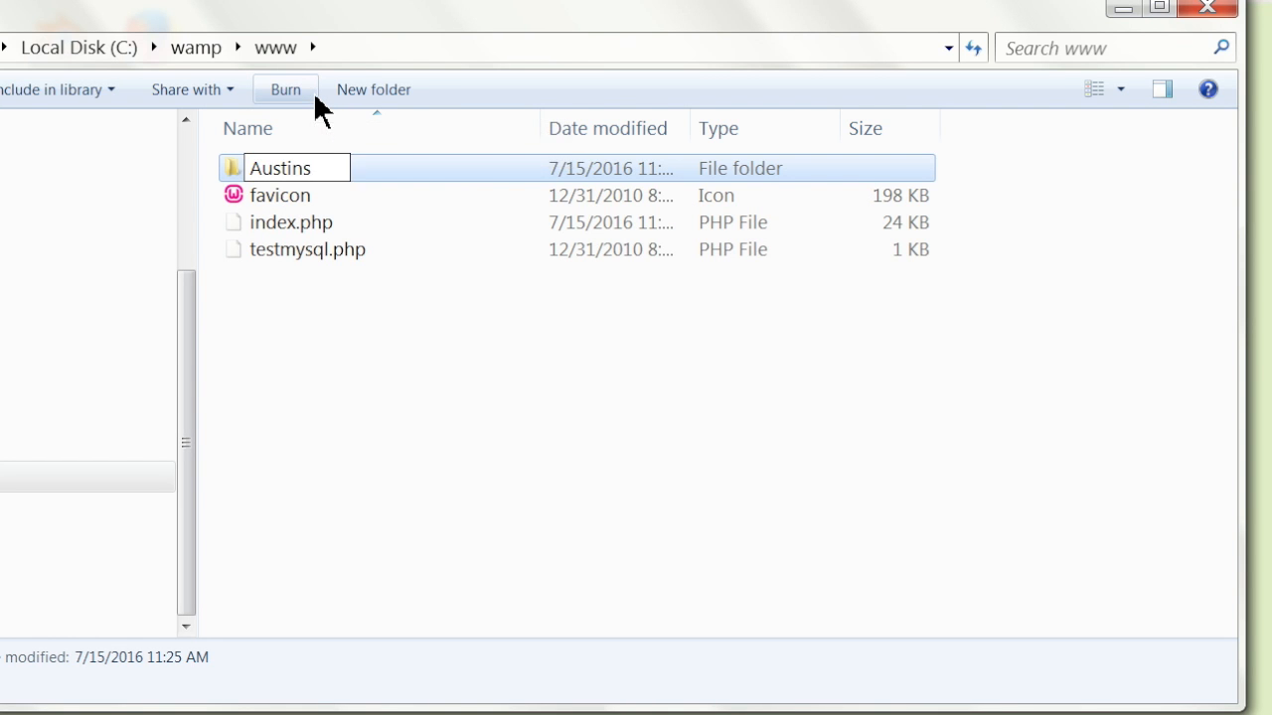
text(_Cool)
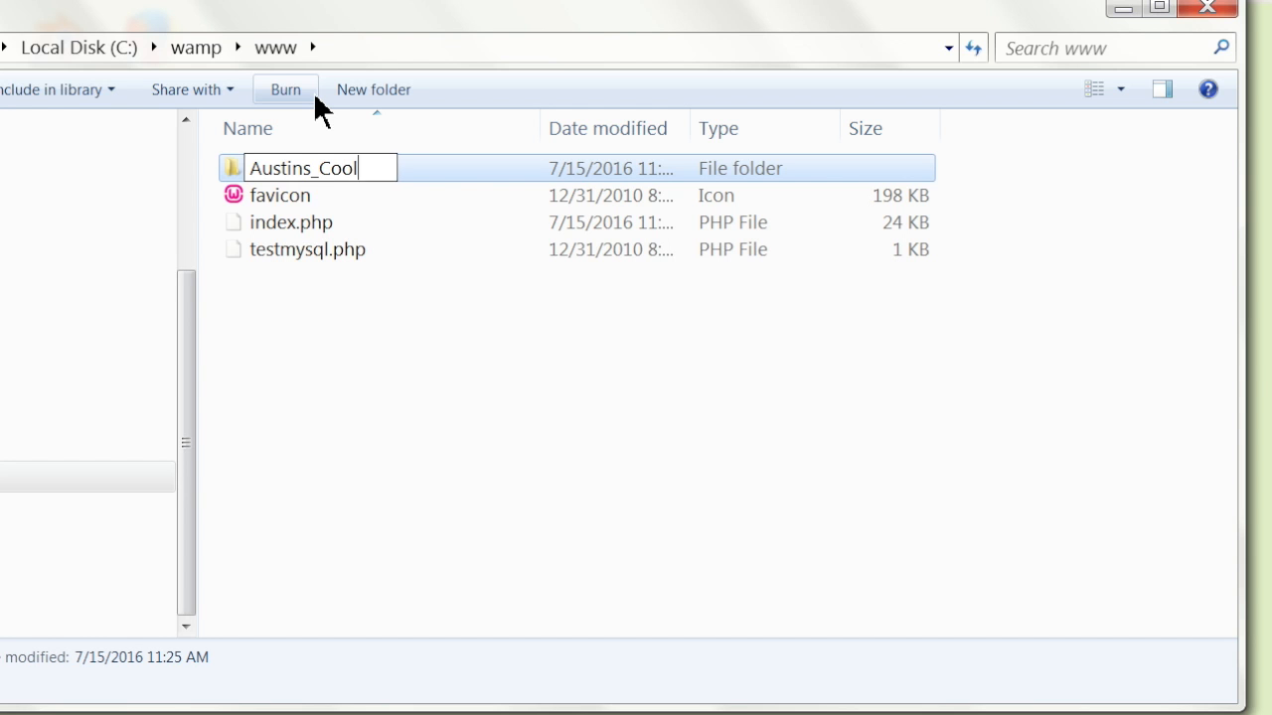
text(_We)
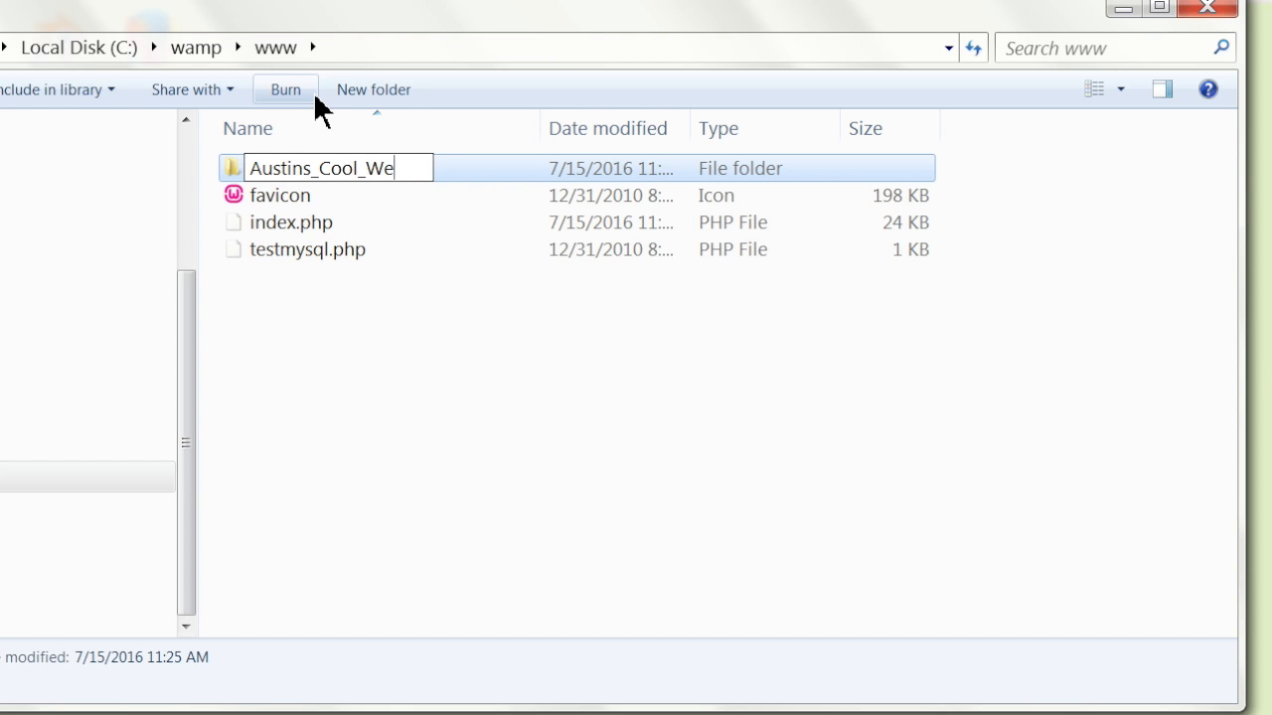
key(Enter)
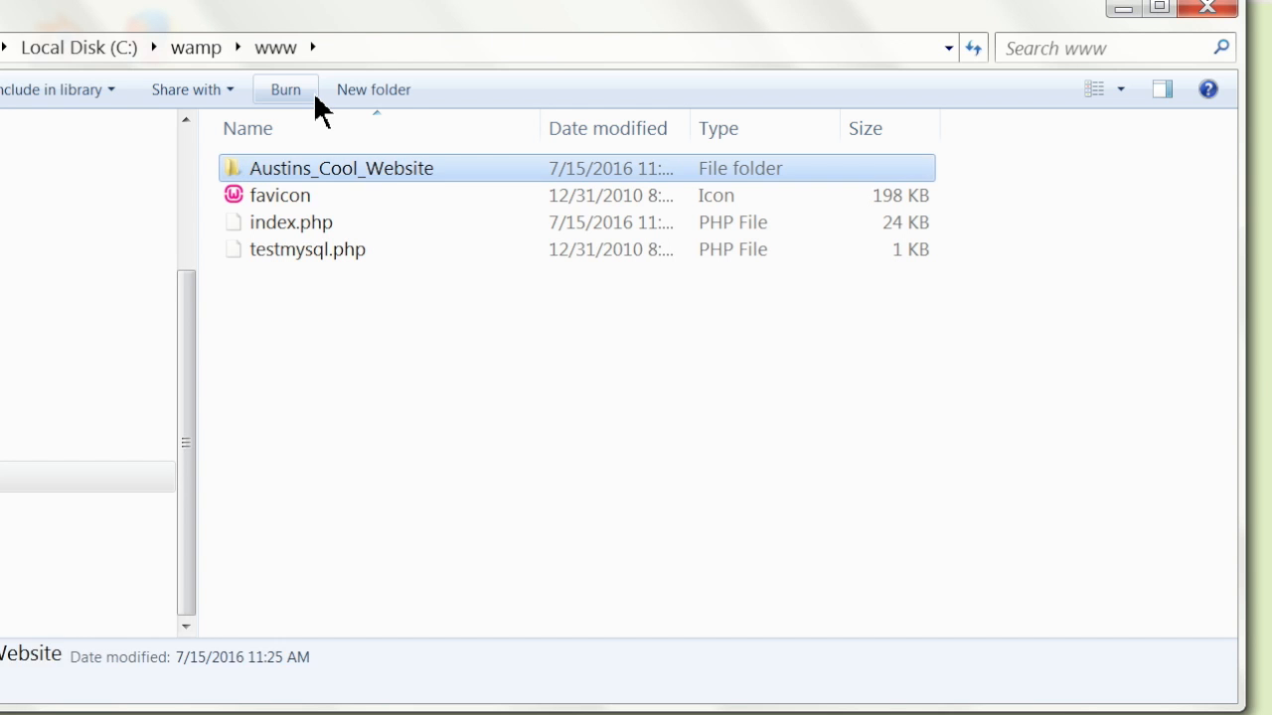
double_click(341, 167)
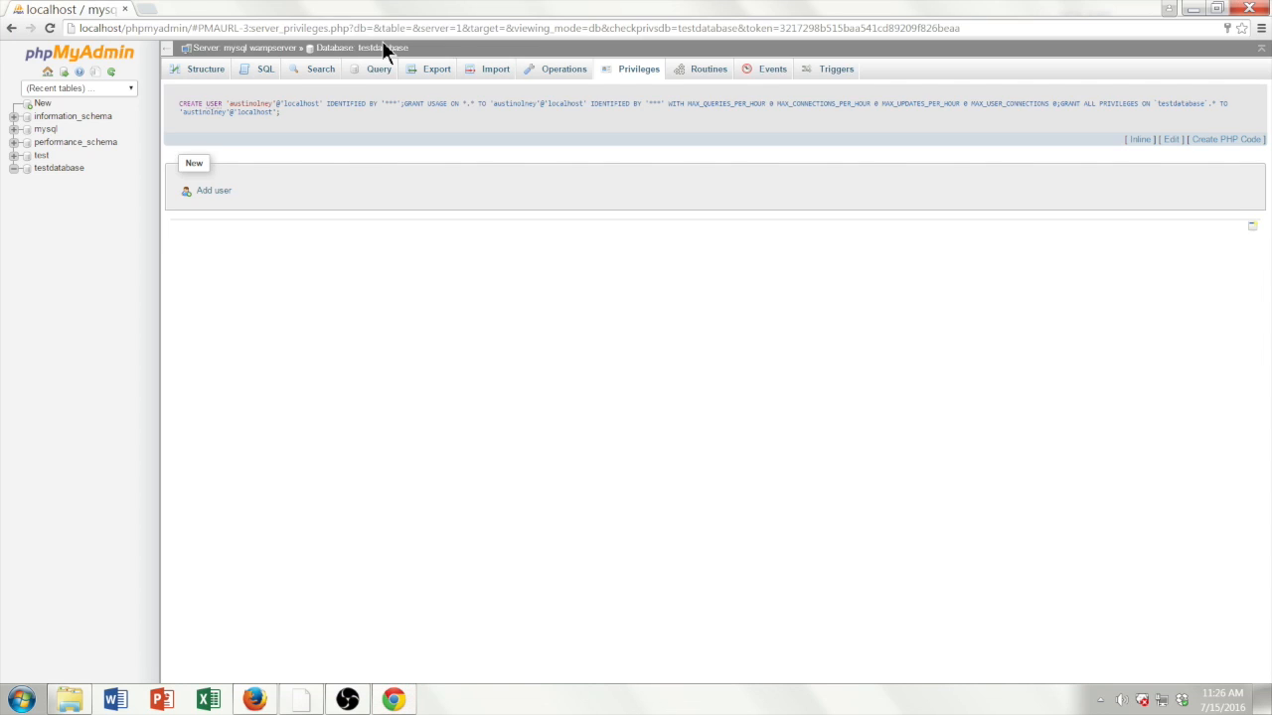
In a new tab, go to wordpress.org/download and download WordPress 4.5.3.
click(154, 9)
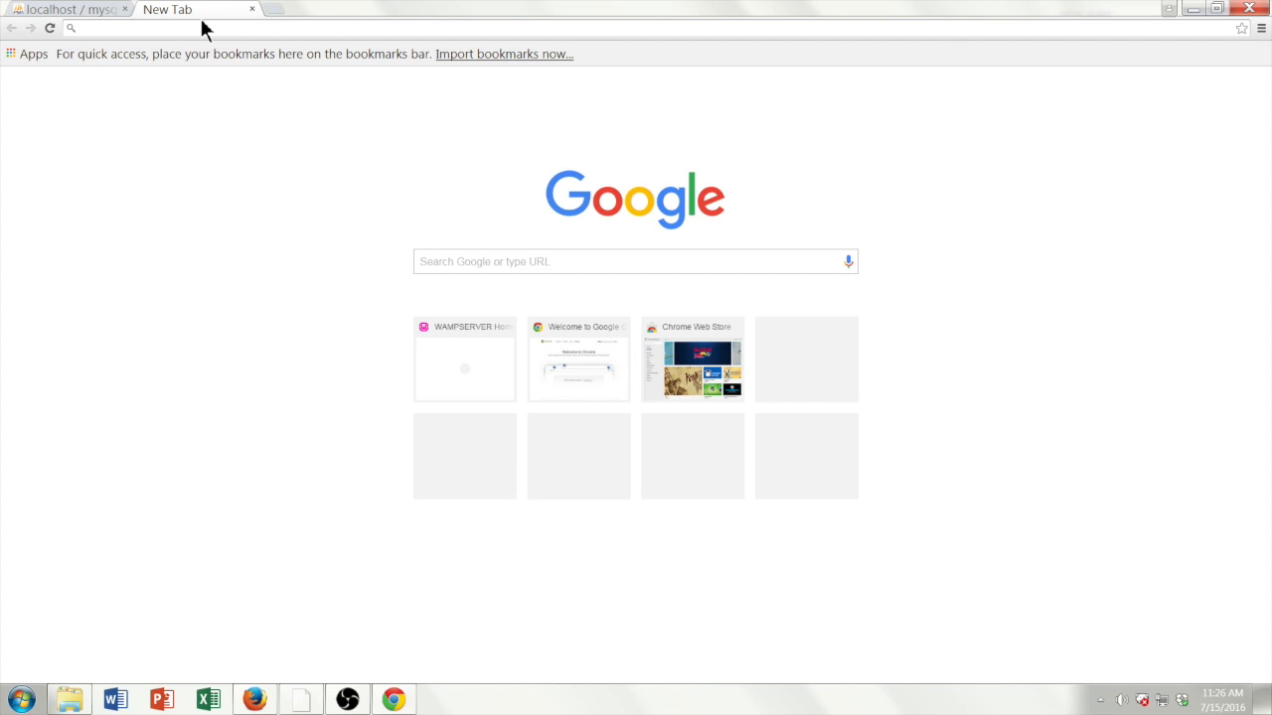
text(www.)
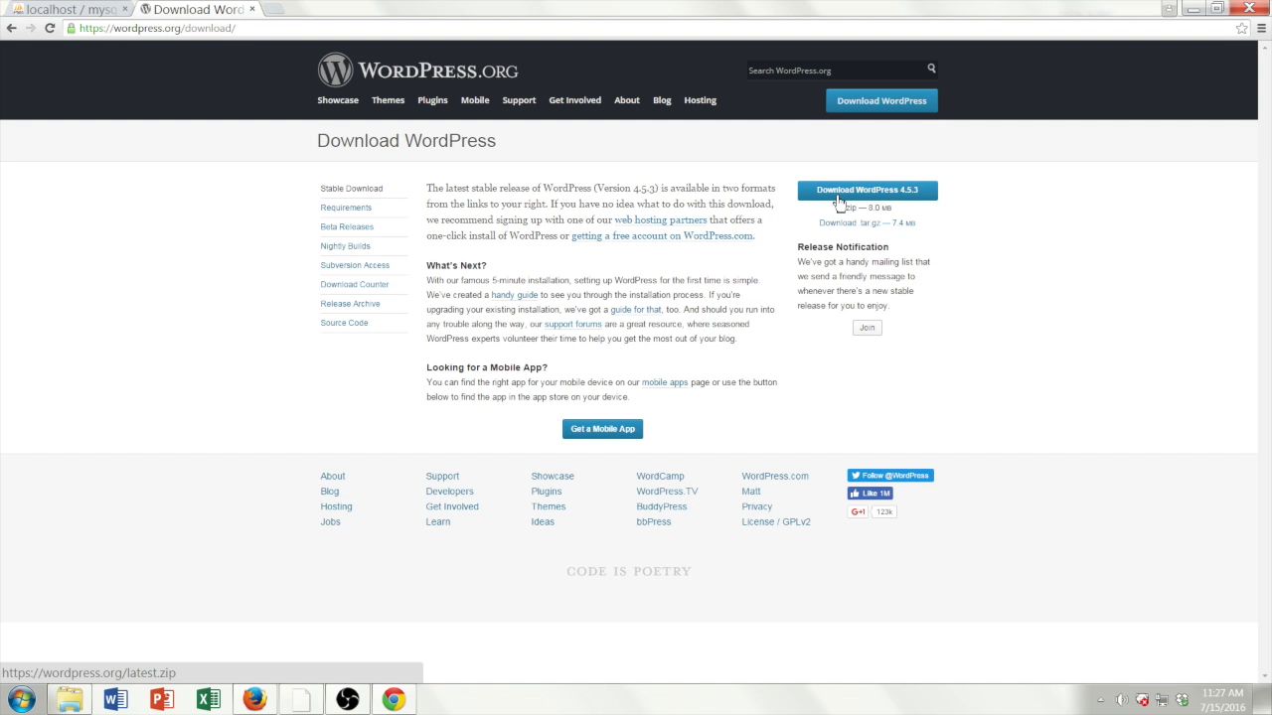
click(866, 190)
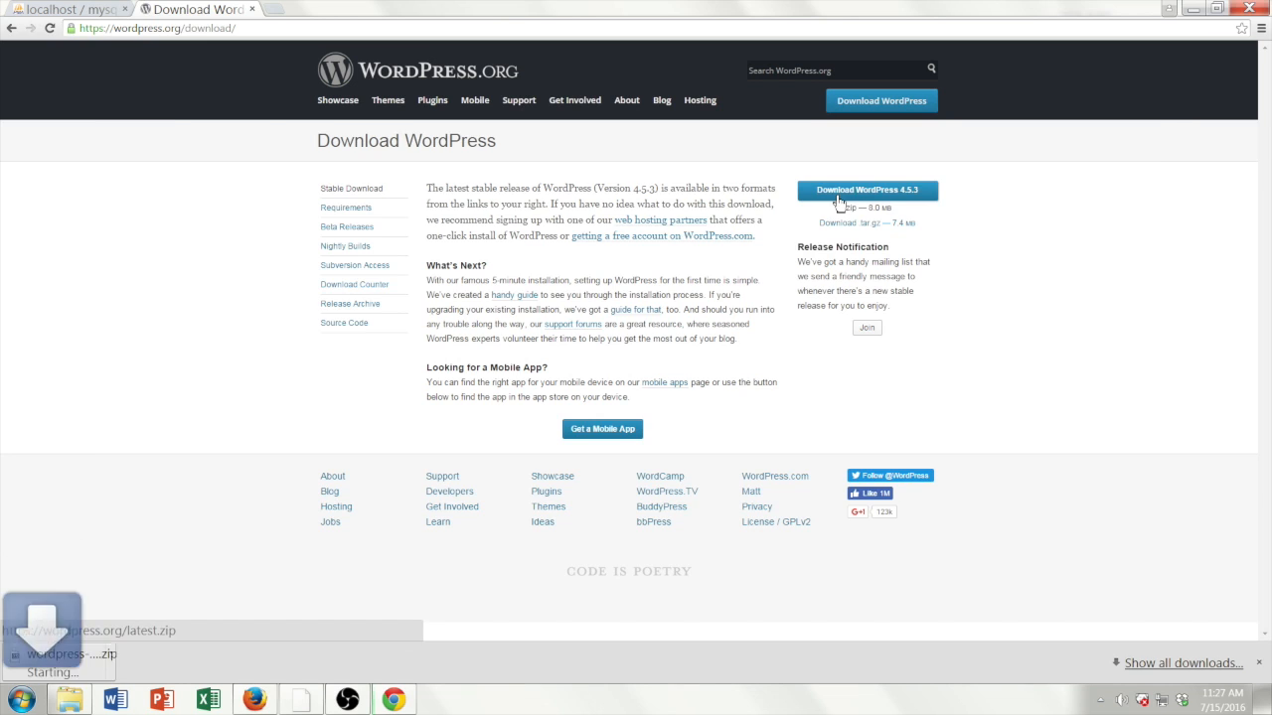
Extract the wordpress-4.5.3 zip with 7-Zip into C:\wamp\www\Austins_Cool_Website.
right_click(537, 216)
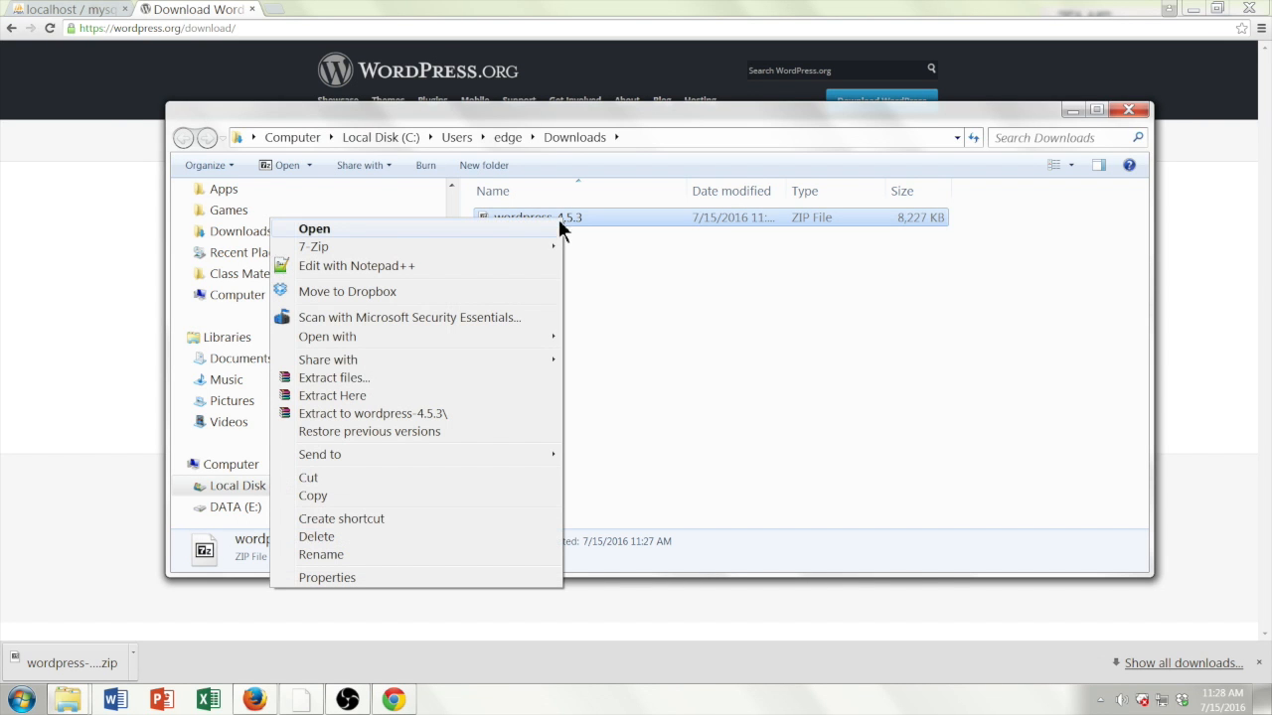
click(333, 378)
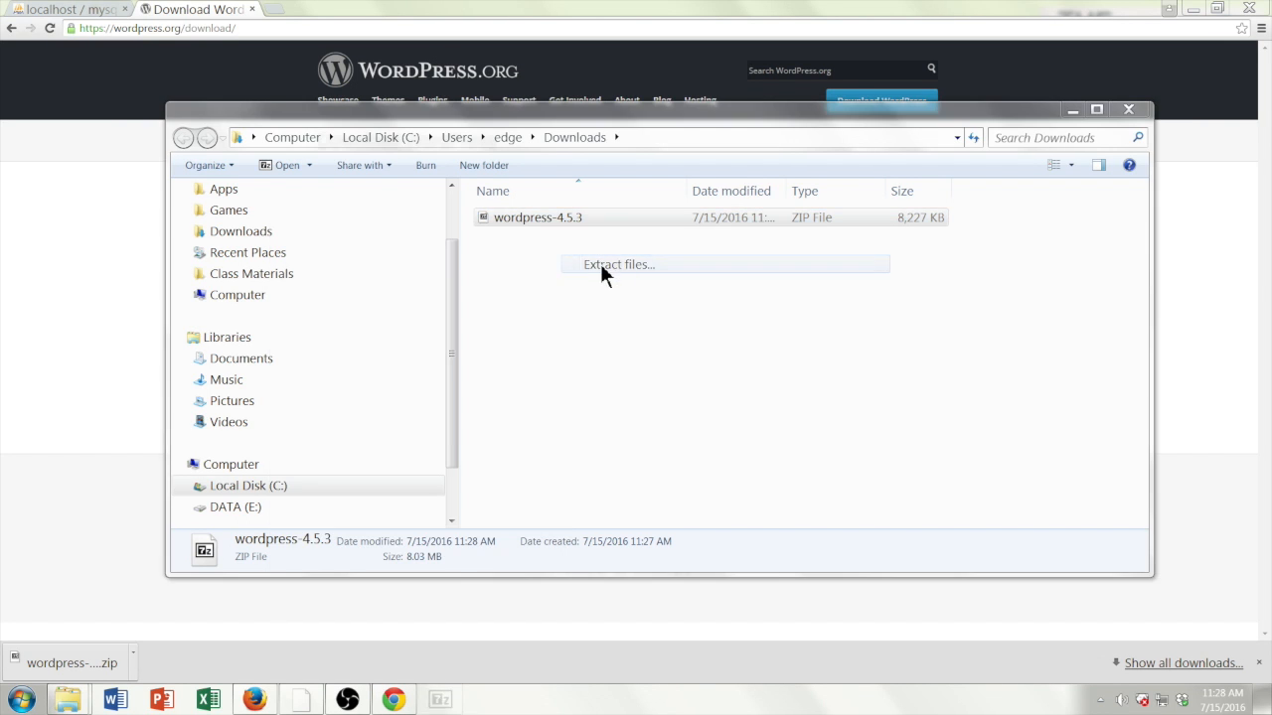
click(616, 265)
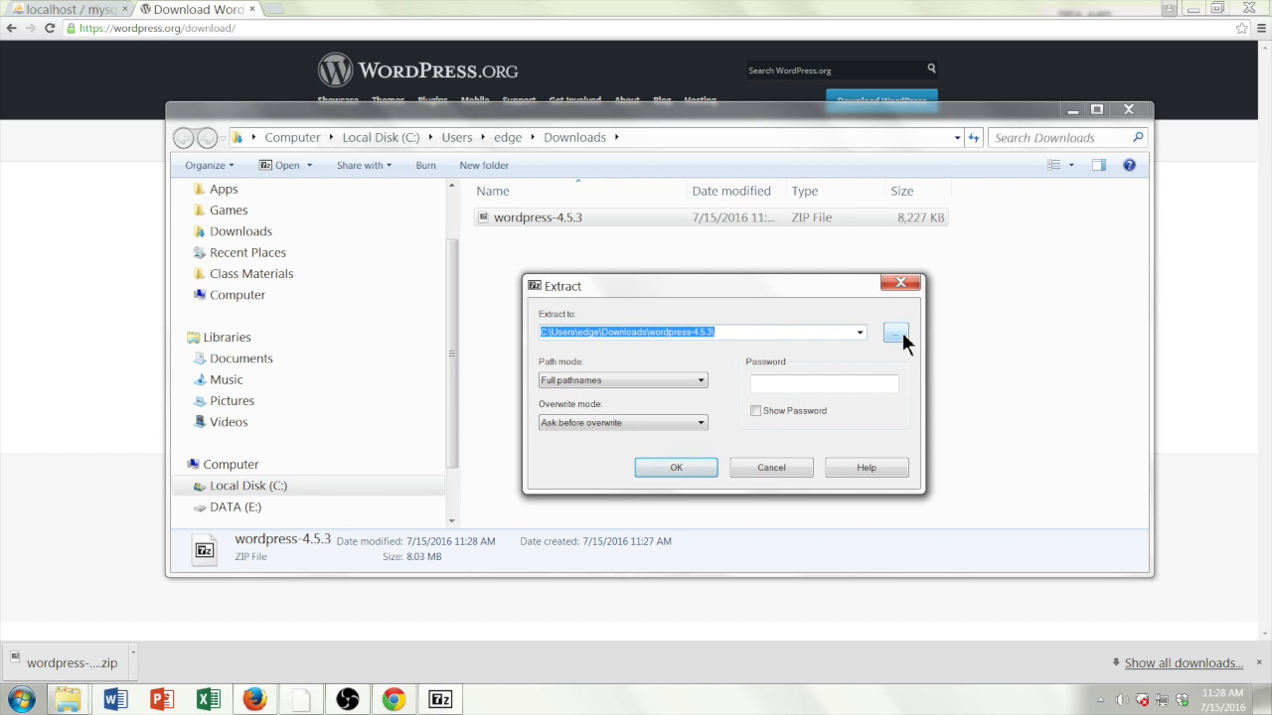
click(895, 332)
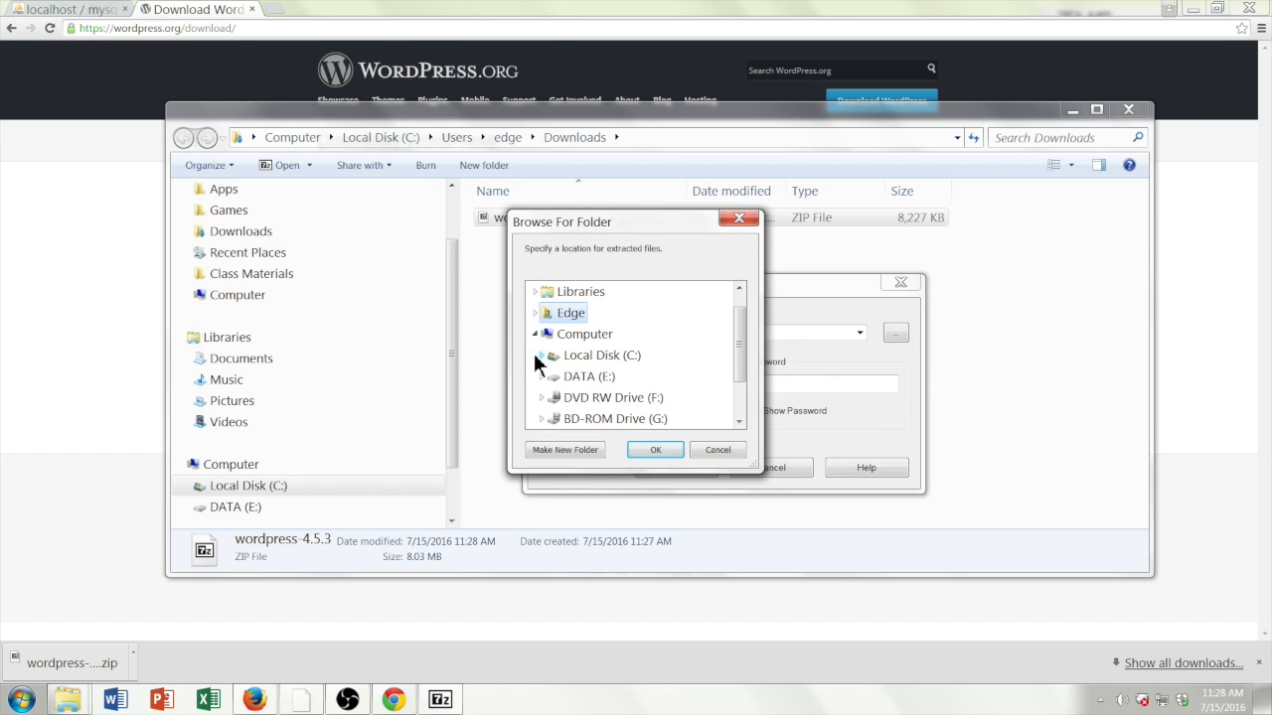
click(534, 355)
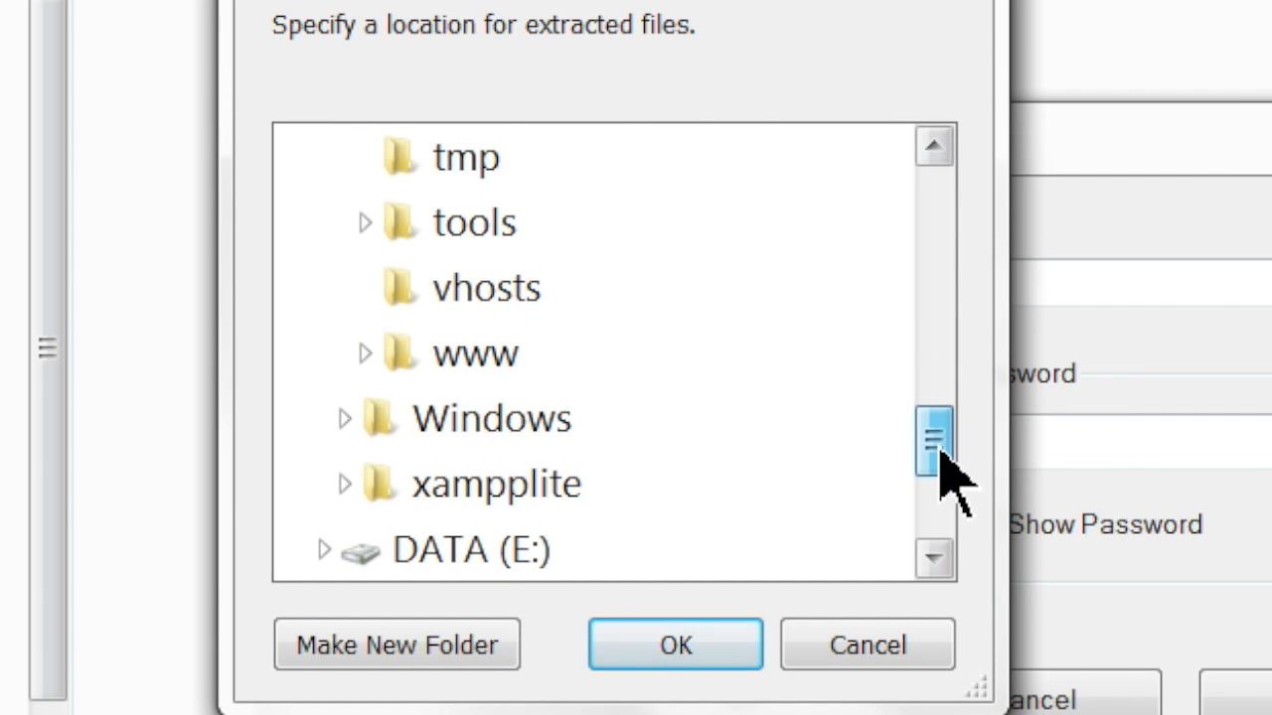
click(369, 352)
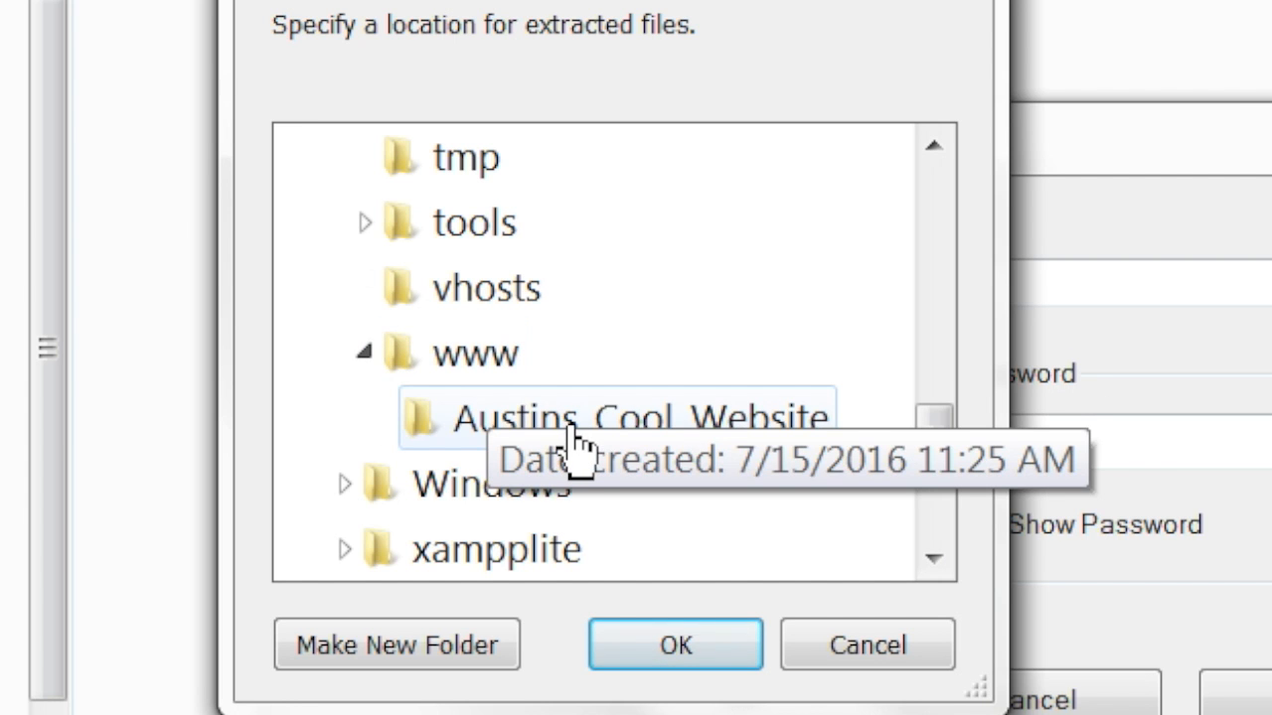
click(675, 645)
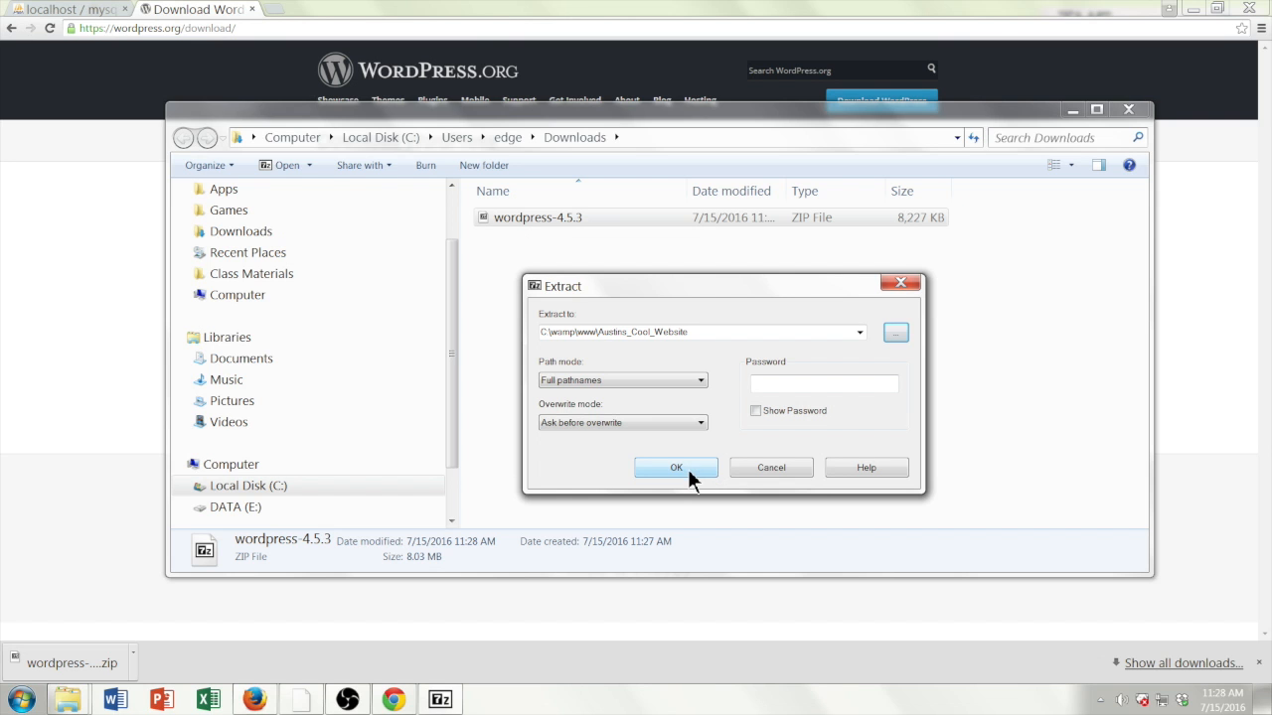
click(676, 467)
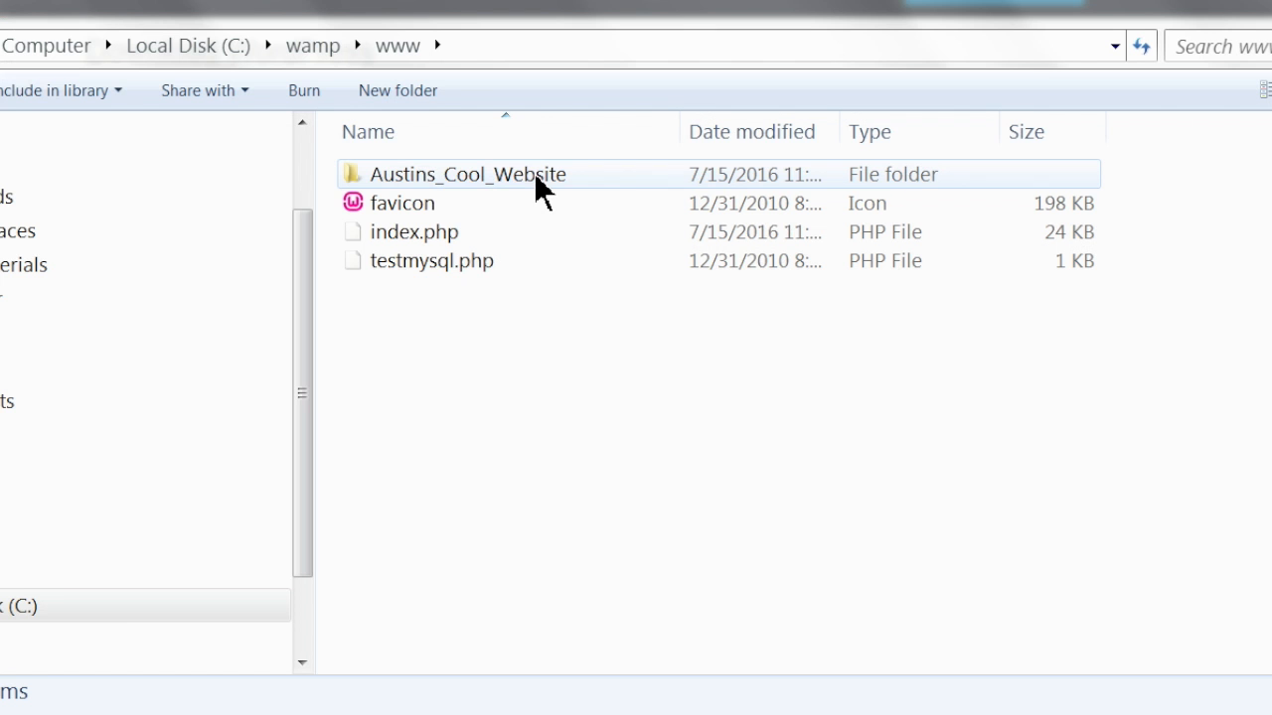
Move the extracted wordpress folder's files up into Austins_Cool_Website and delete the empty folder.
double_click(462, 174)
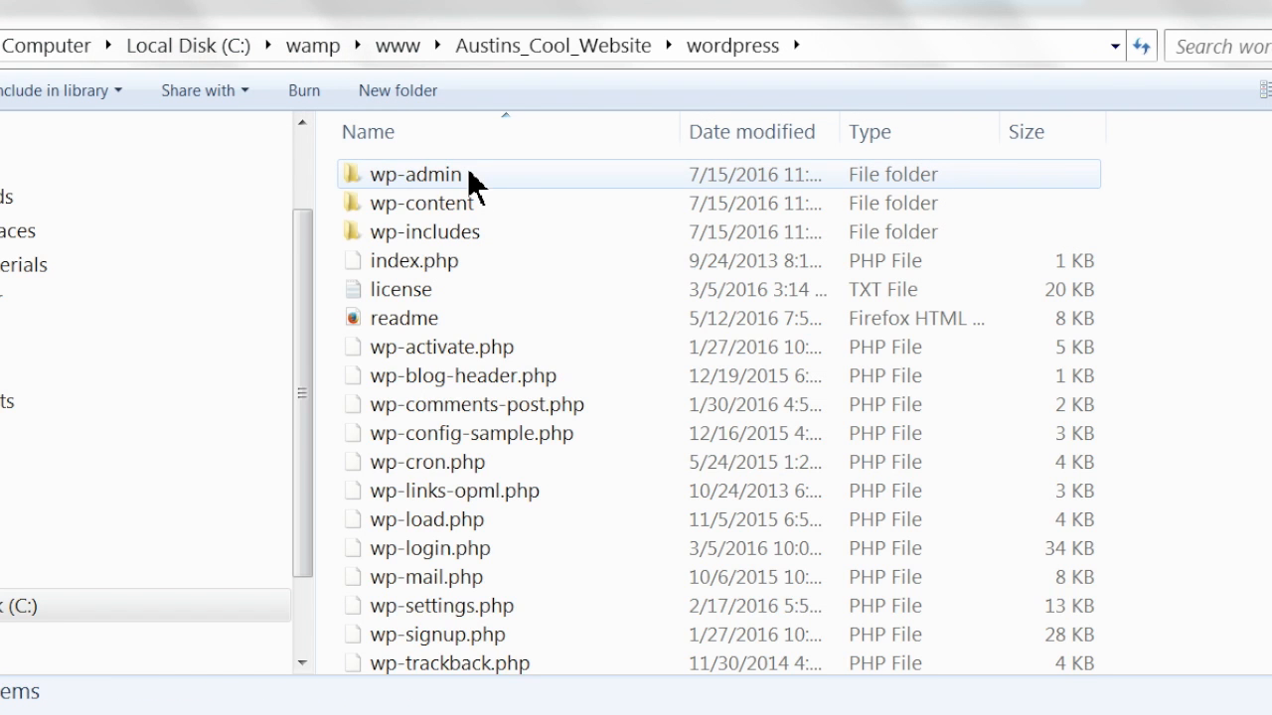
mouse_move(537, 196)
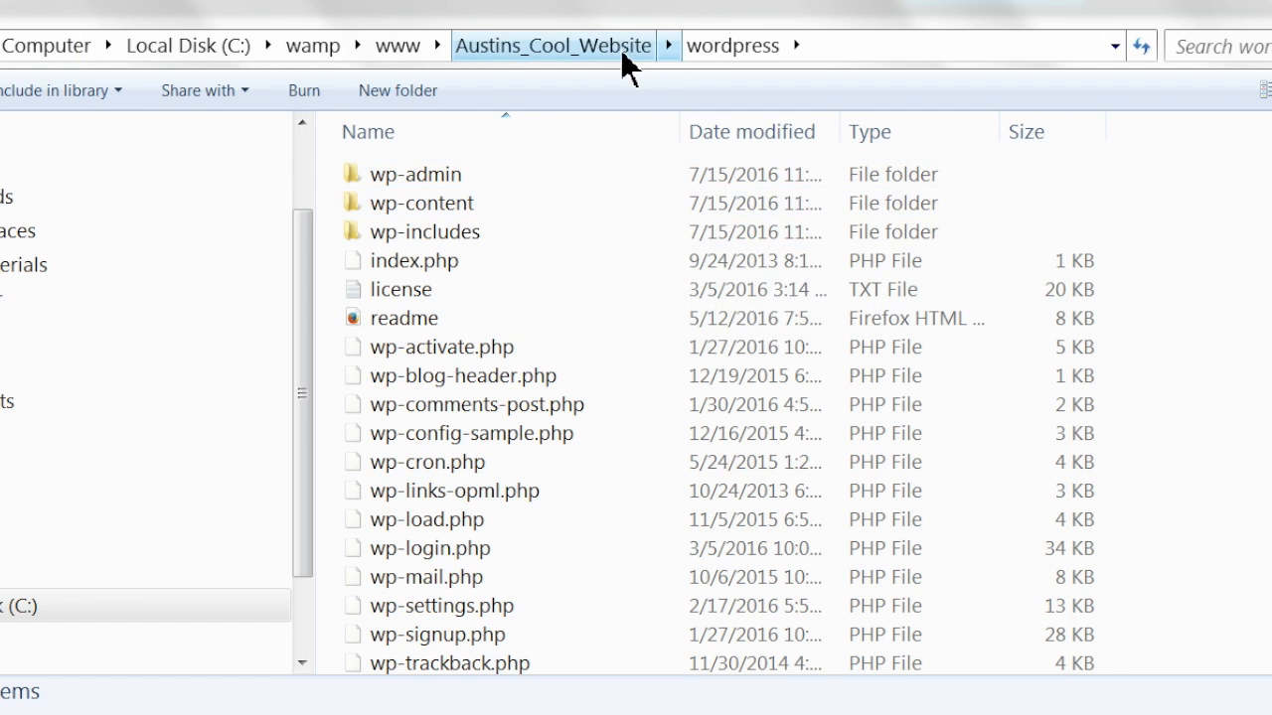
click(549, 44)
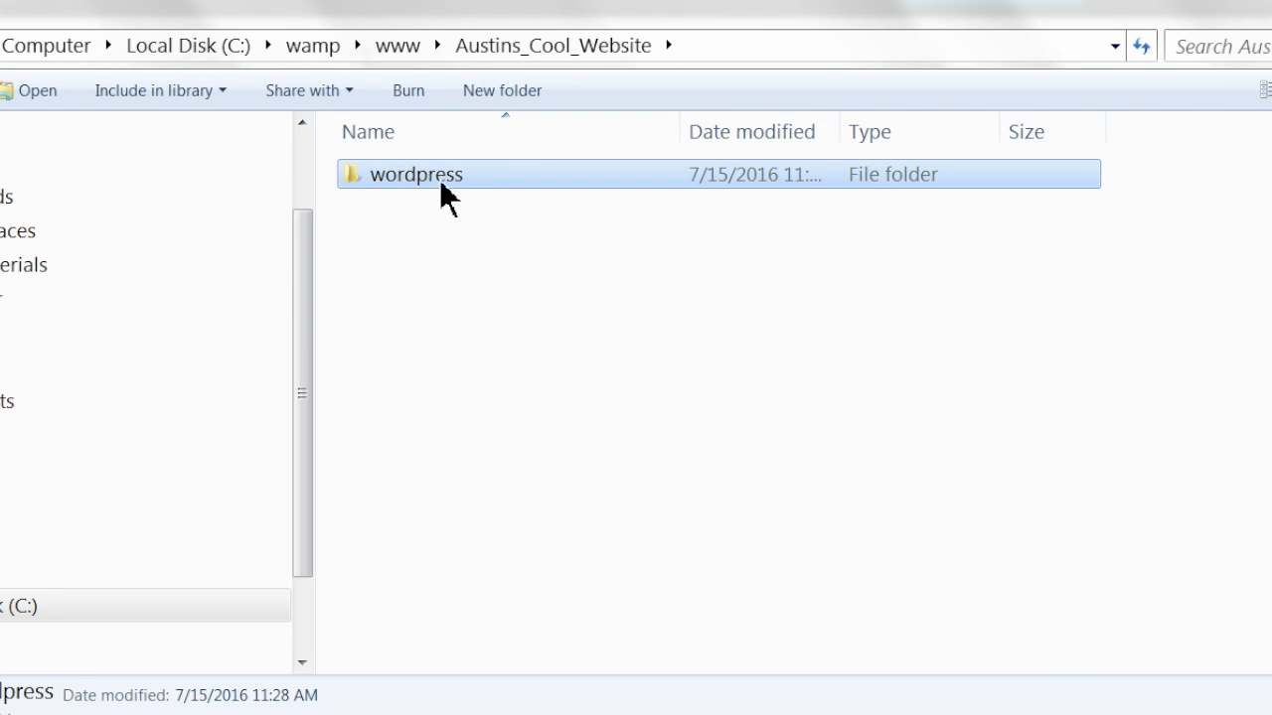
mouse_move(403, 199)
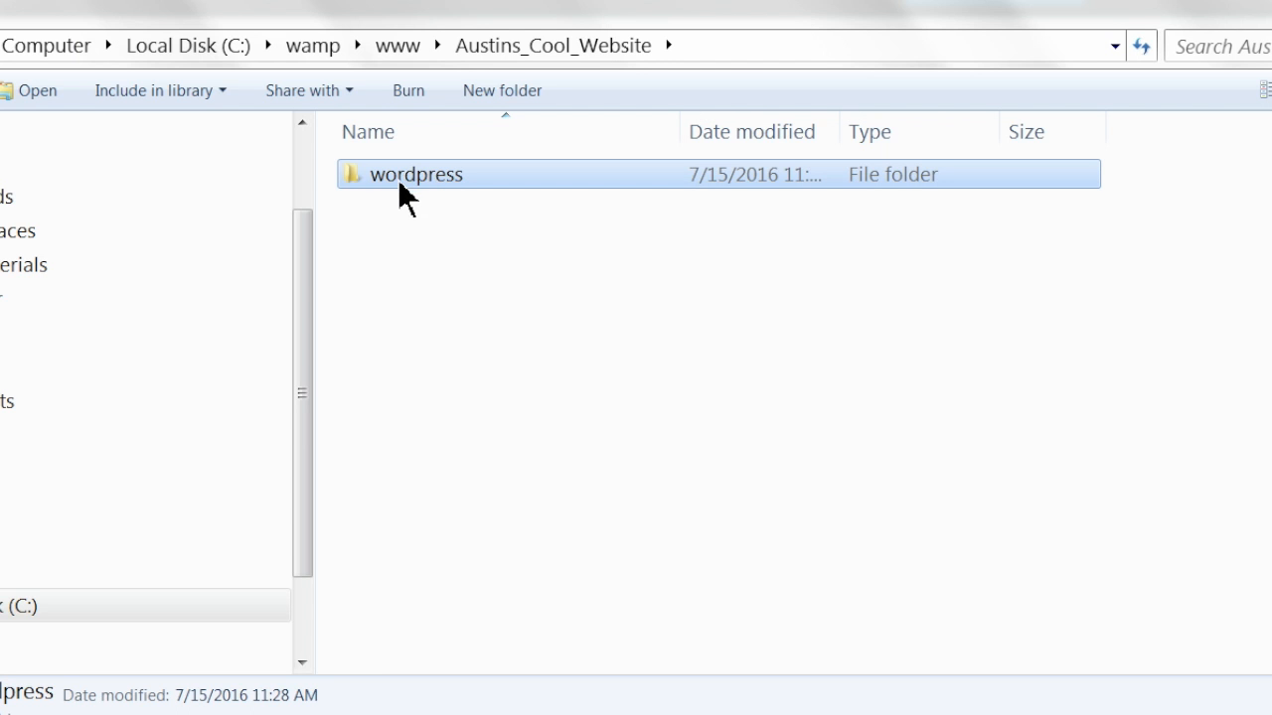
double_click(416, 174)
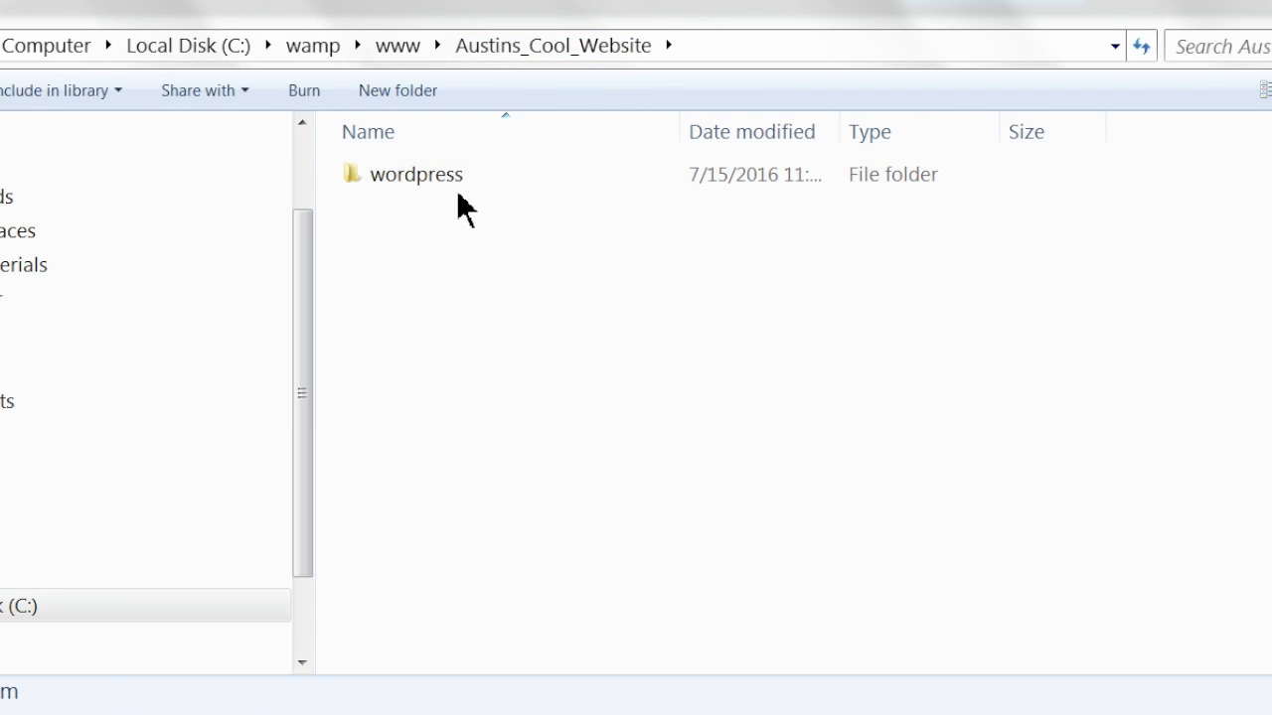
mouse_move(428, 298)
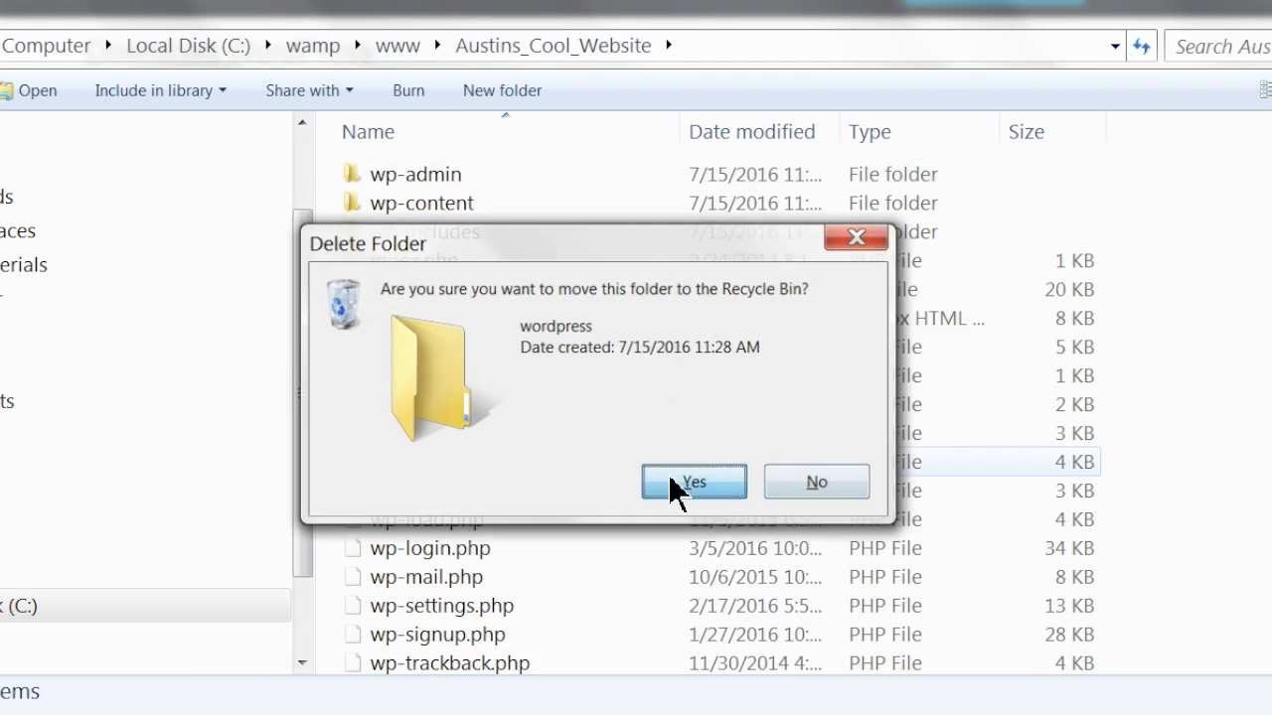
click(693, 481)
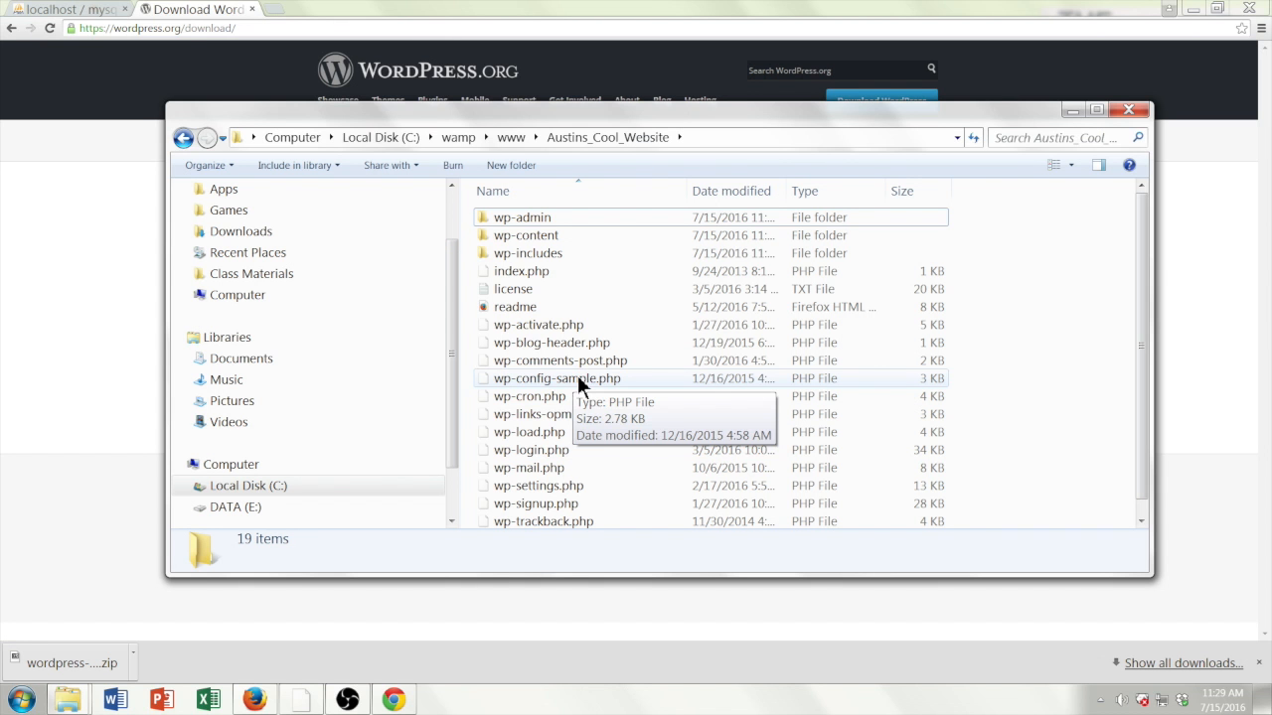
click(1129, 109)
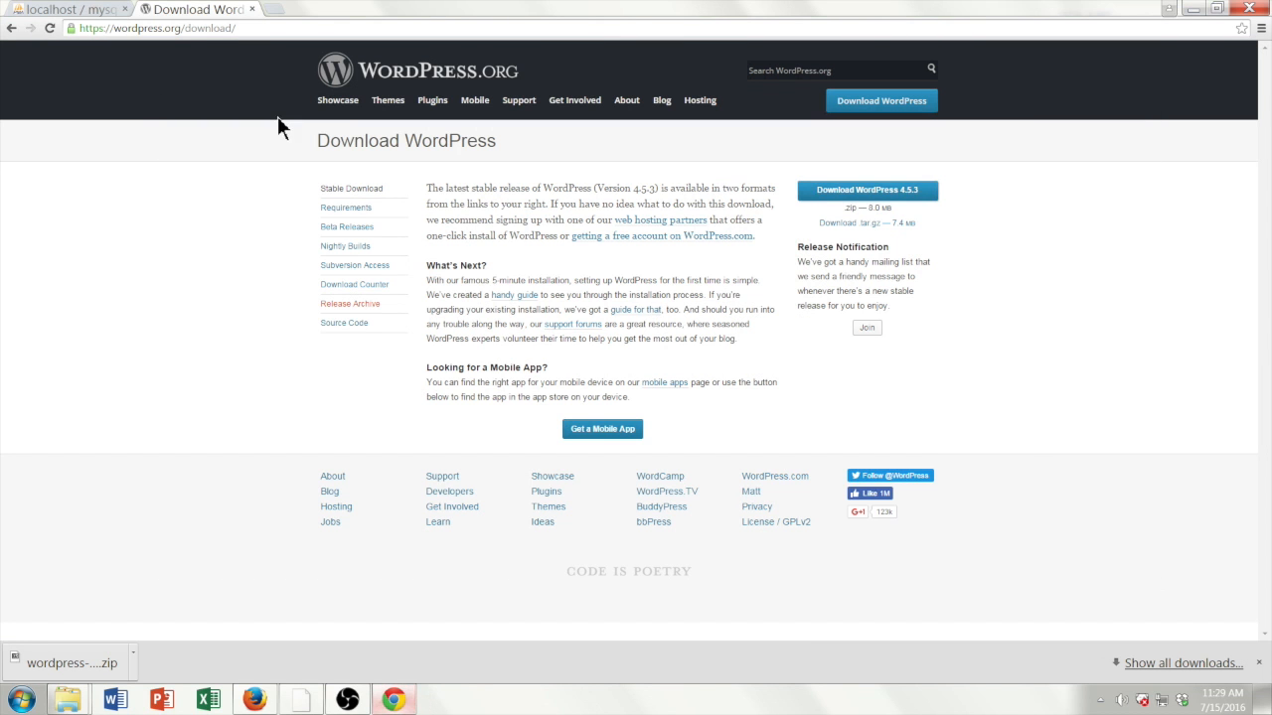
click(179, 47)
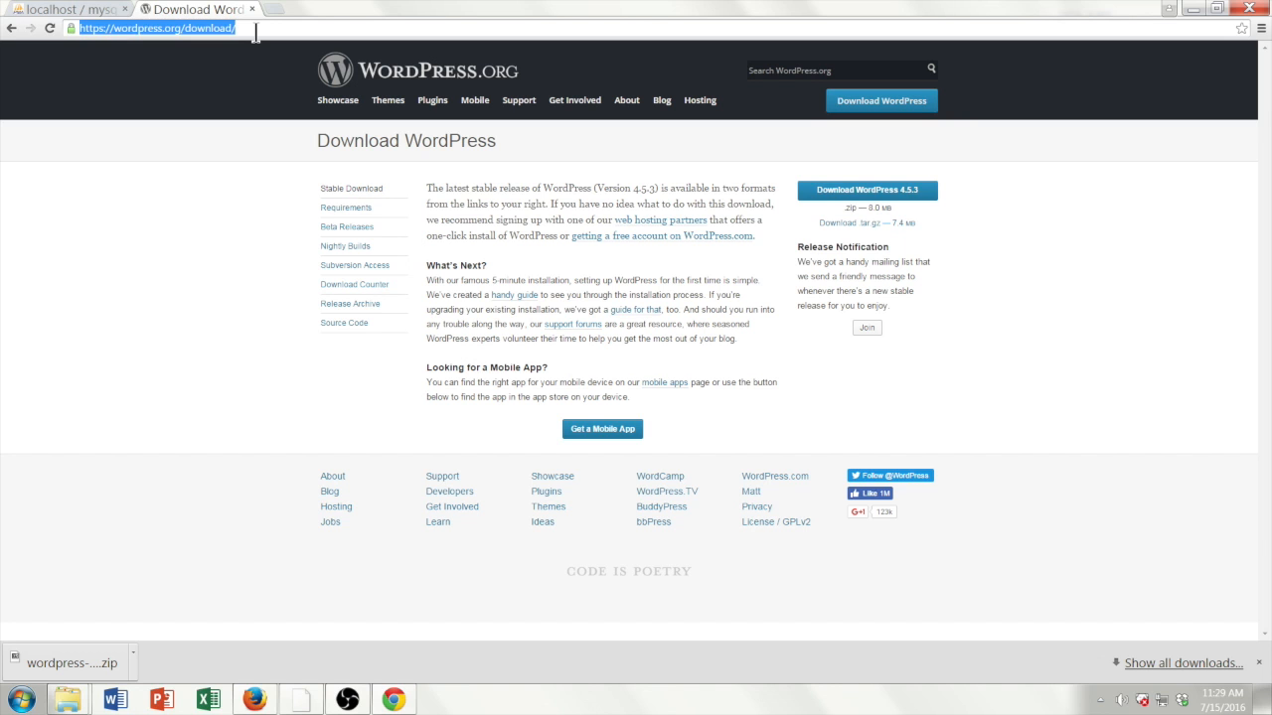
text(http://localhost)
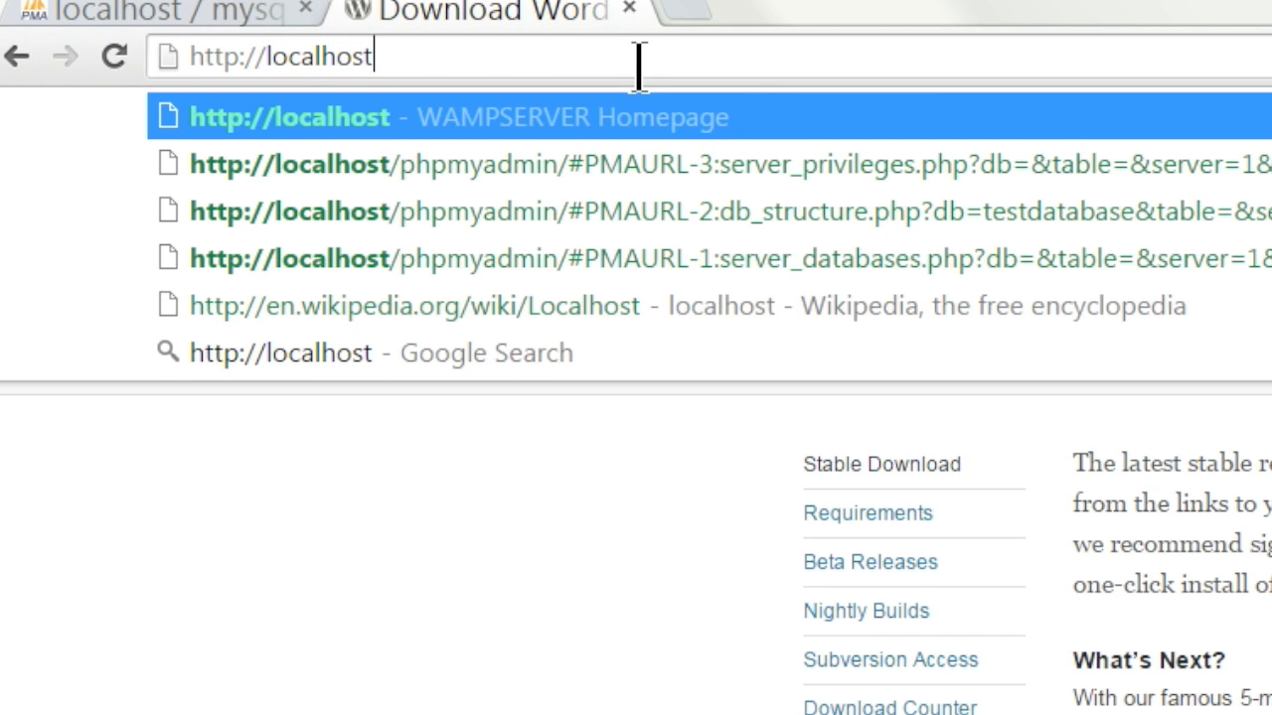
text(/Austins)
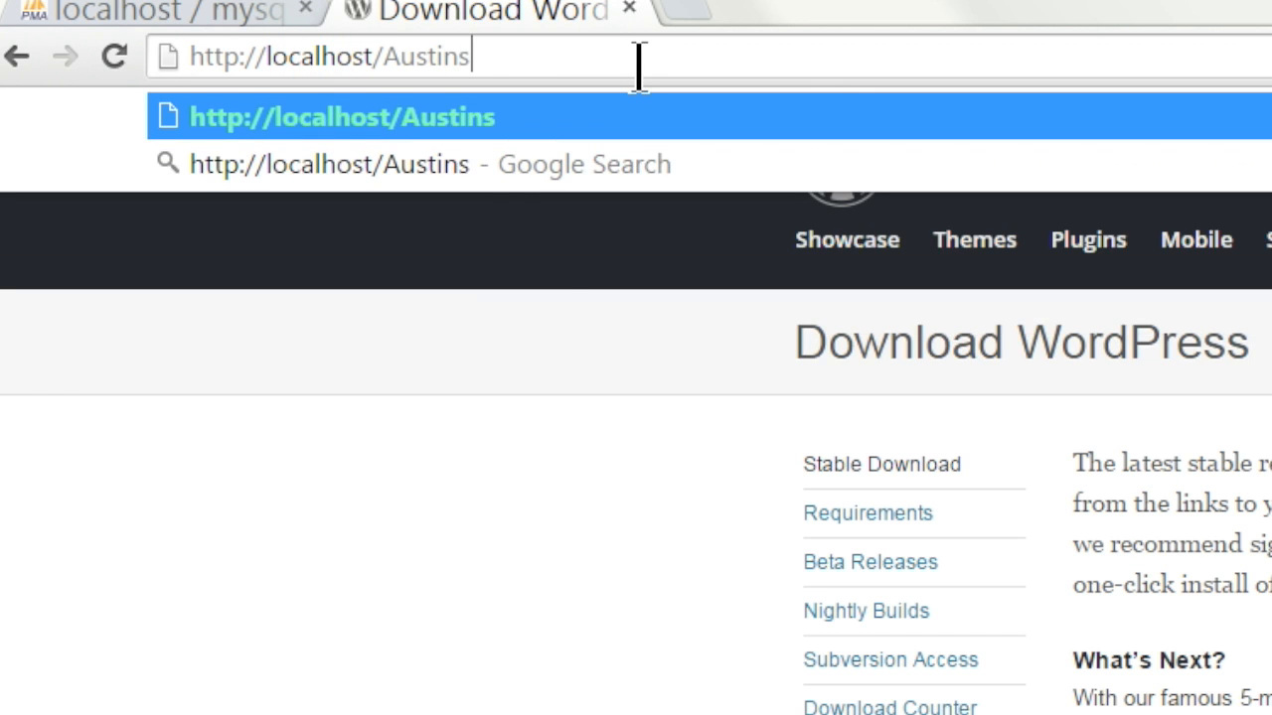
text(_Cool)
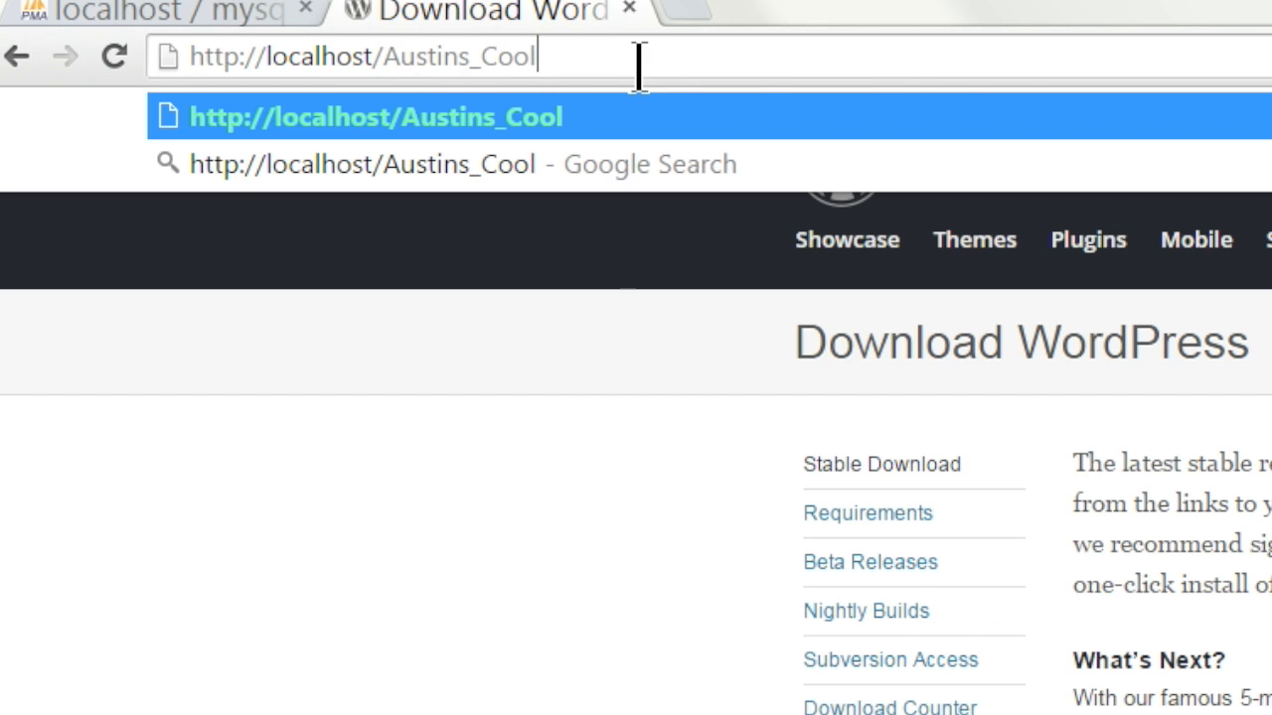
text(_Website)
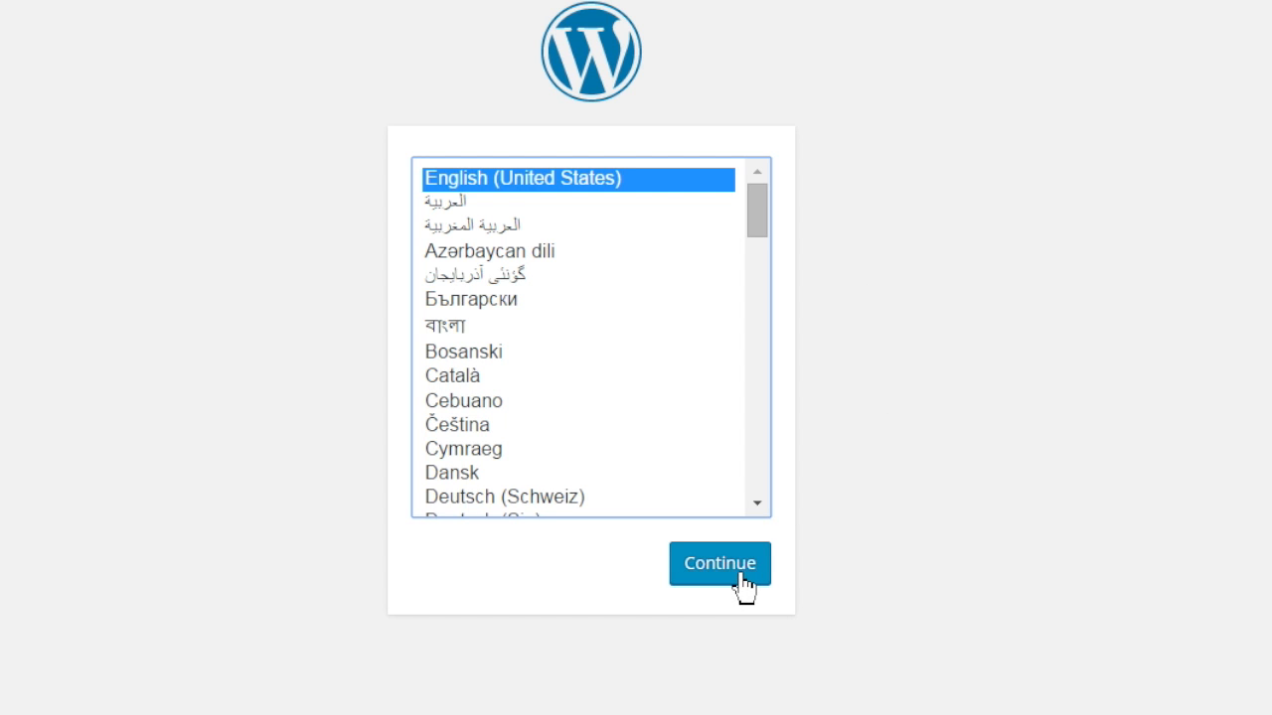
Continue the installer with English (United States) as the language.
click(719, 563)
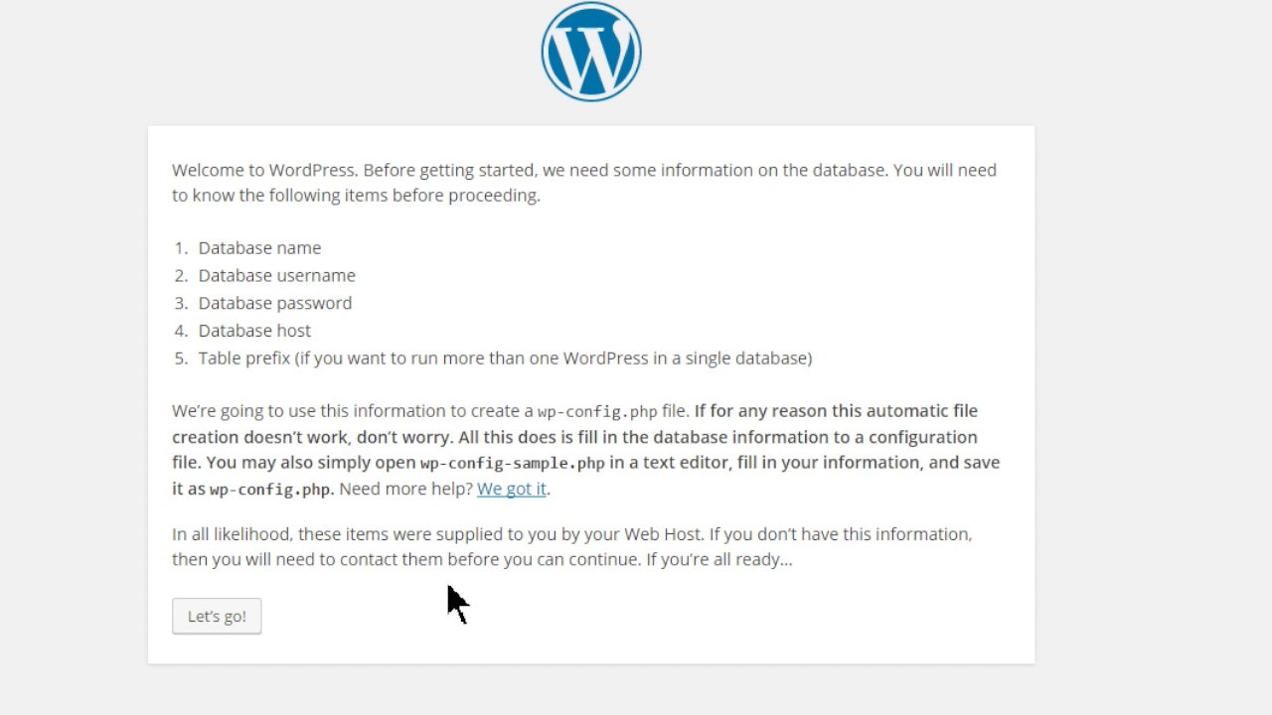
Fill in the database connection form with table prefix wp_austinsprefix and submit it.
click(215, 616)
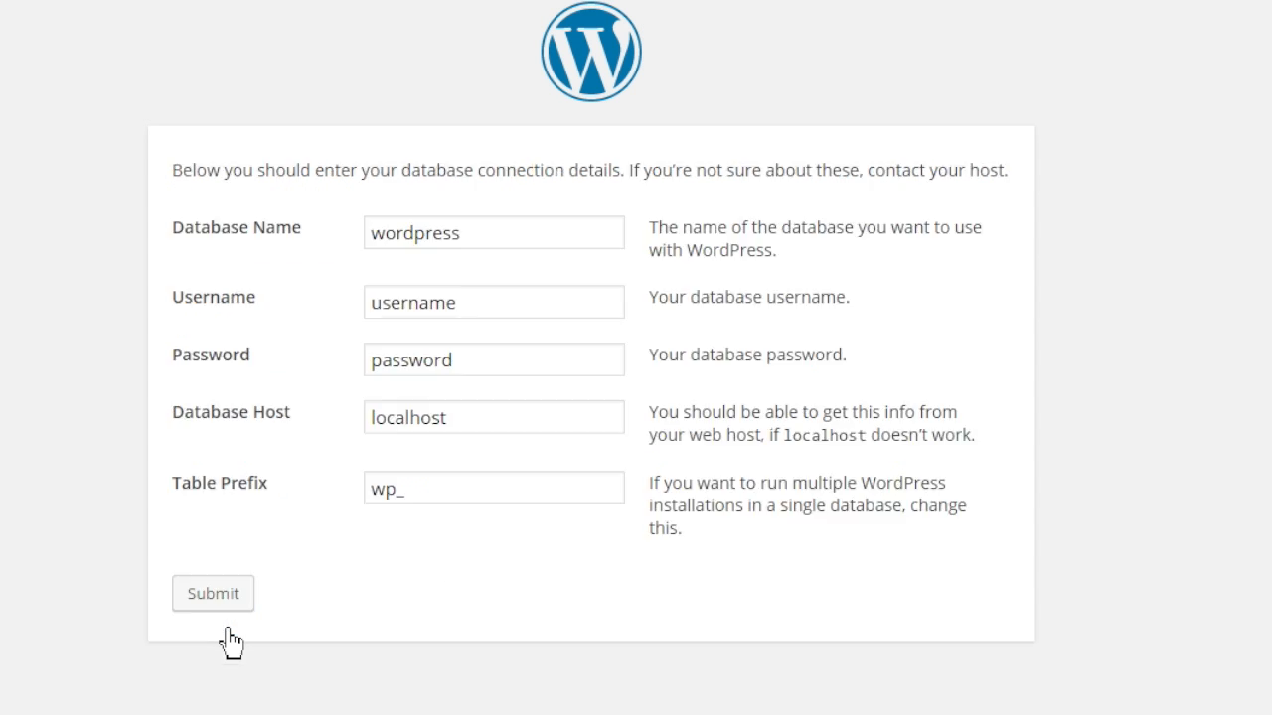
click(493, 233)
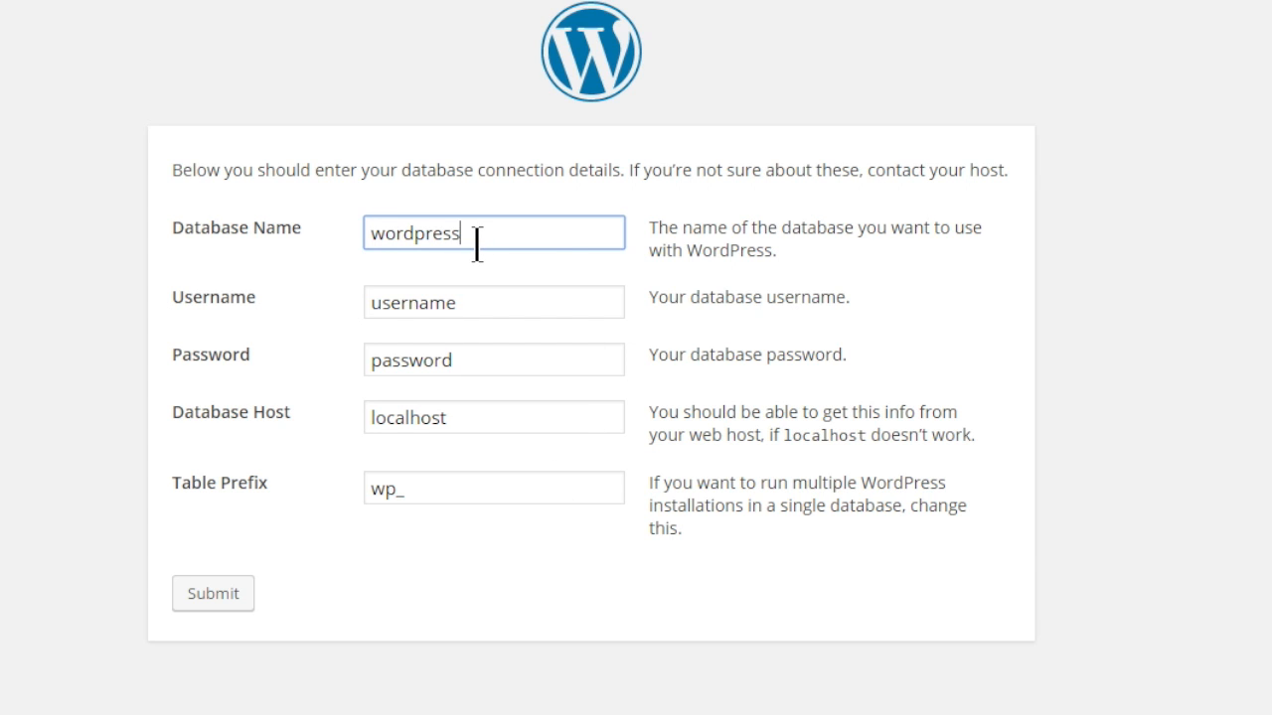
double_click(413, 233)
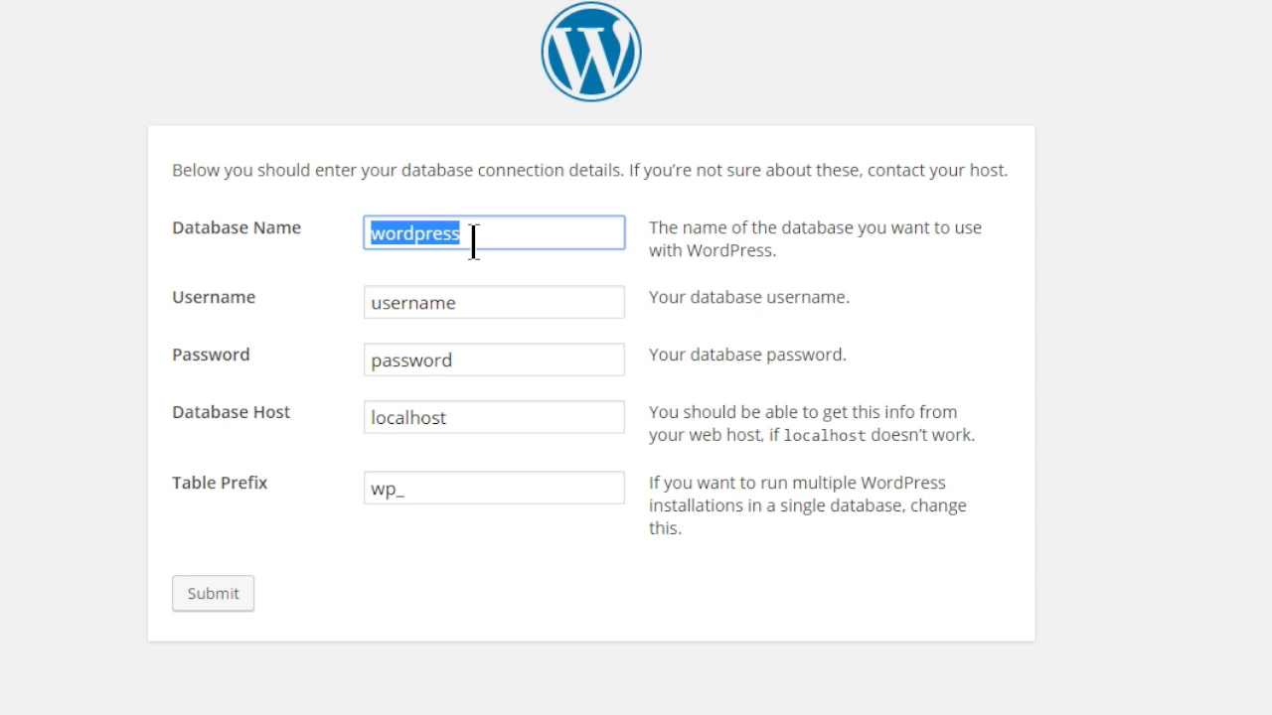
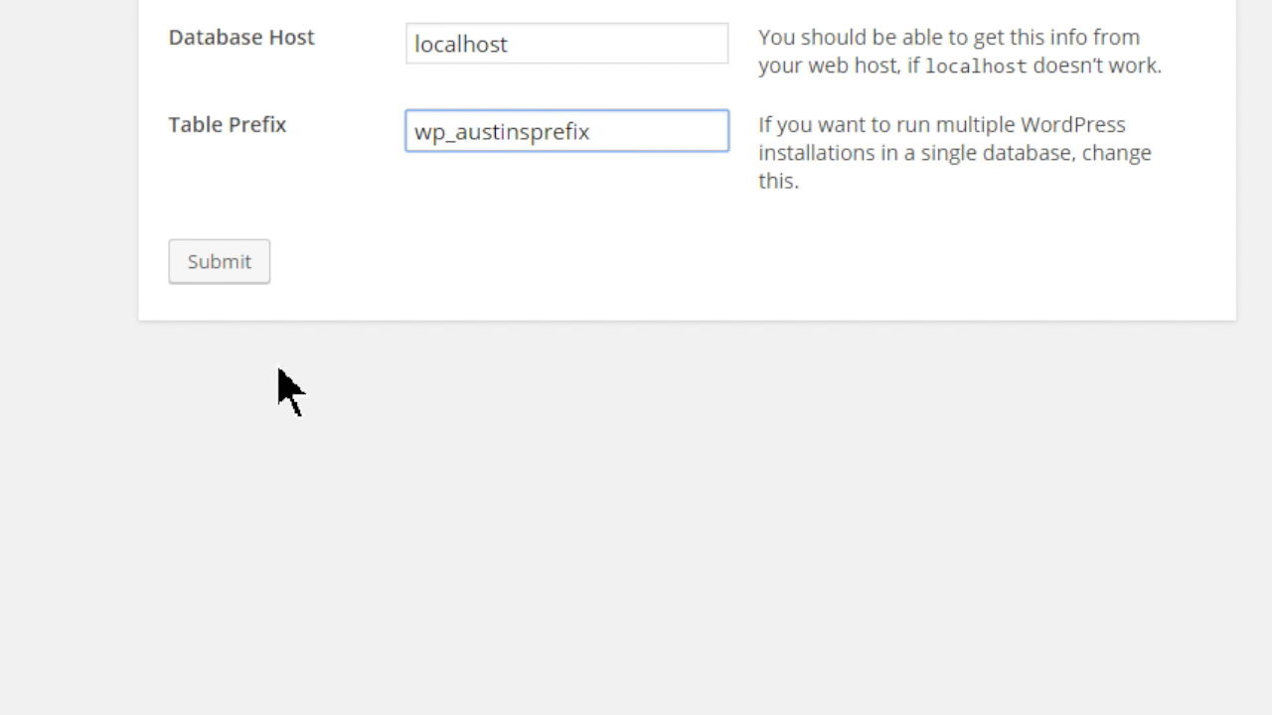
click(218, 261)
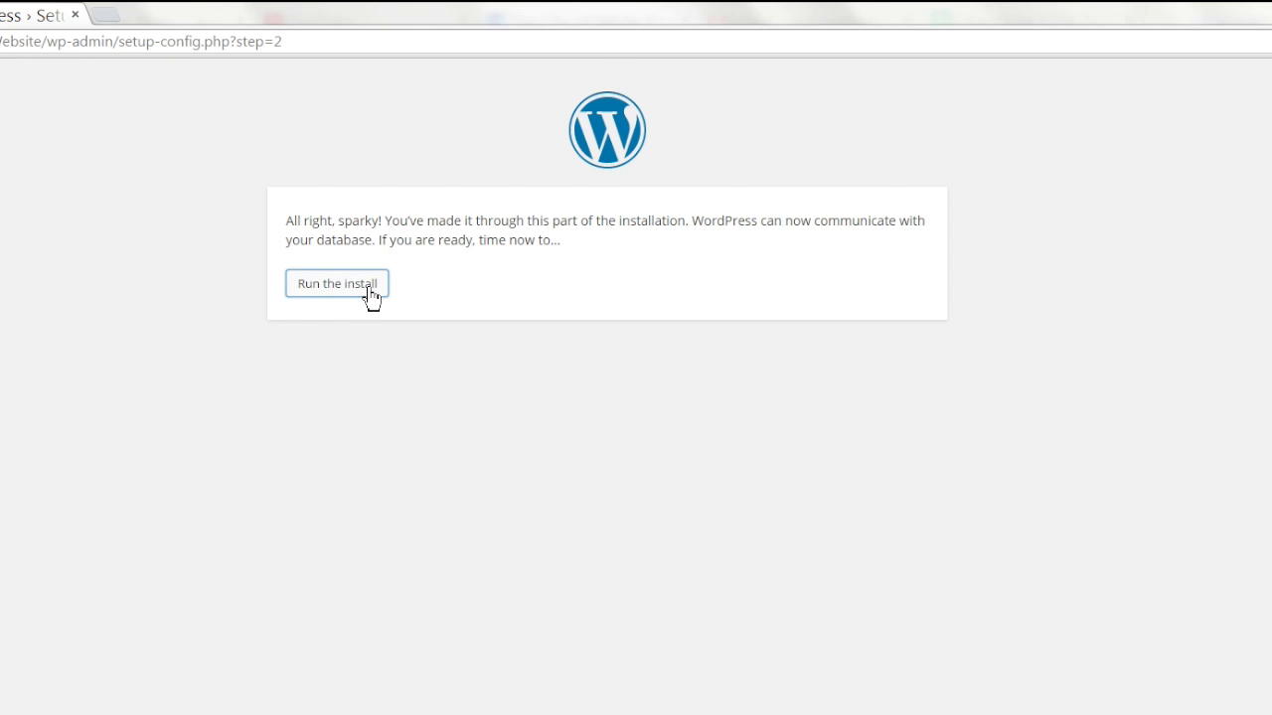
Start the install and enter the site title 'Austin's Cool Website'.
click(336, 283)
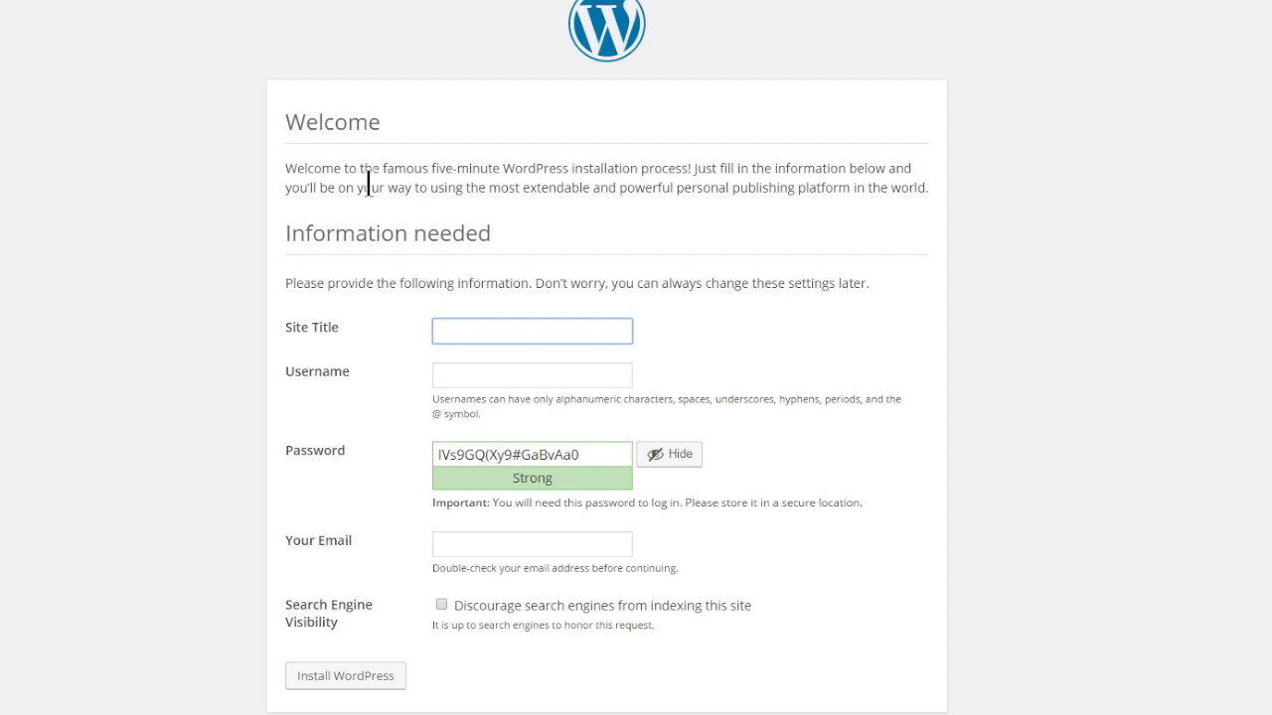
click(531, 329)
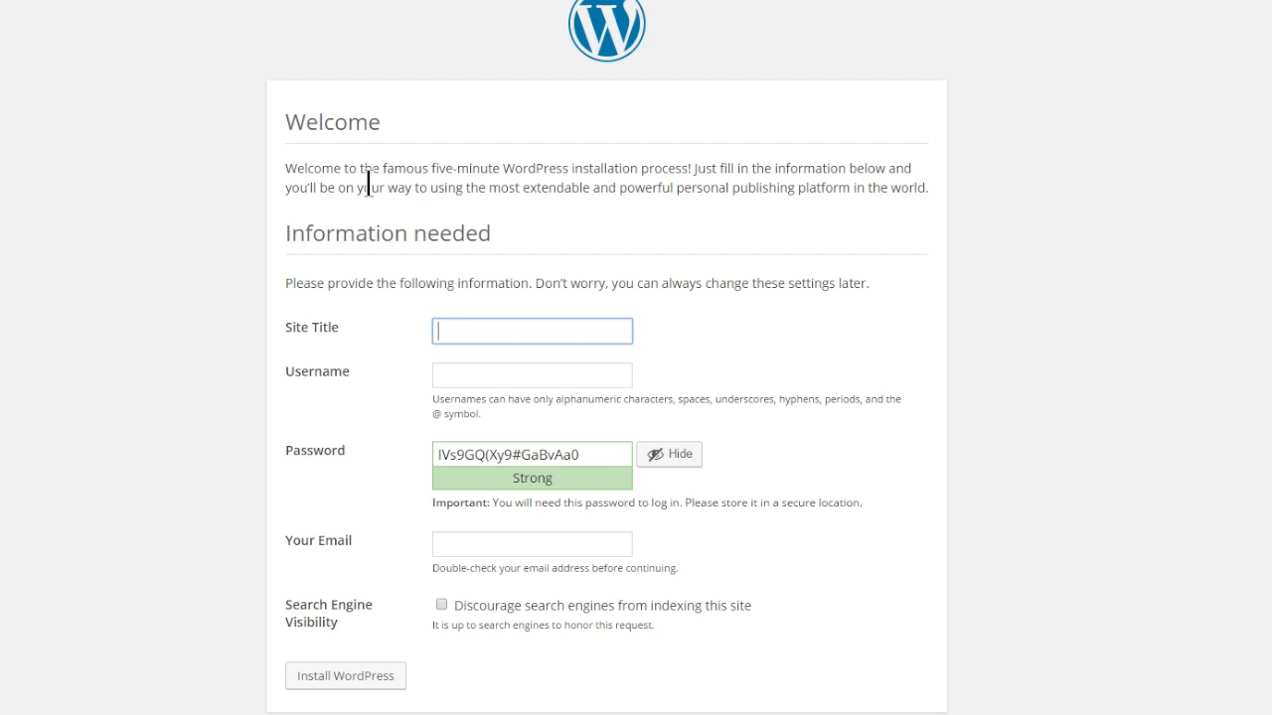
text(A)
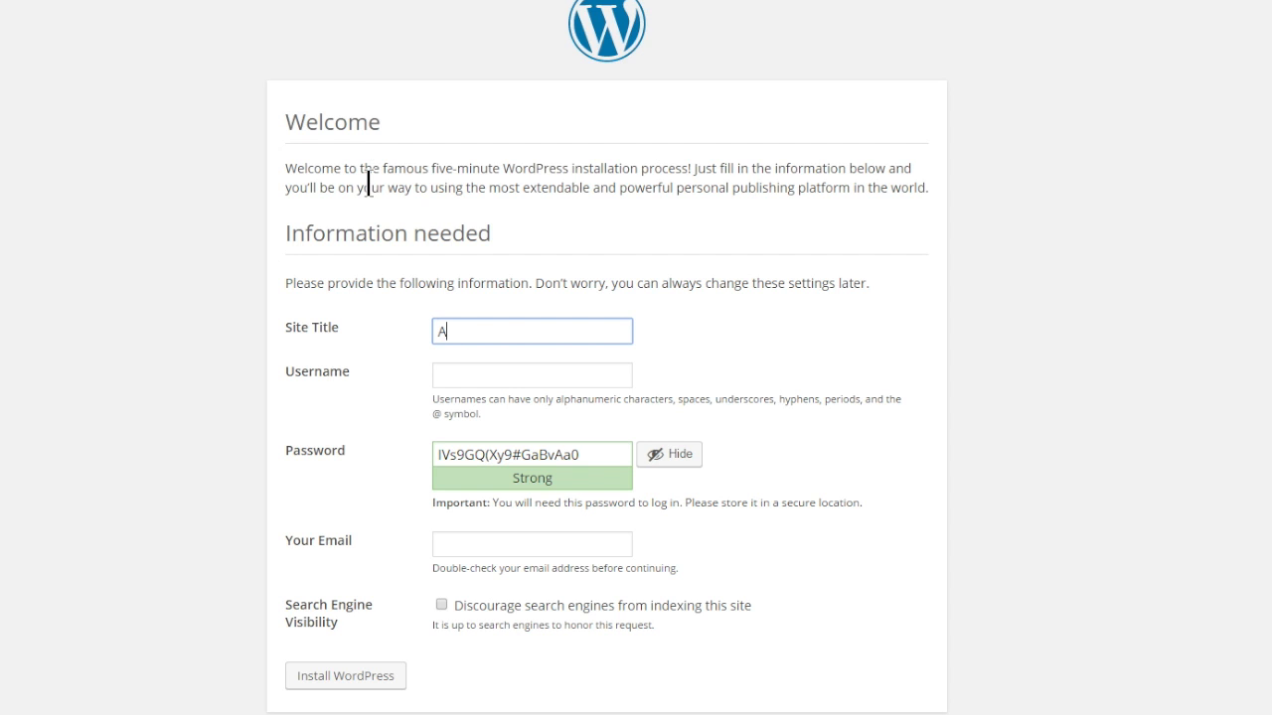
text(ustin's)
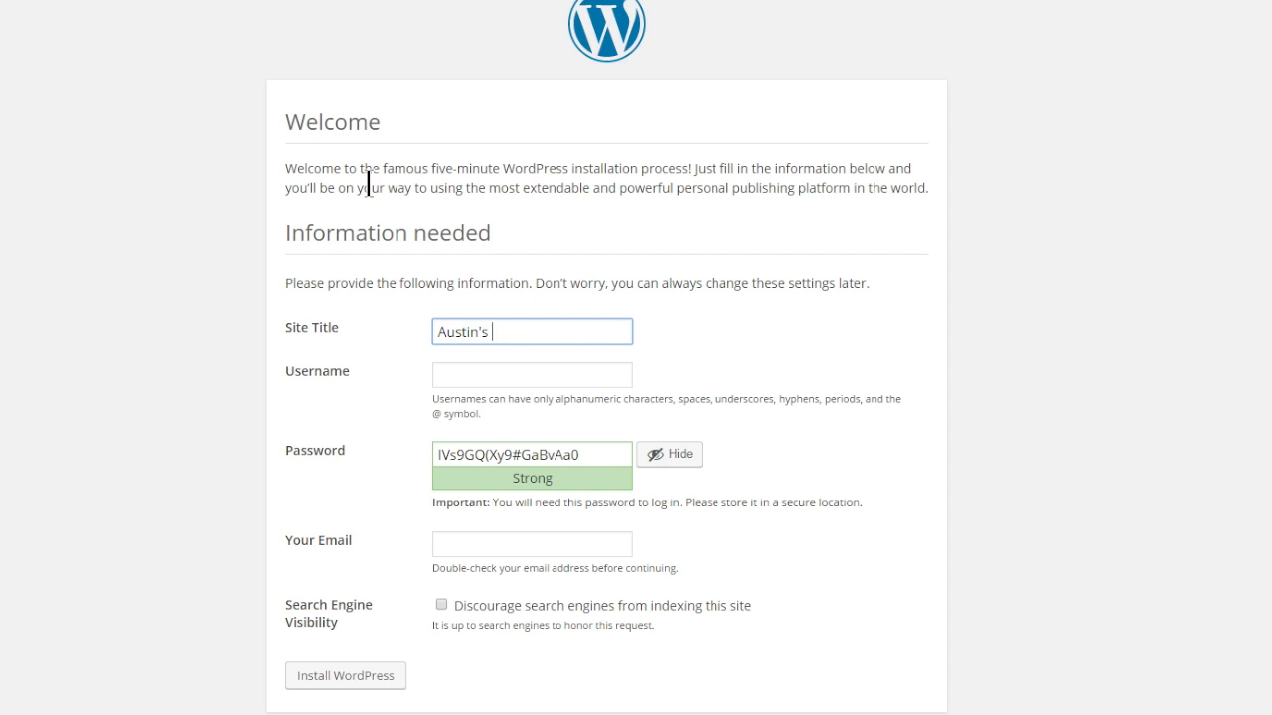
text(Cool Website)
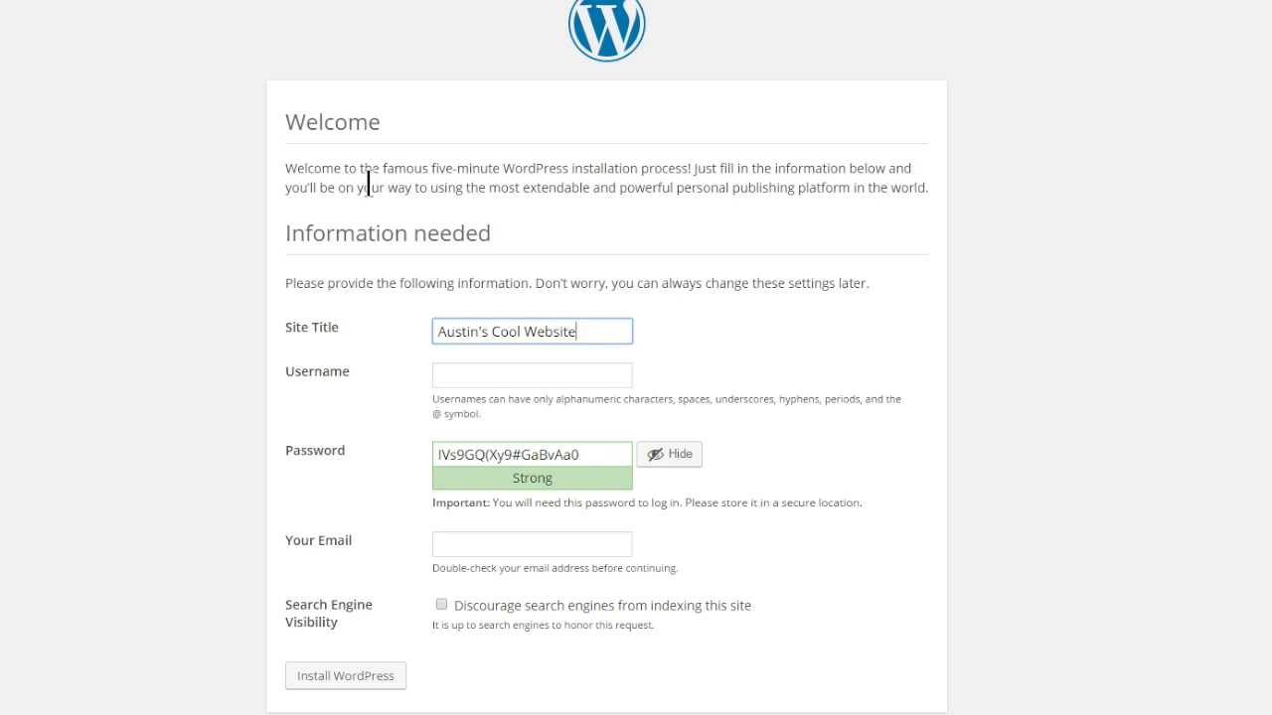
click(531, 375)
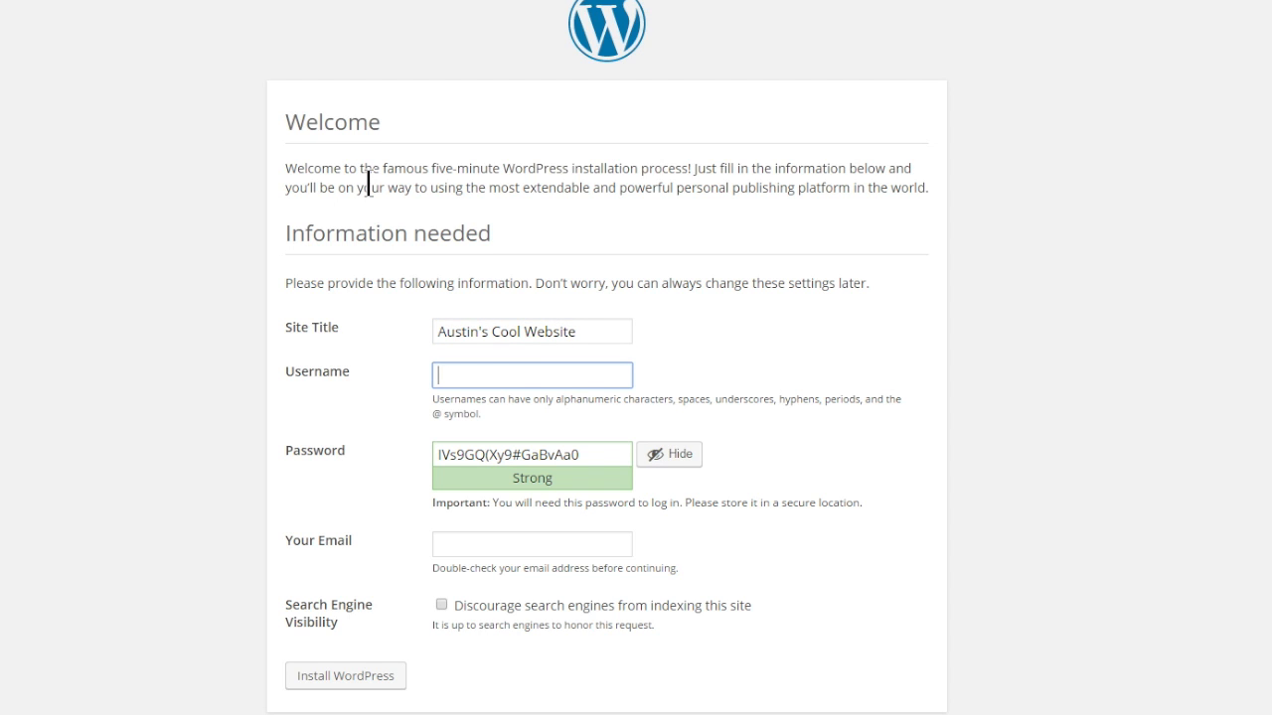
text(austin)
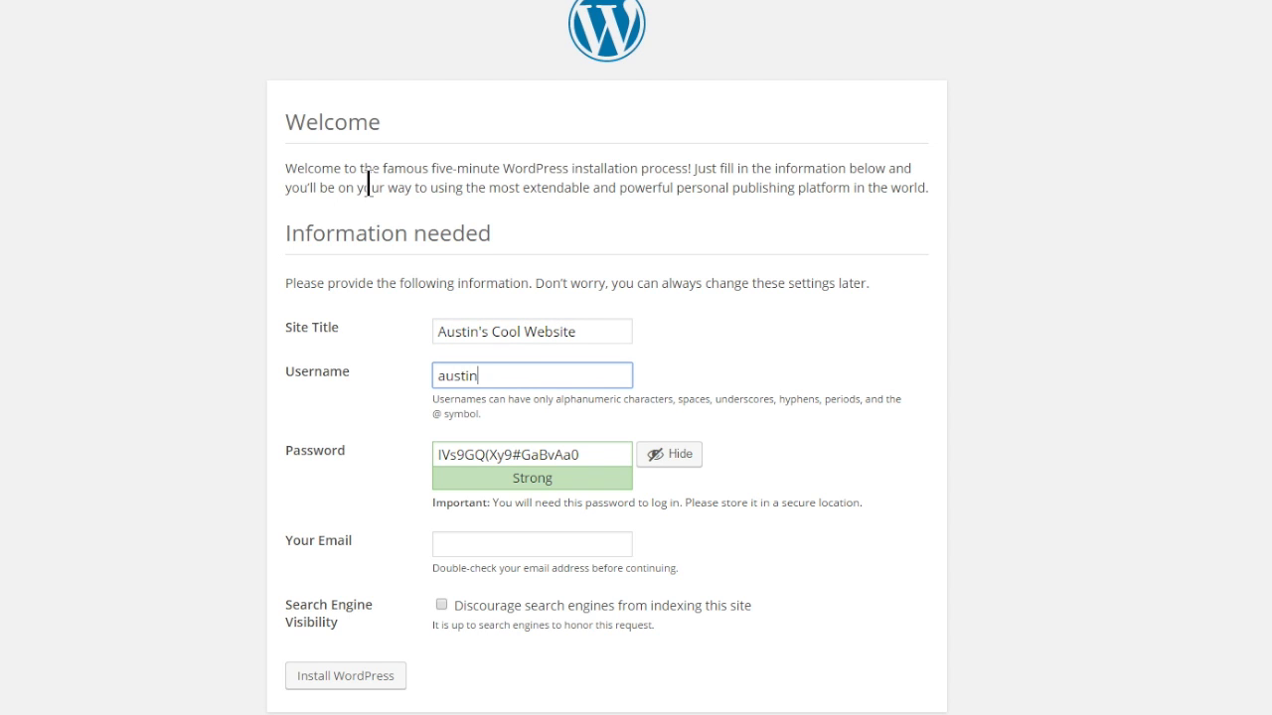
text(olney)
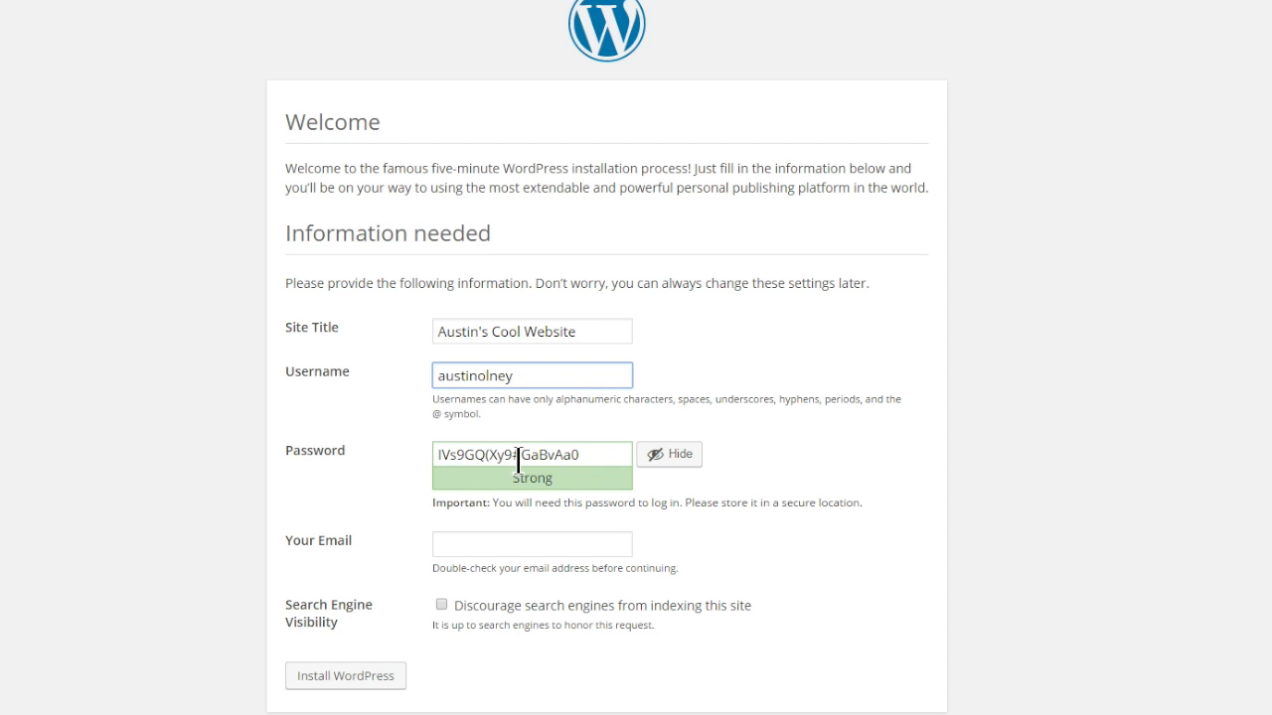
click(517, 454)
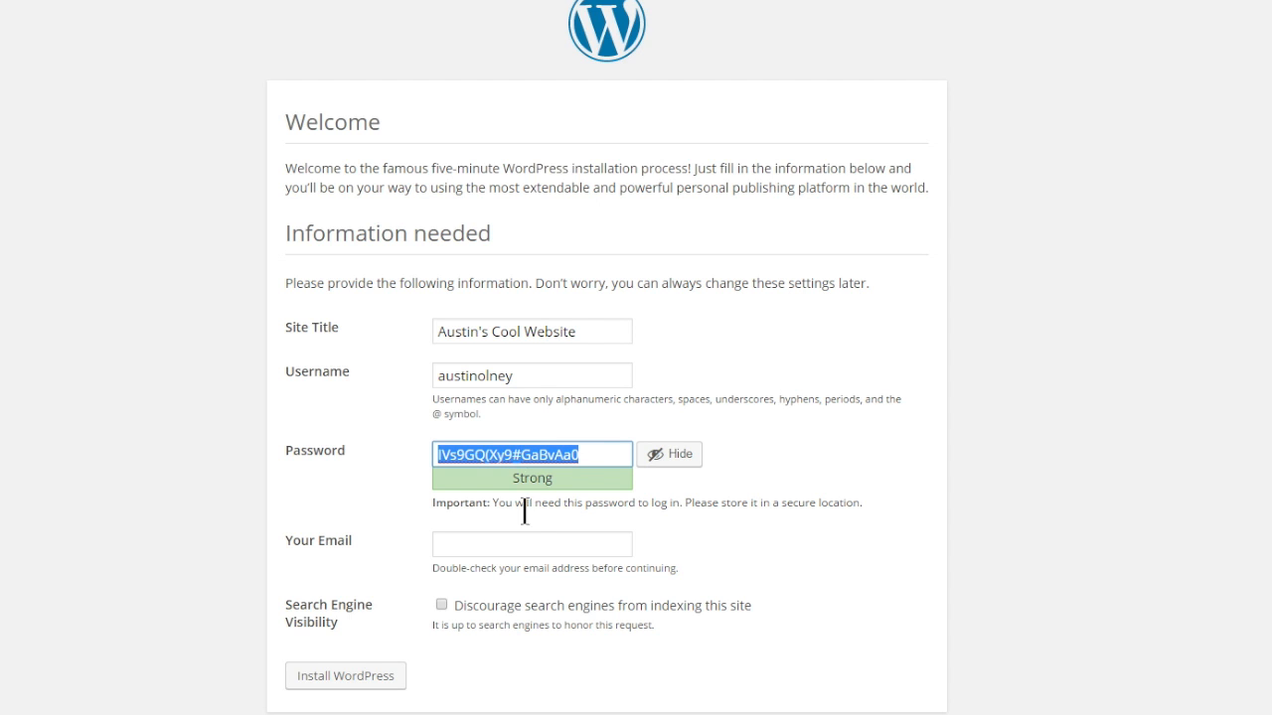
click(532, 543)
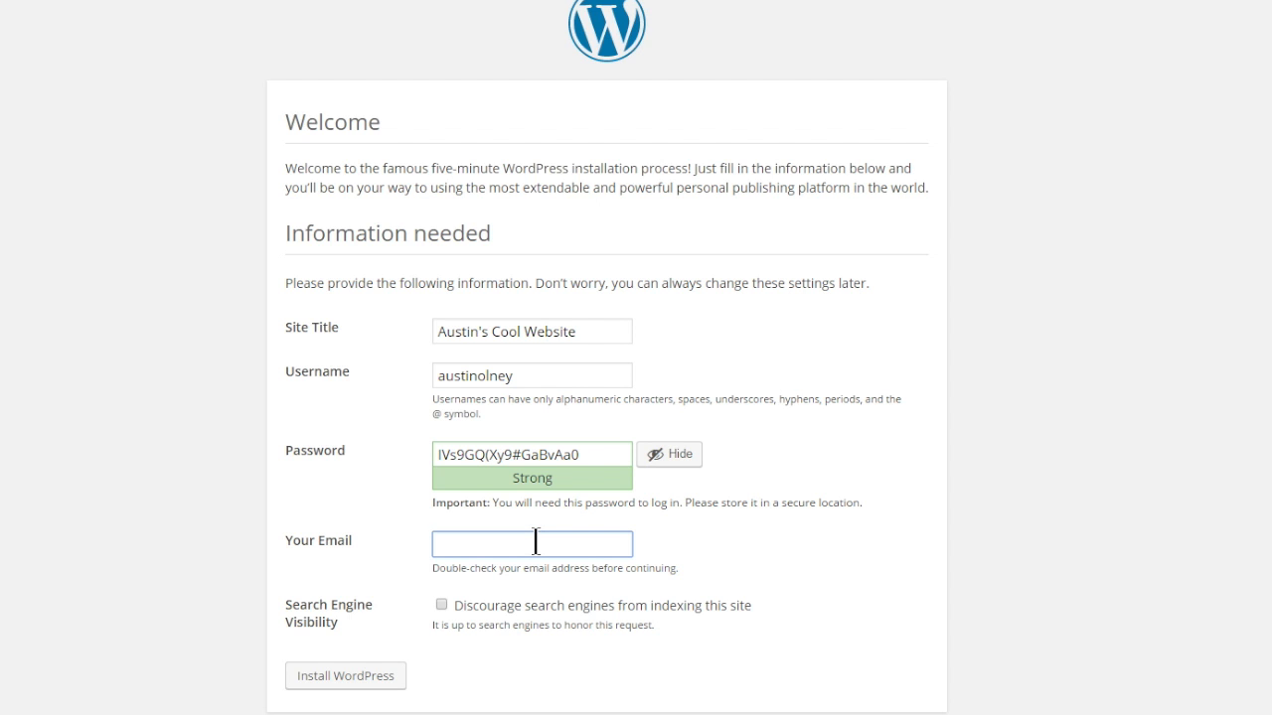
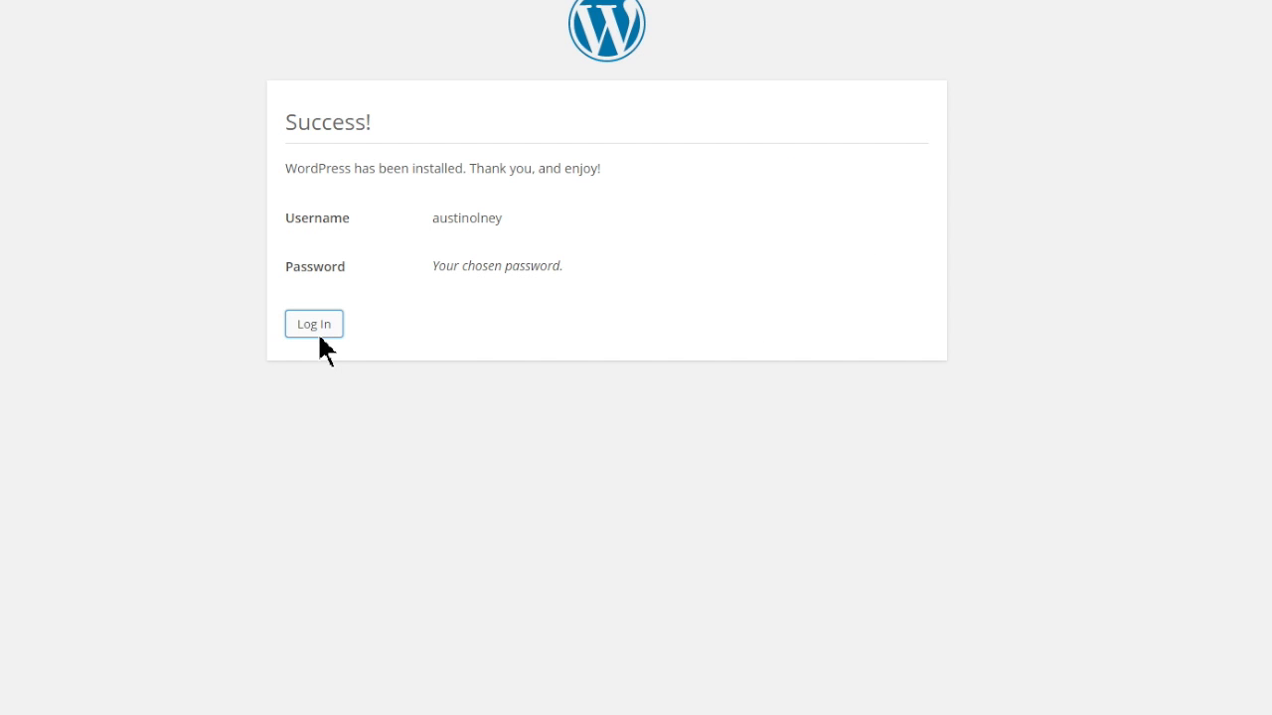
Log in as austinolney and decline Chrome's offer to save the password.
click(313, 324)
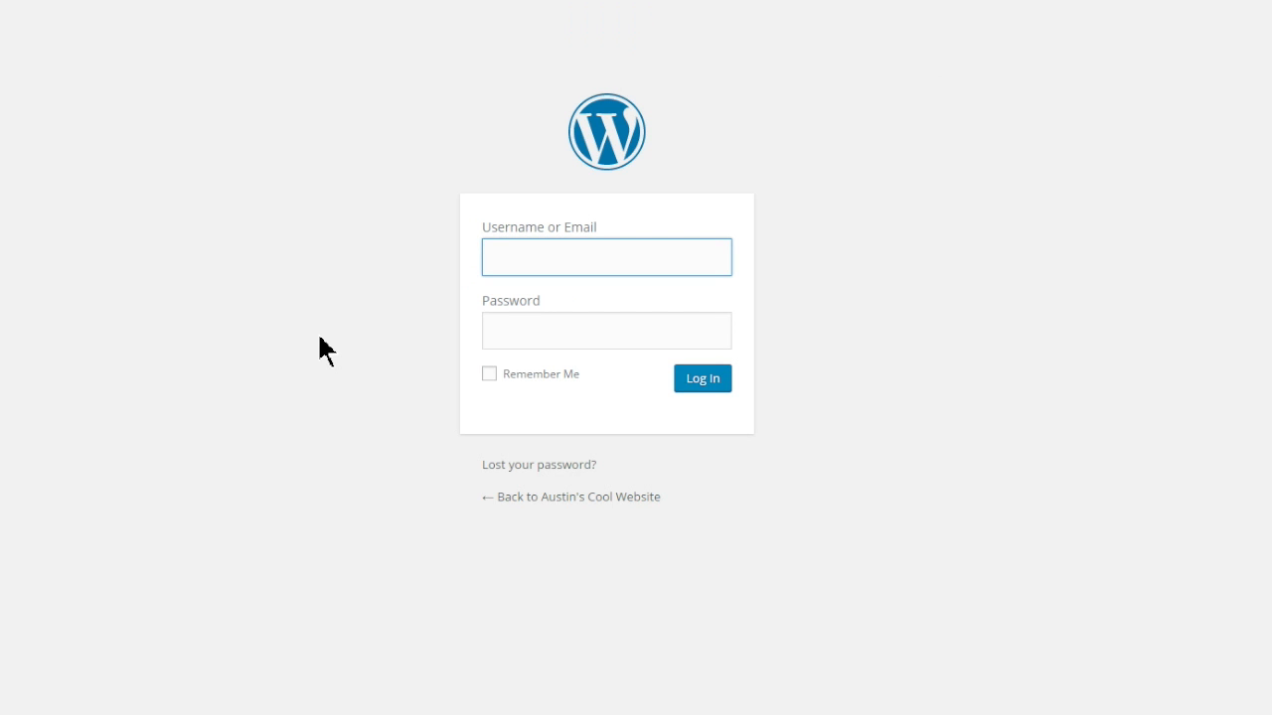
text(austinolney)
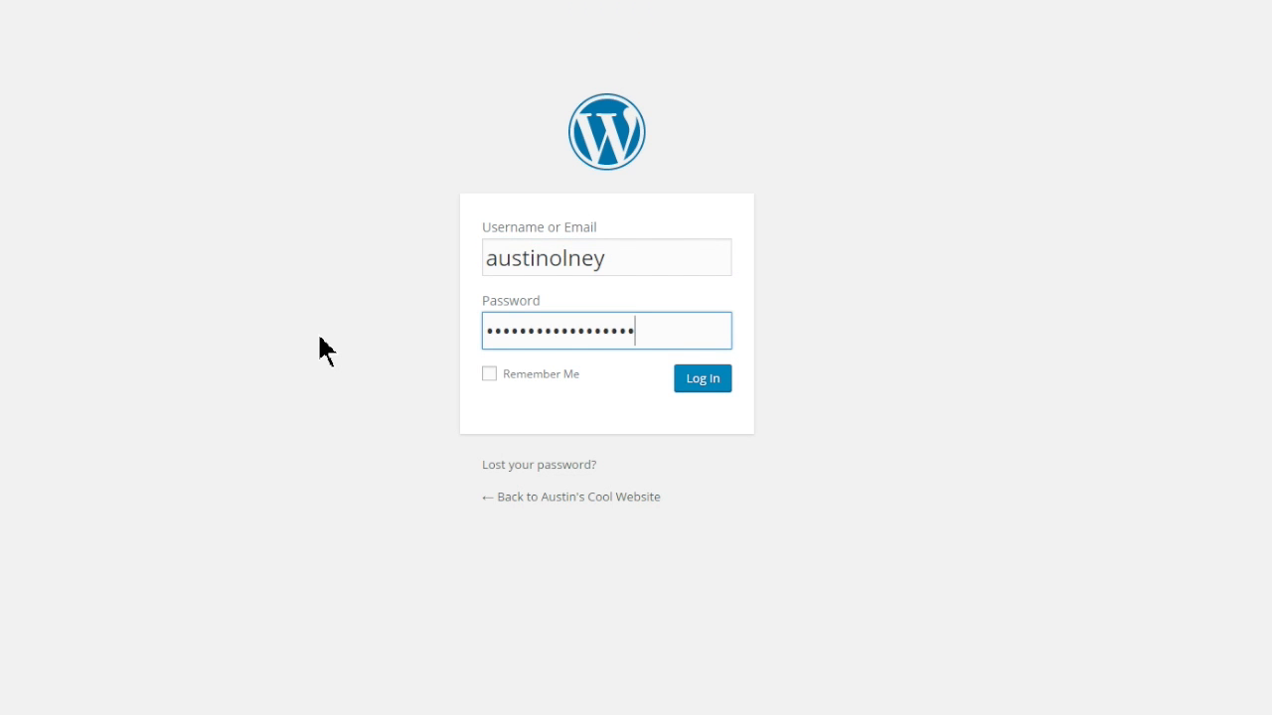
click(702, 377)
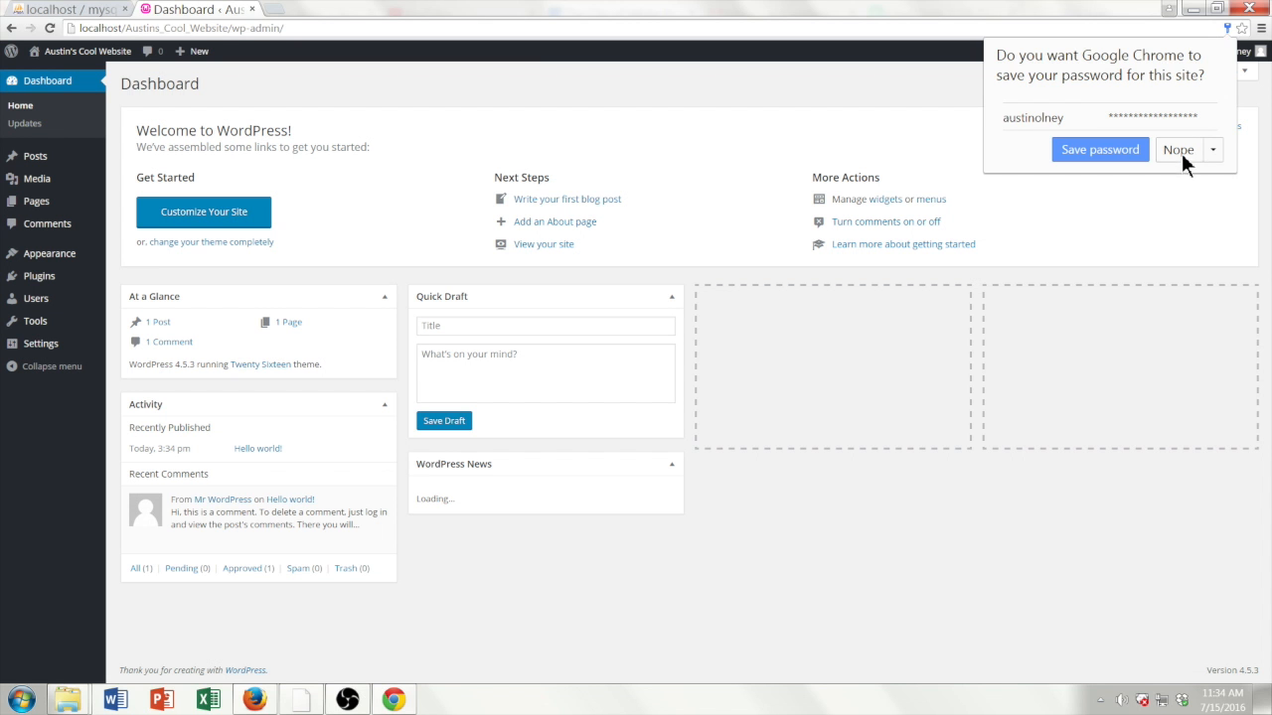
click(1178, 149)
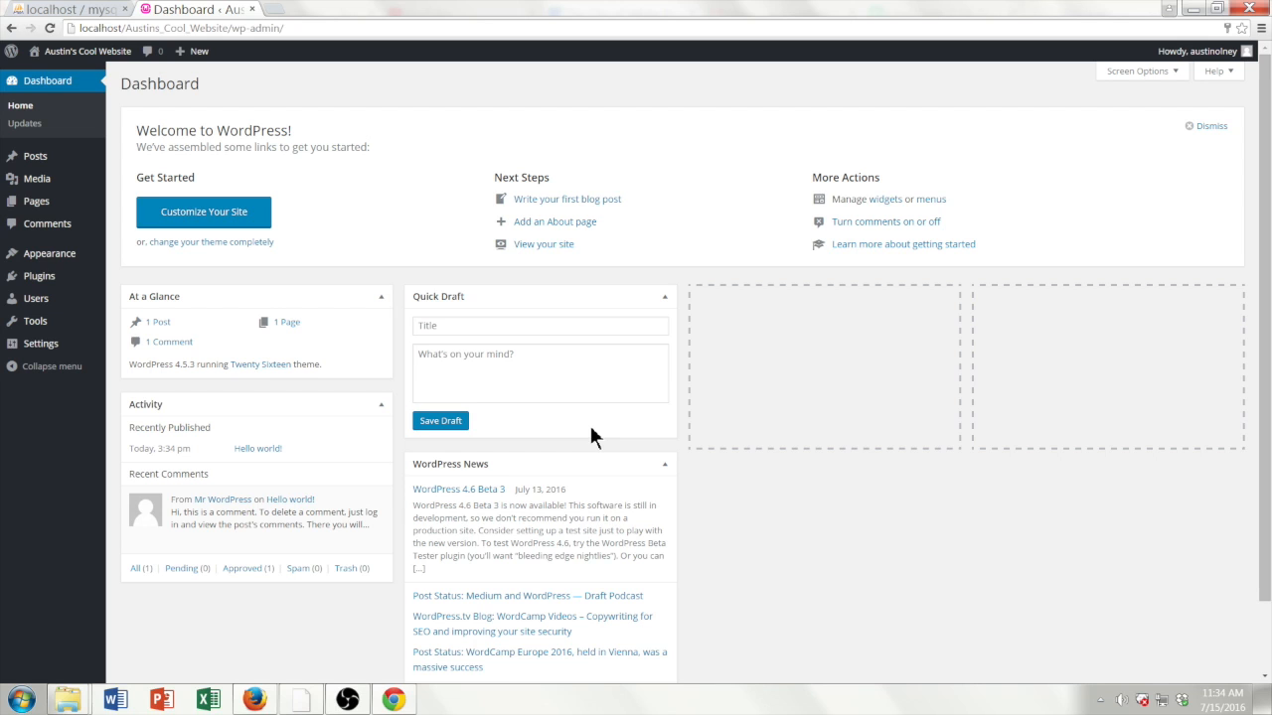
mouse_move(509, 310)
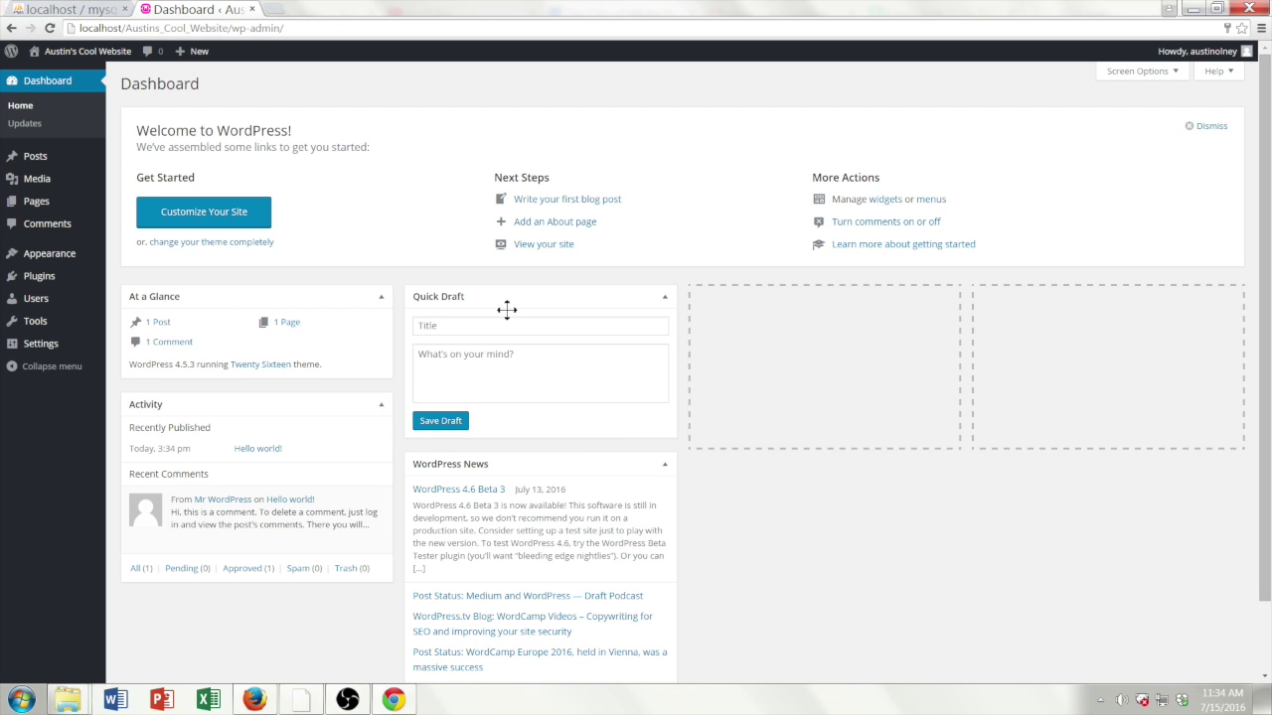
mouse_move(281, 14)
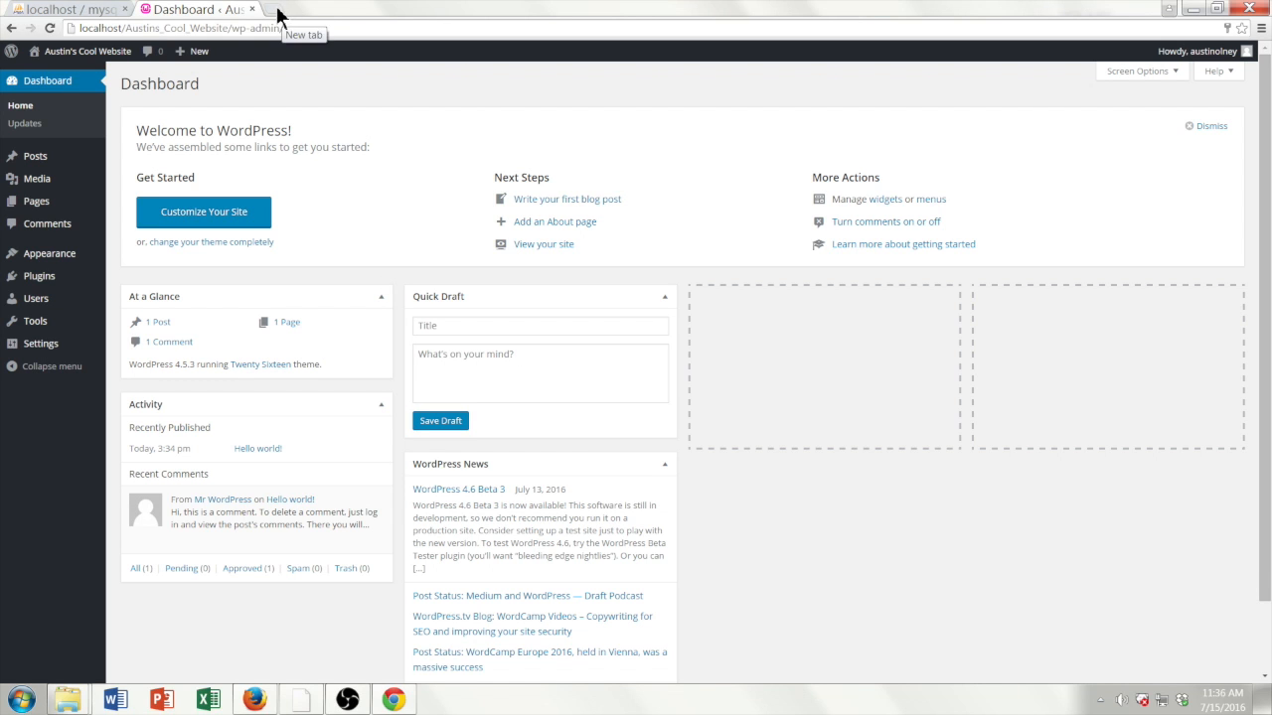
Open localhost/Austins_Cool_Website in a new tab to view the Hello world! home page.
click(298, 10)
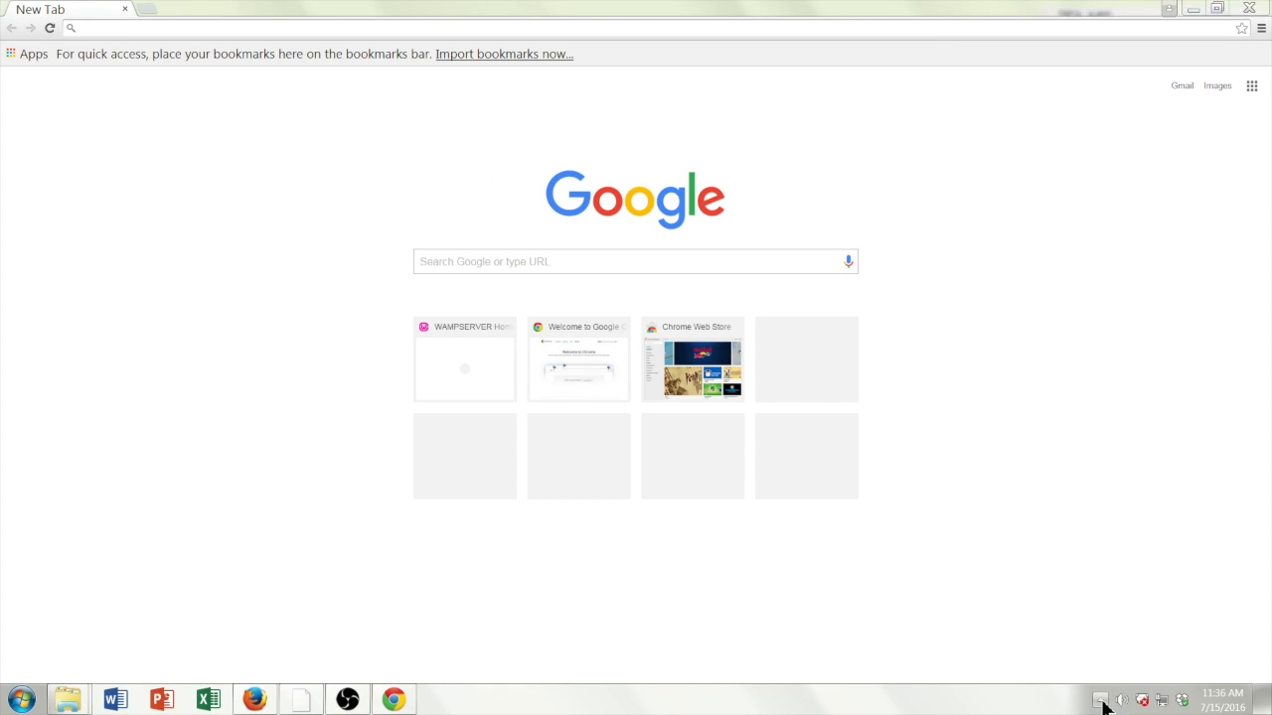
click(1101, 699)
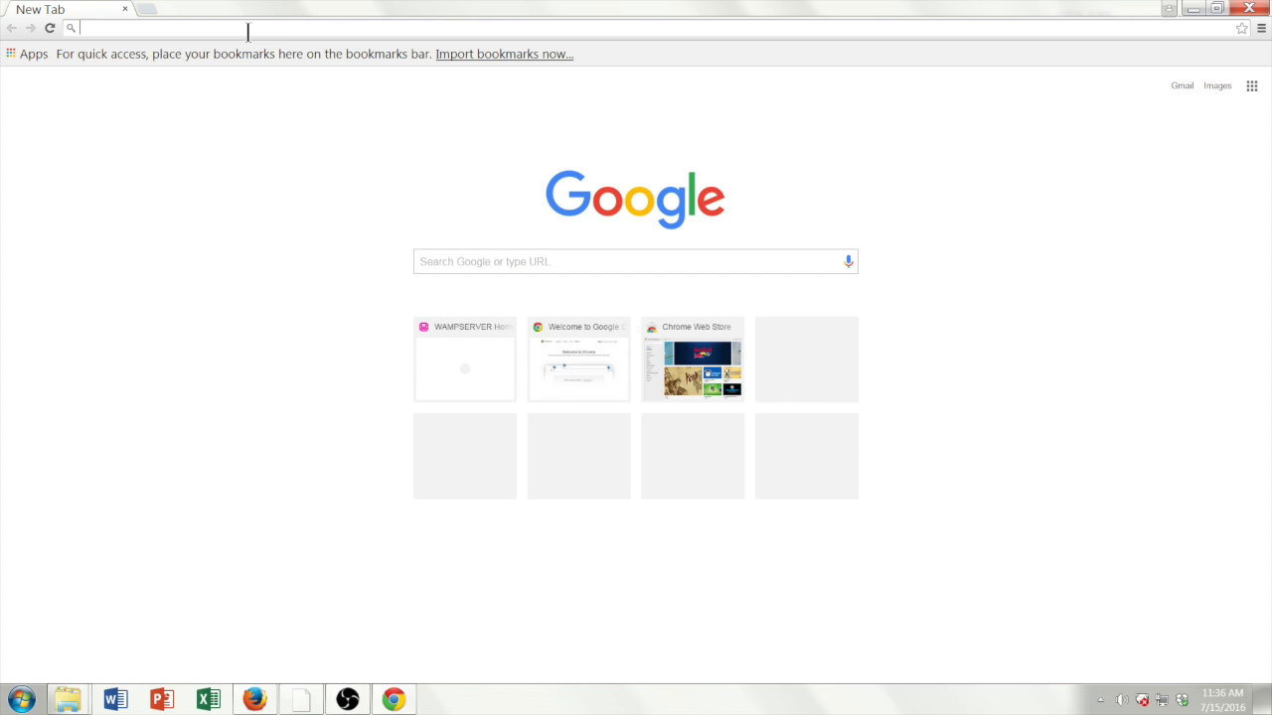
text(http://localhost/)
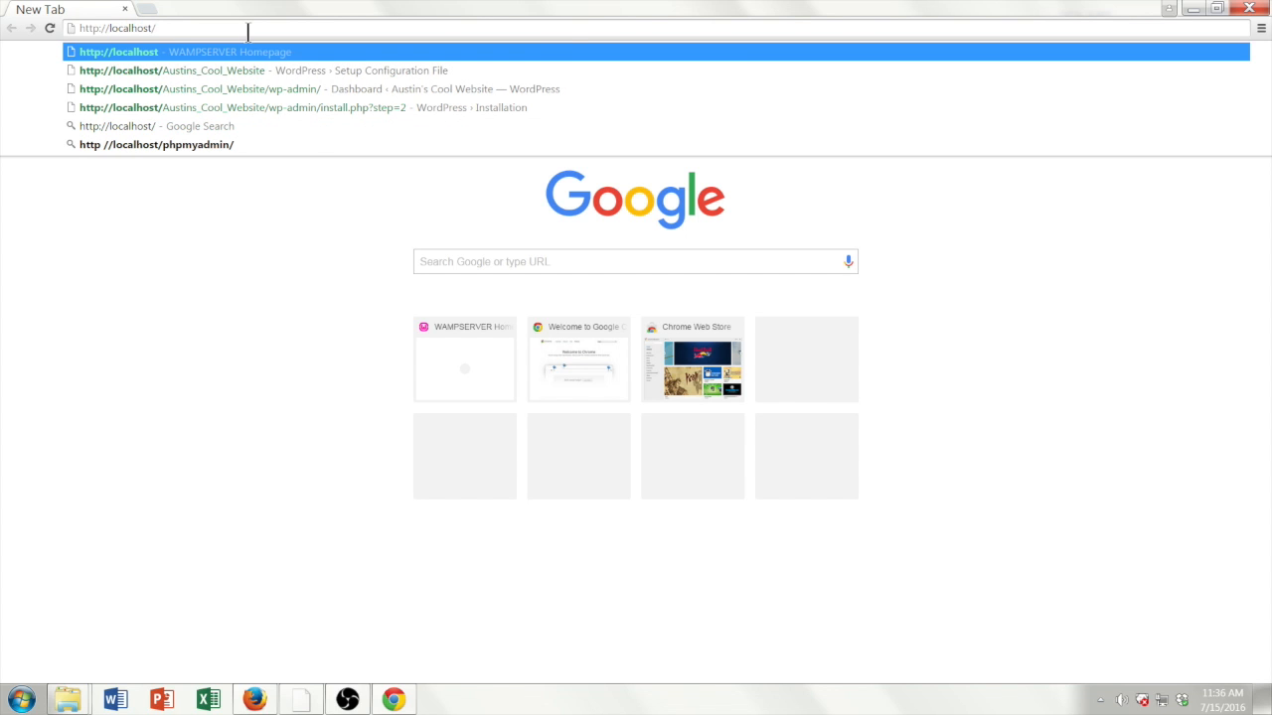
text(Austins_Cool)
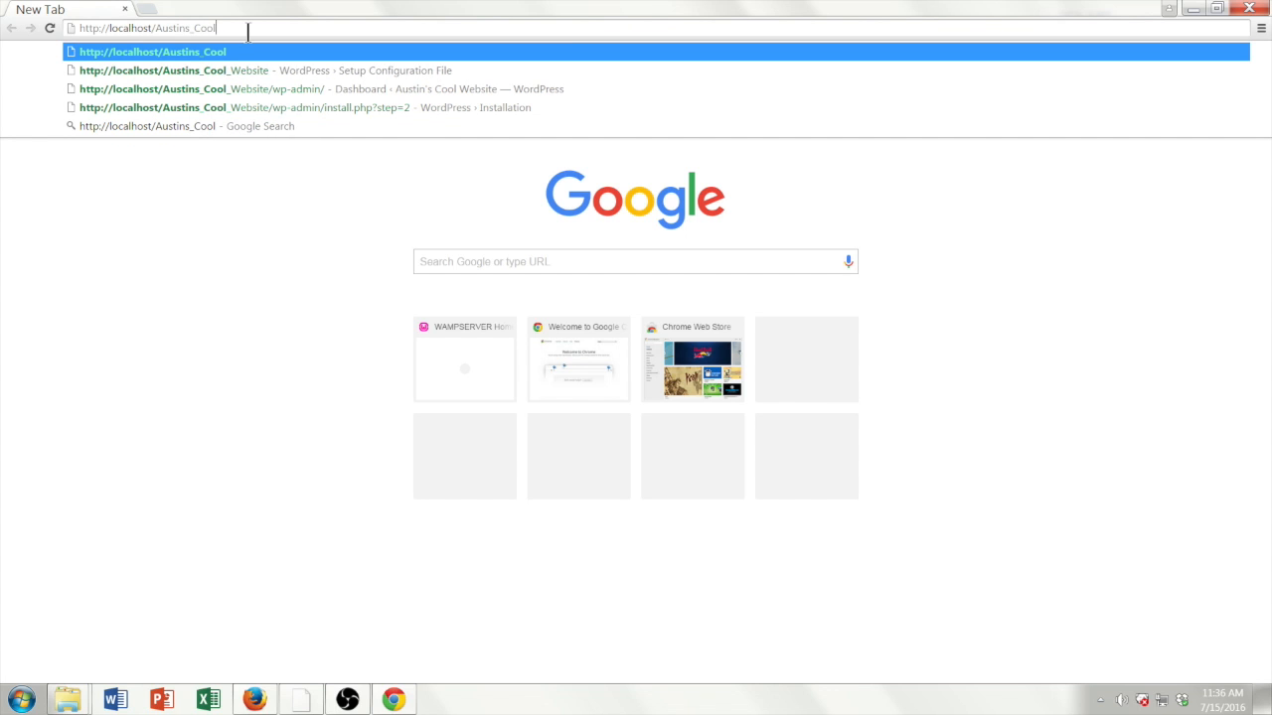
text(_Website)
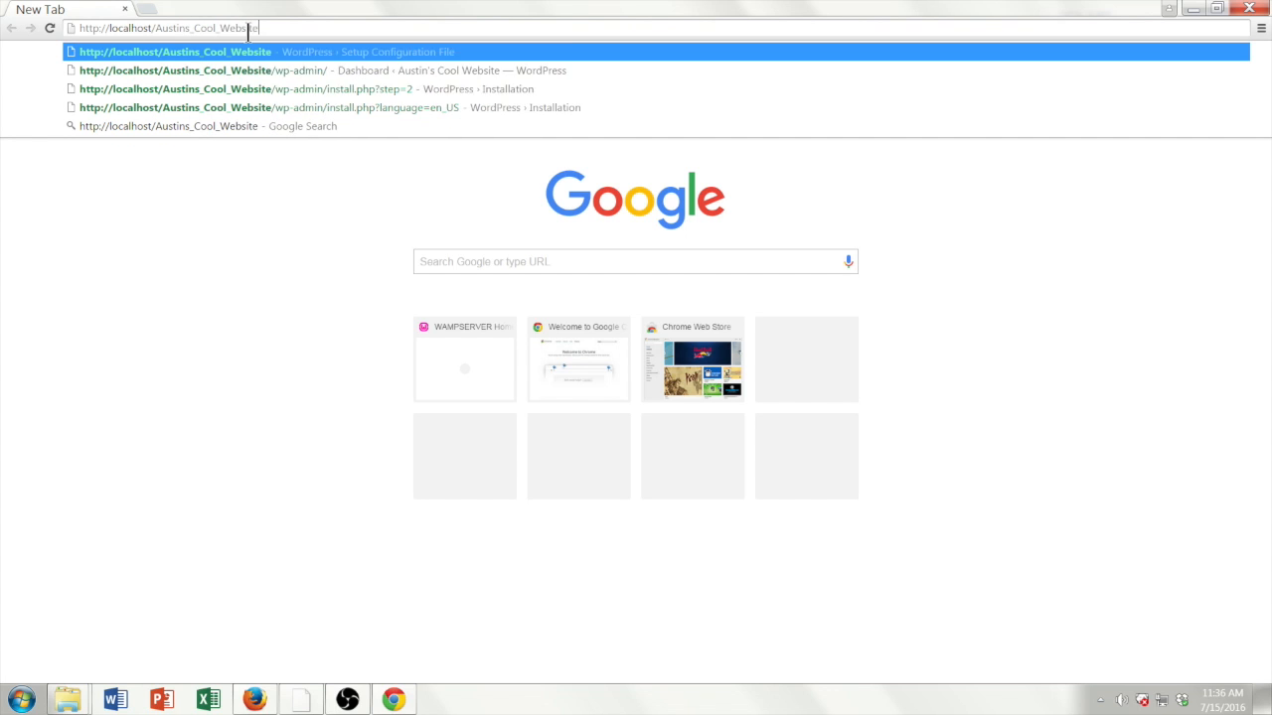
click(173, 52)
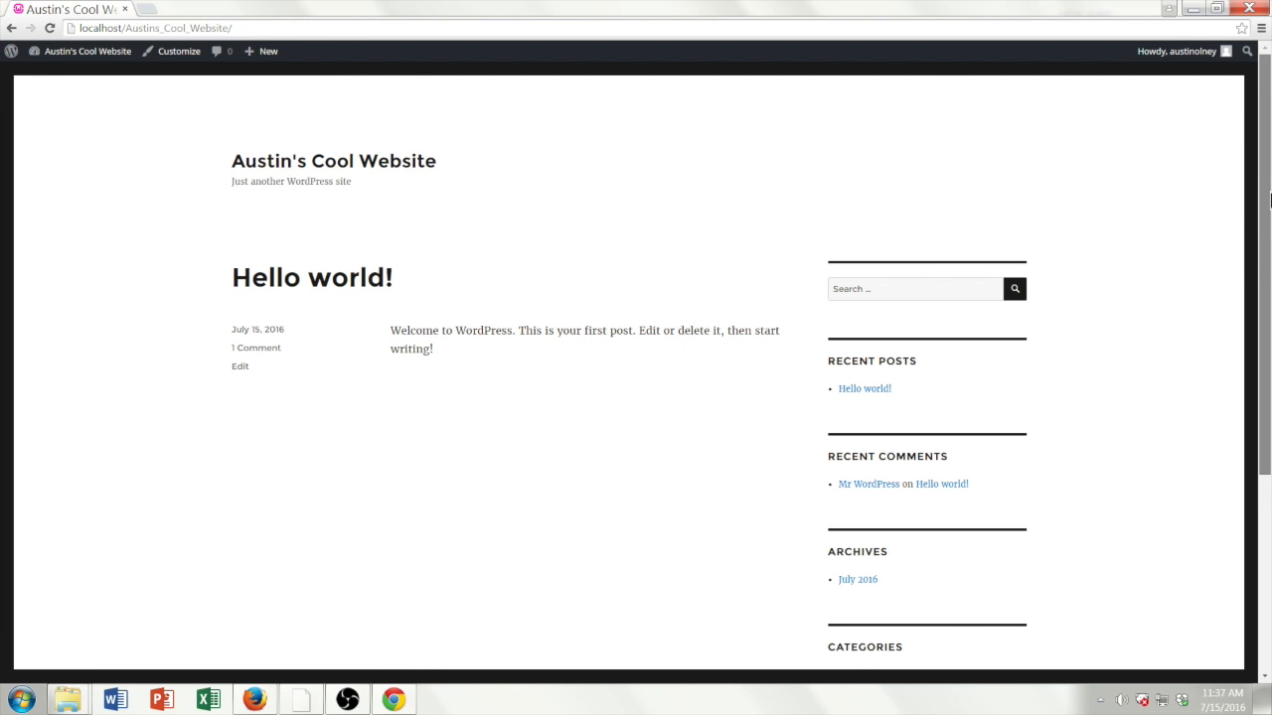
mouse_move(1209, 194)
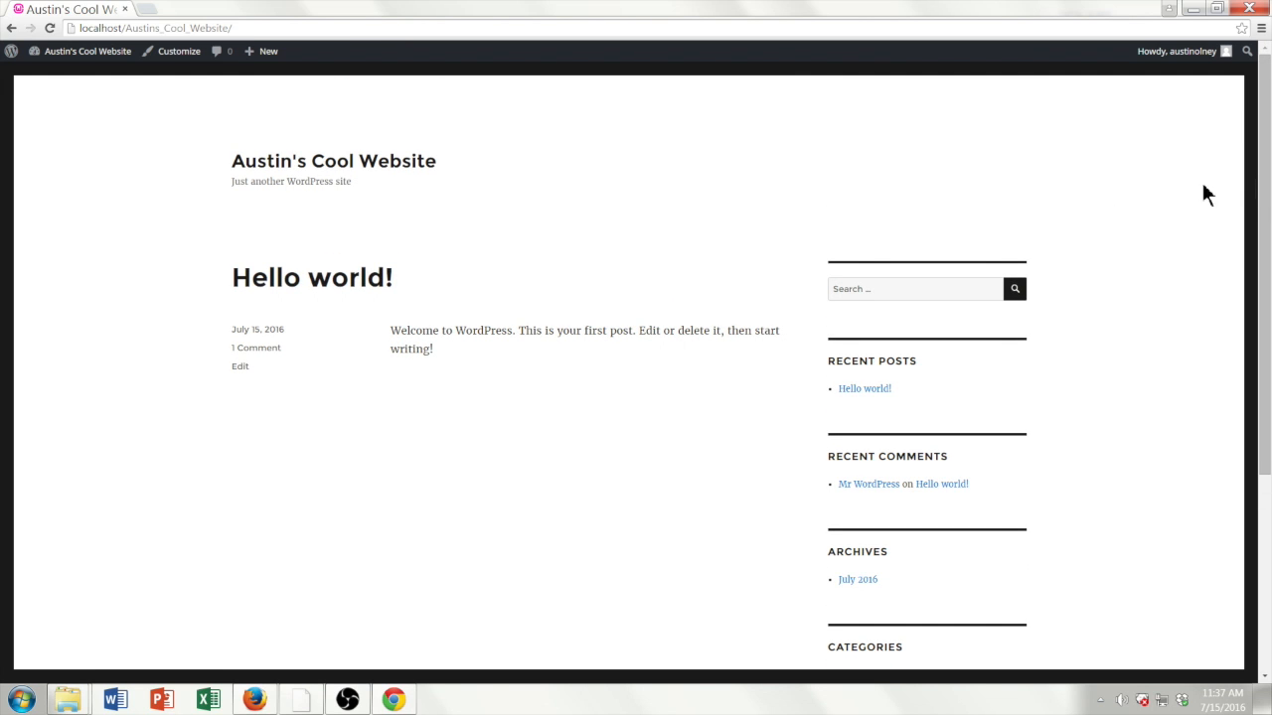
Append wp-admin to the site address to reopen the Dashboard.
click(243, 27)
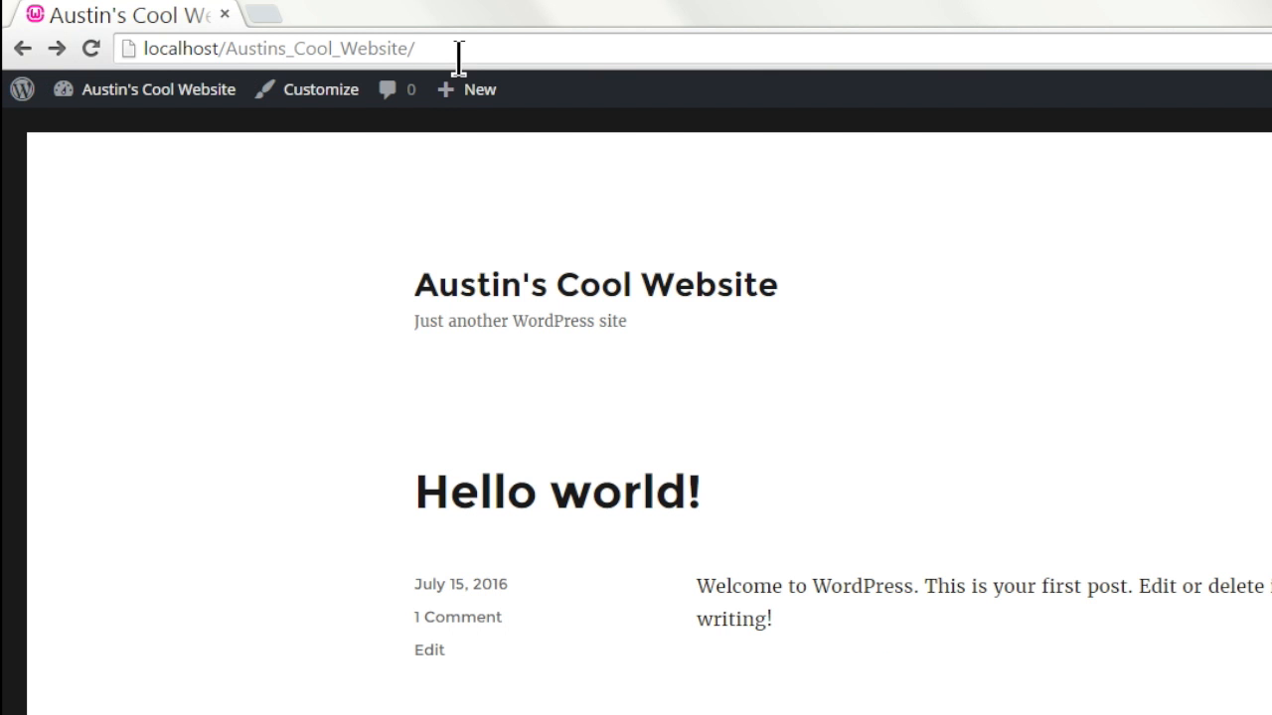
text(wp-)
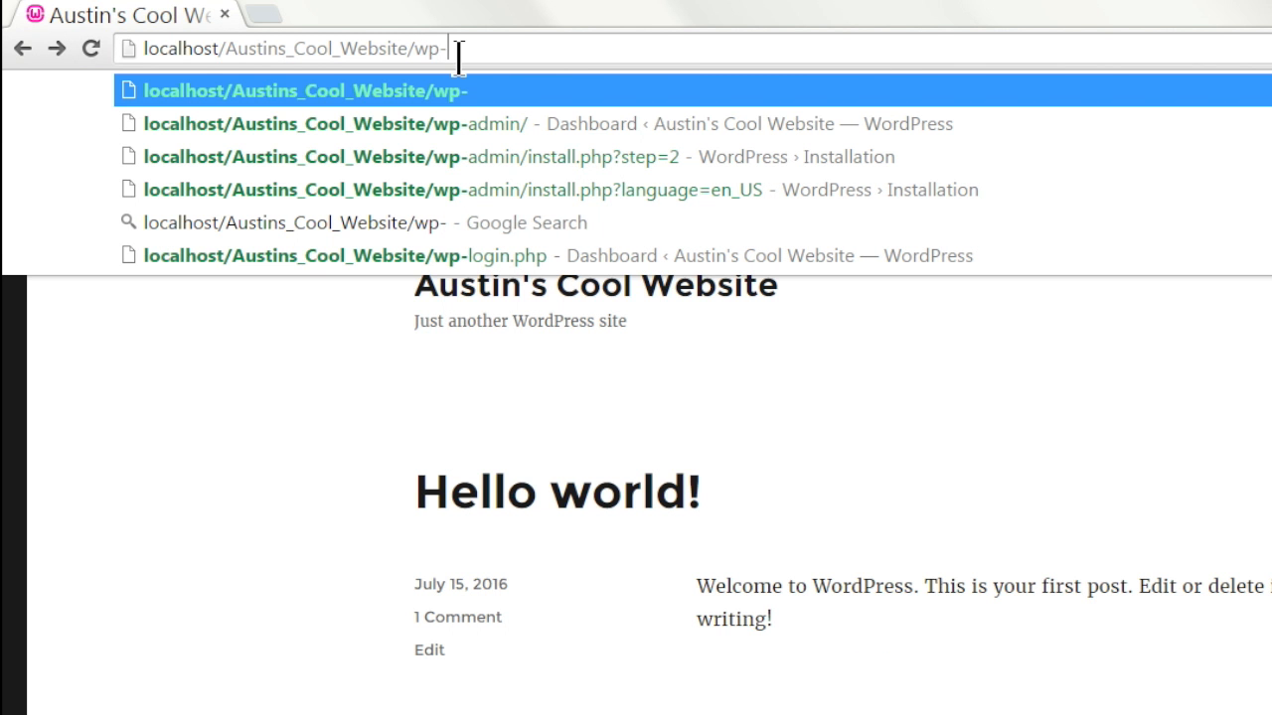
click(333, 123)
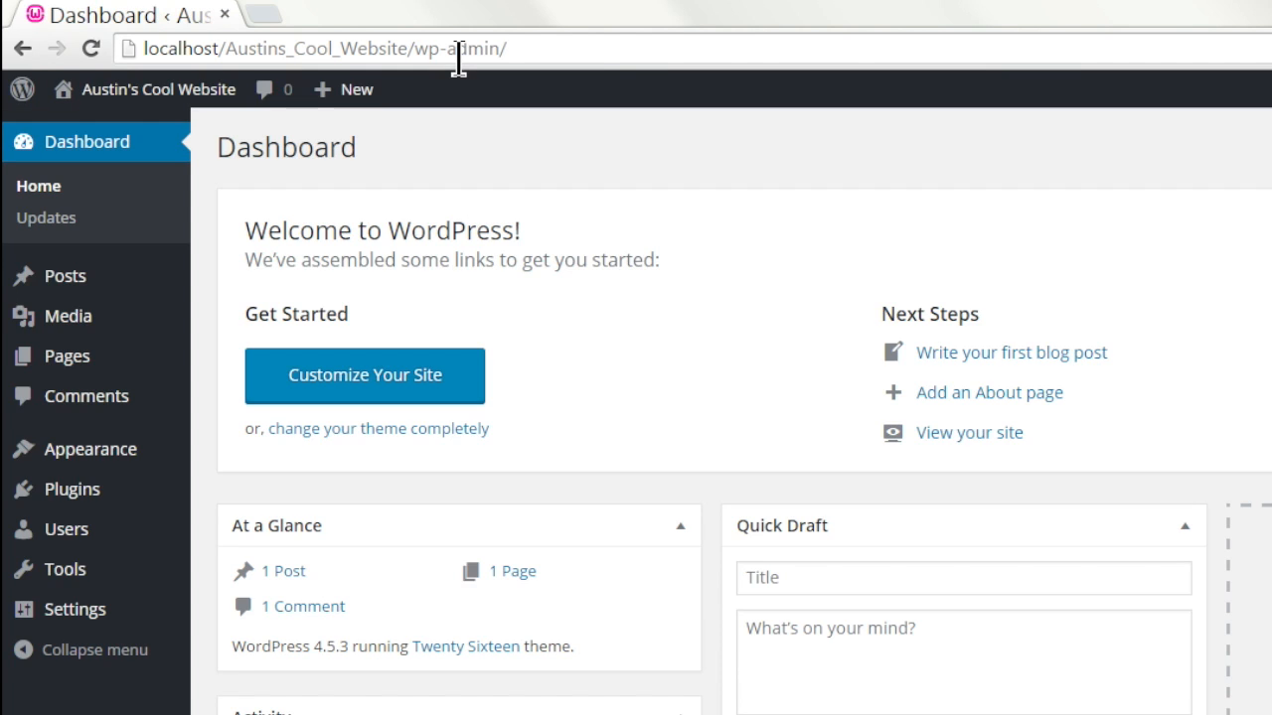